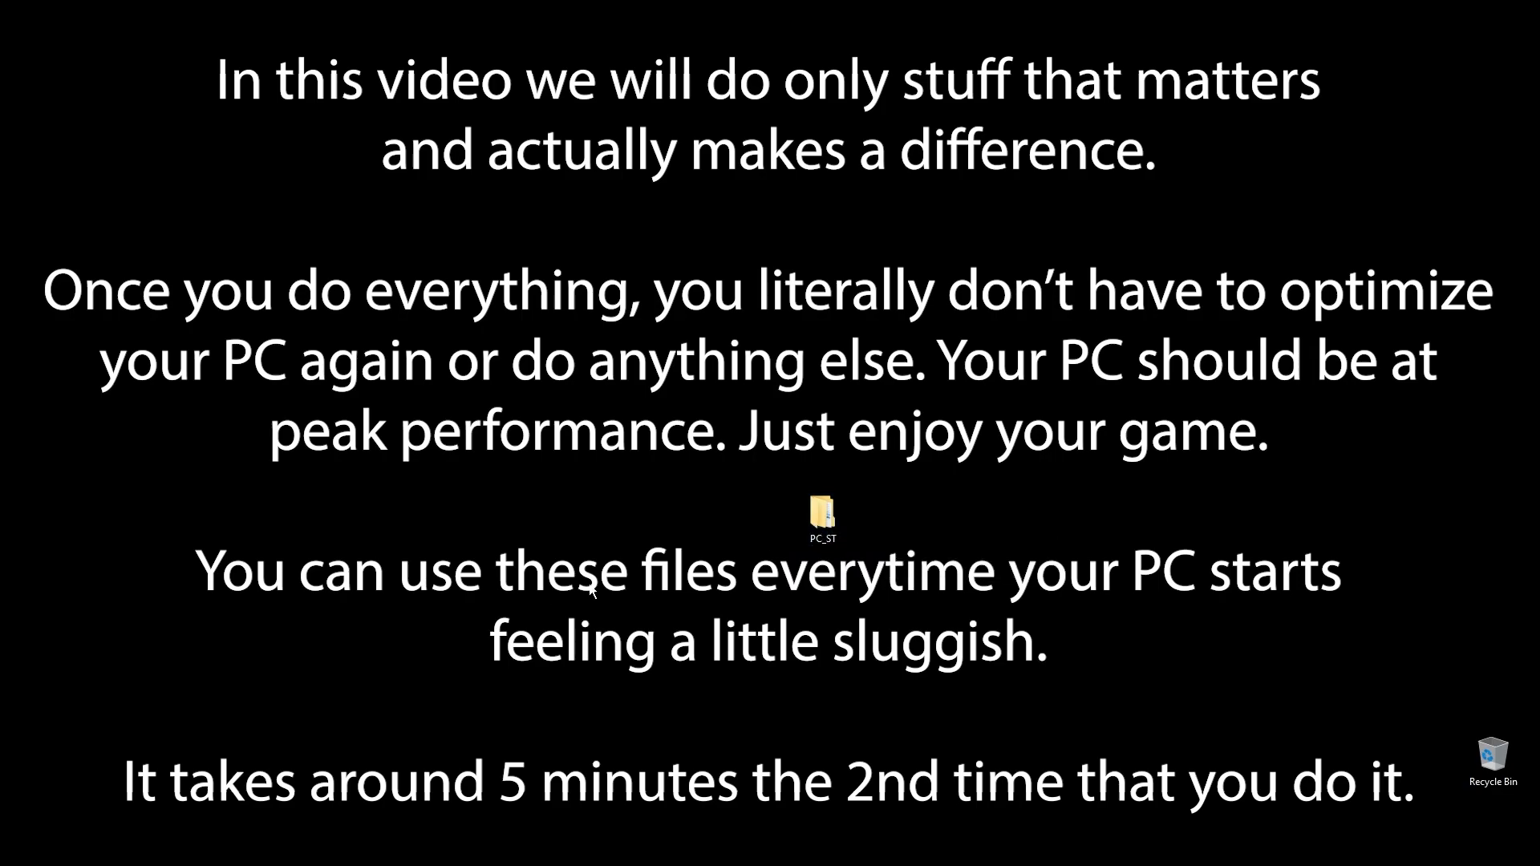
Show Local Disk (C:) in File Explorer with the PC_ST folder at its root
{"action": "left_click", "coordinate": [822, 516]}
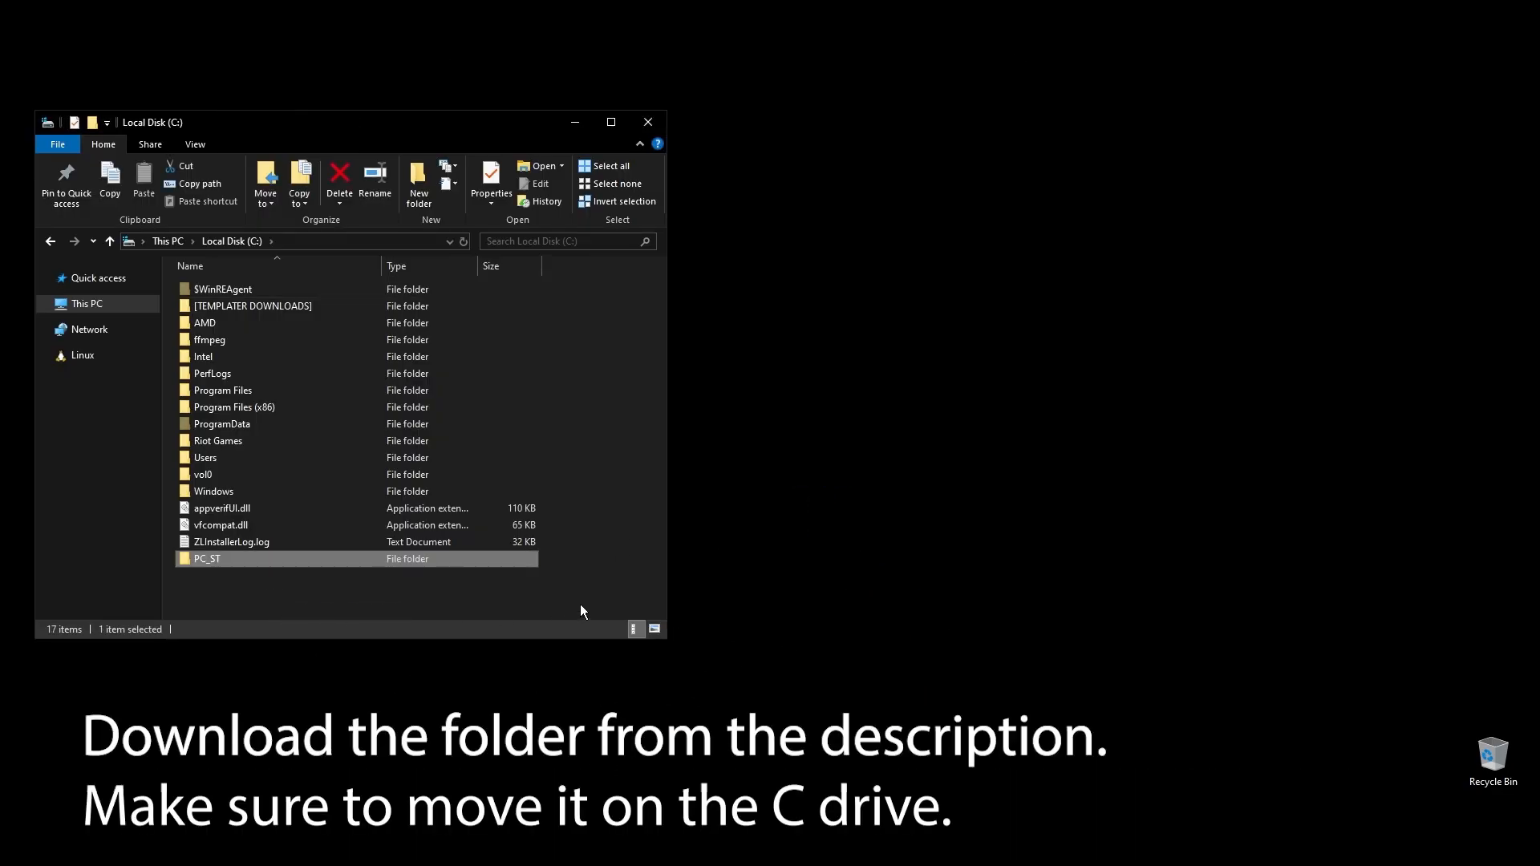
Launch 3. MemTest64.exe from the PC_ST\1. Check folder
{"action": "double_click", "coordinate": [207, 559]}
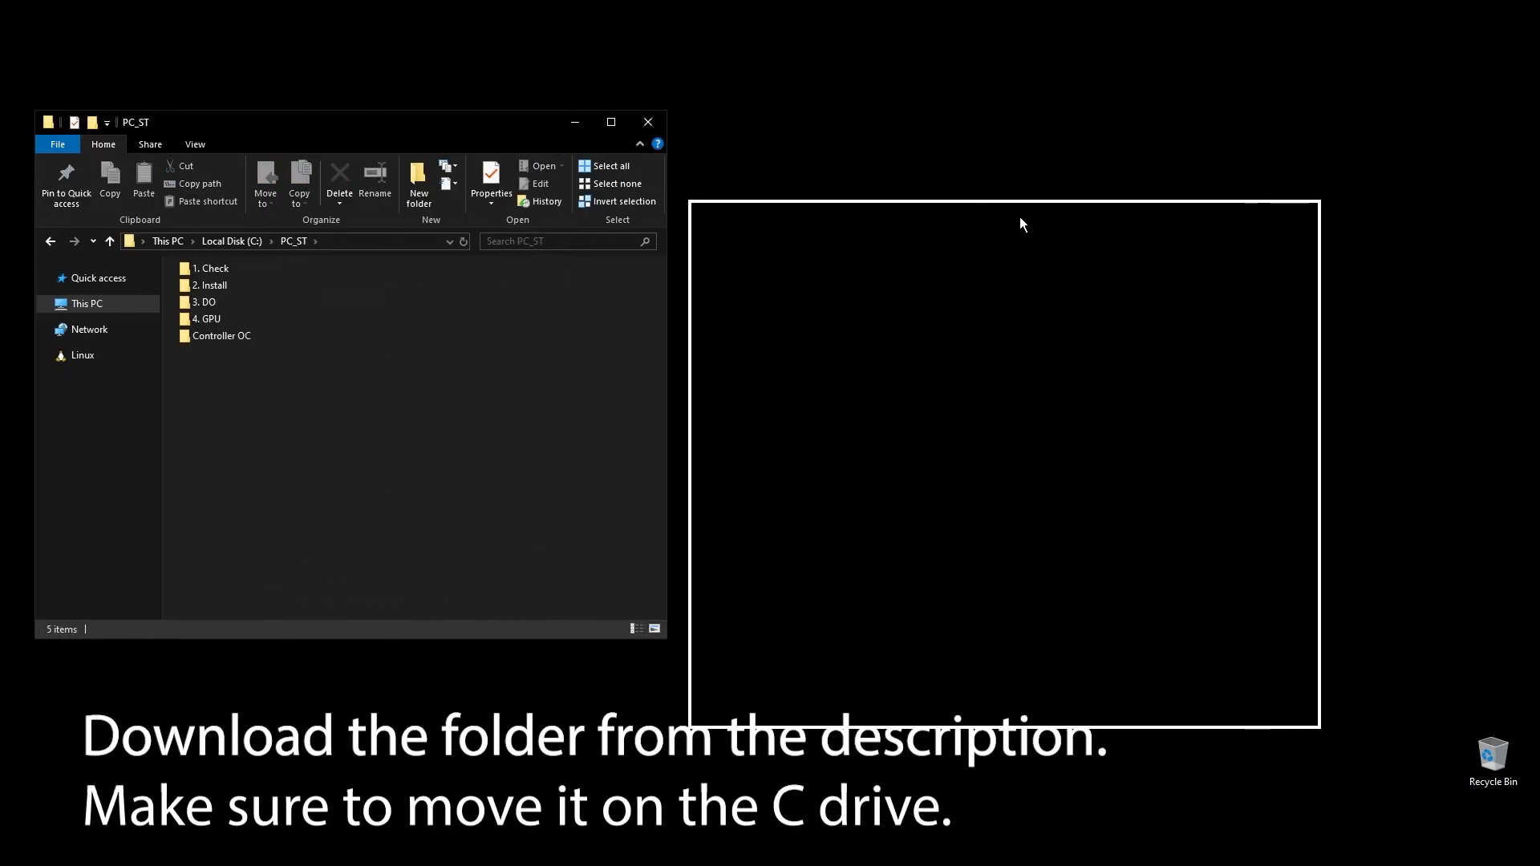
{"action": "double_click", "coordinate": [211, 268]}
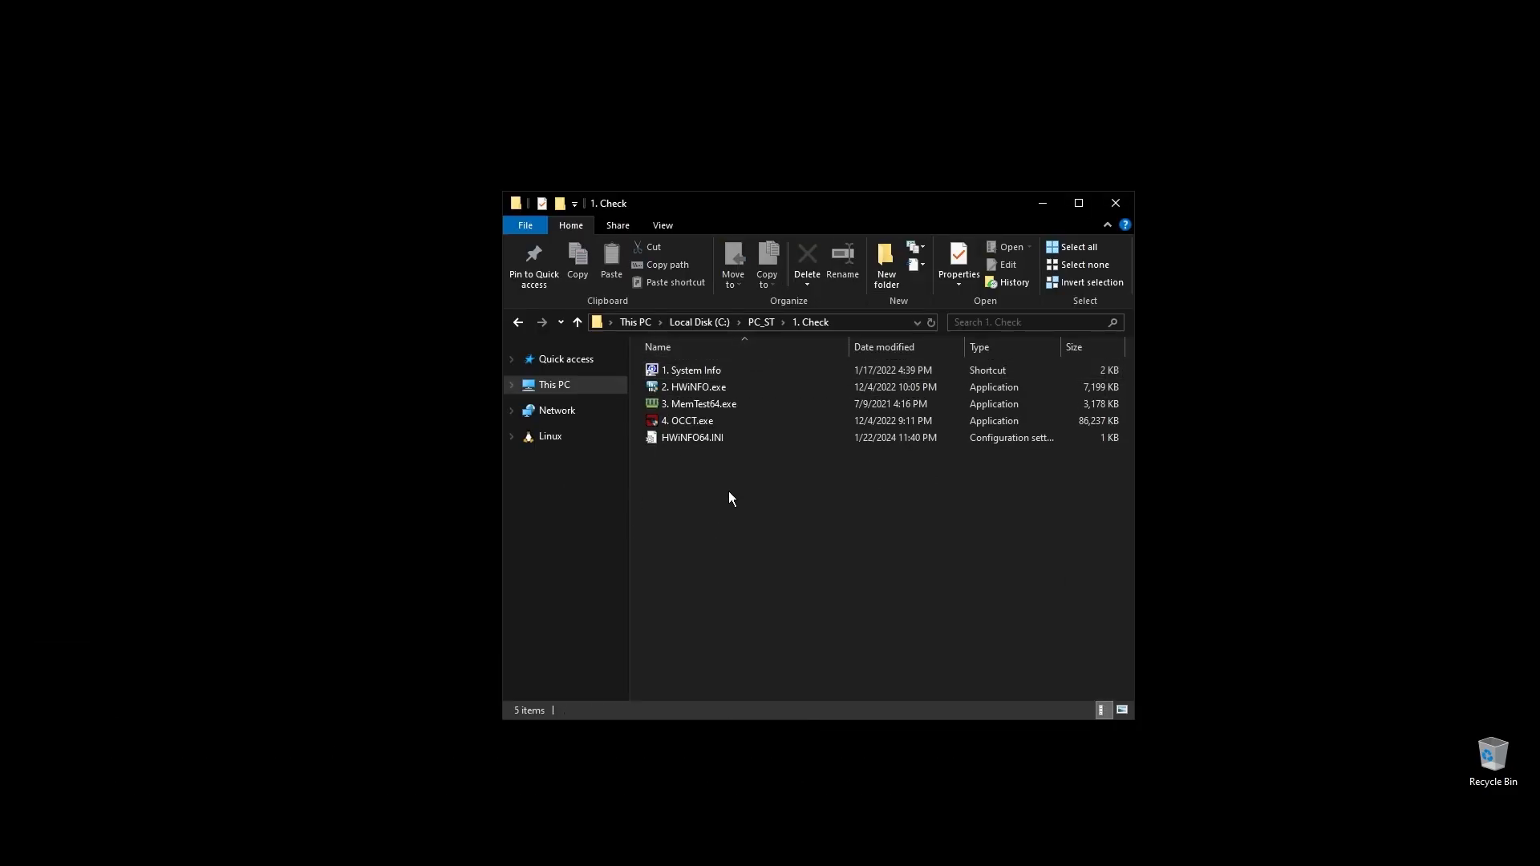
{"action": "double_click", "coordinate": [700, 404]}
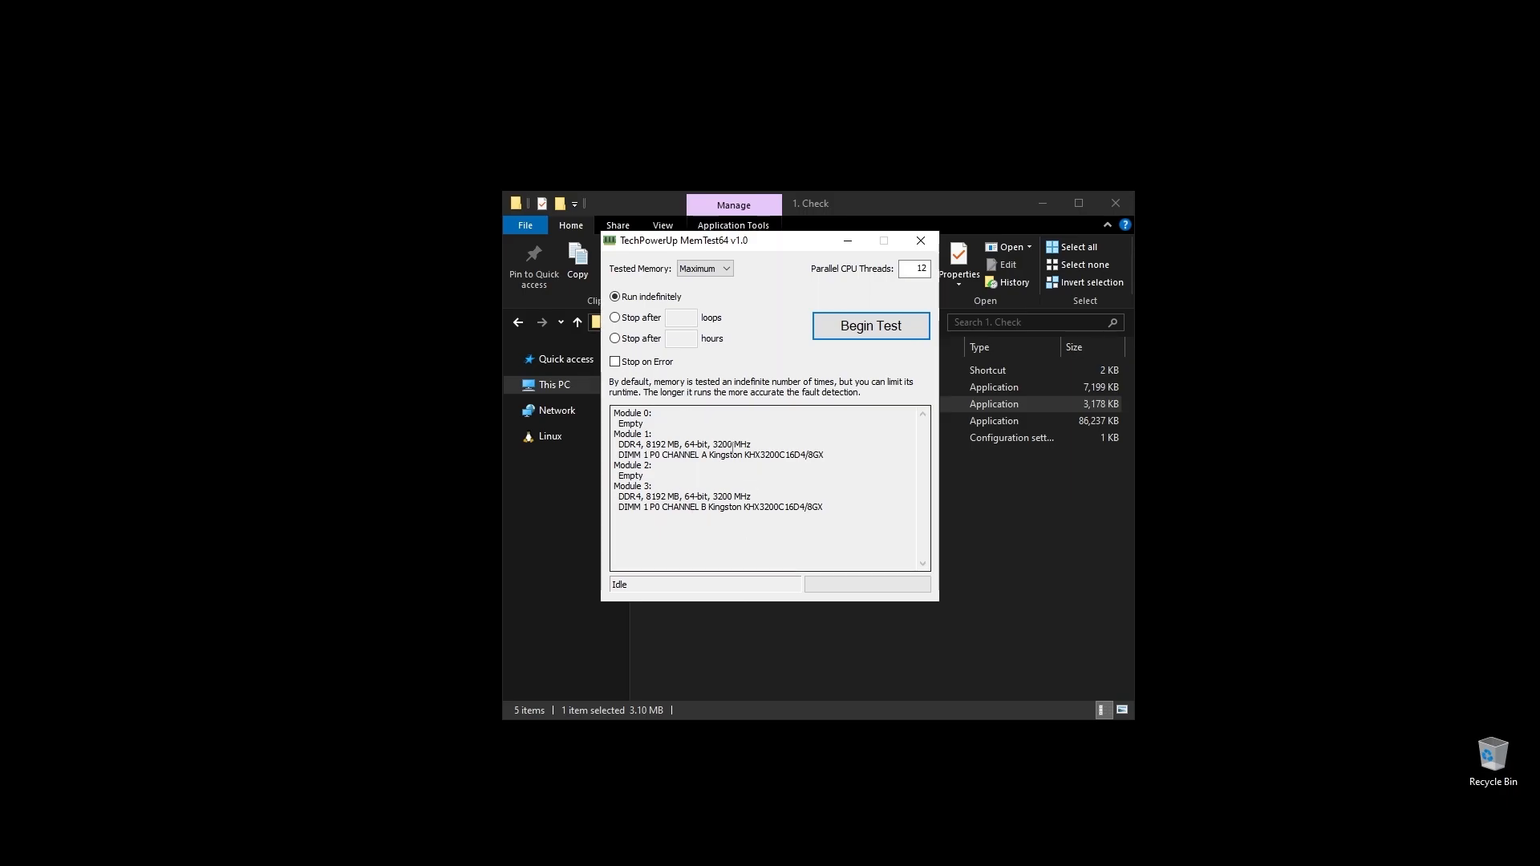
{"action": "mouse_move", "coordinate": [724, 482]}
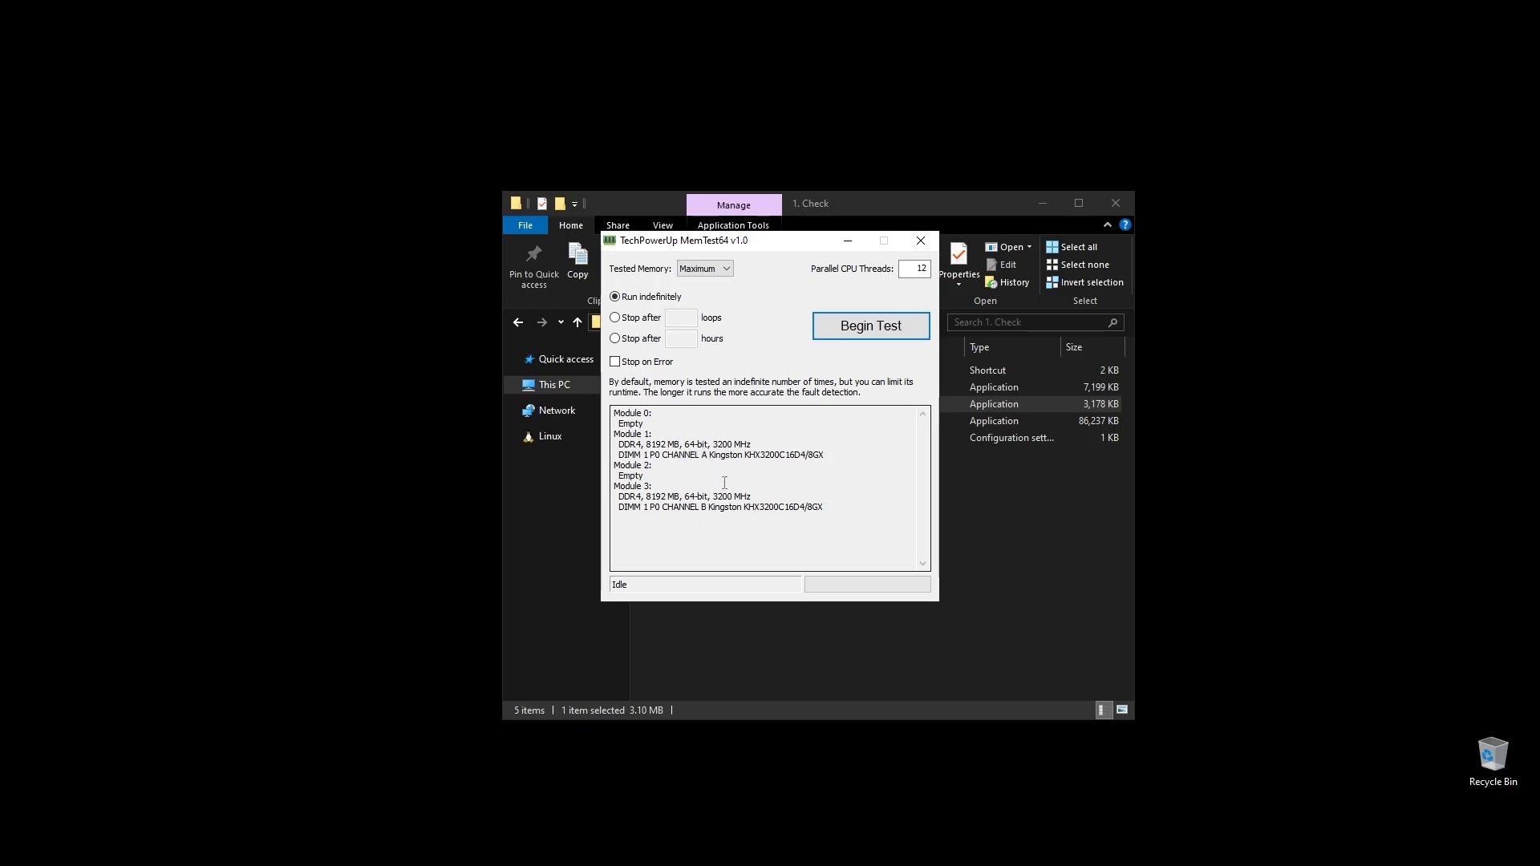
Check both 8 GB DDR4-3200 memory modules in MemTest64, then close it
{"action": "double_click", "coordinate": [683, 443]}
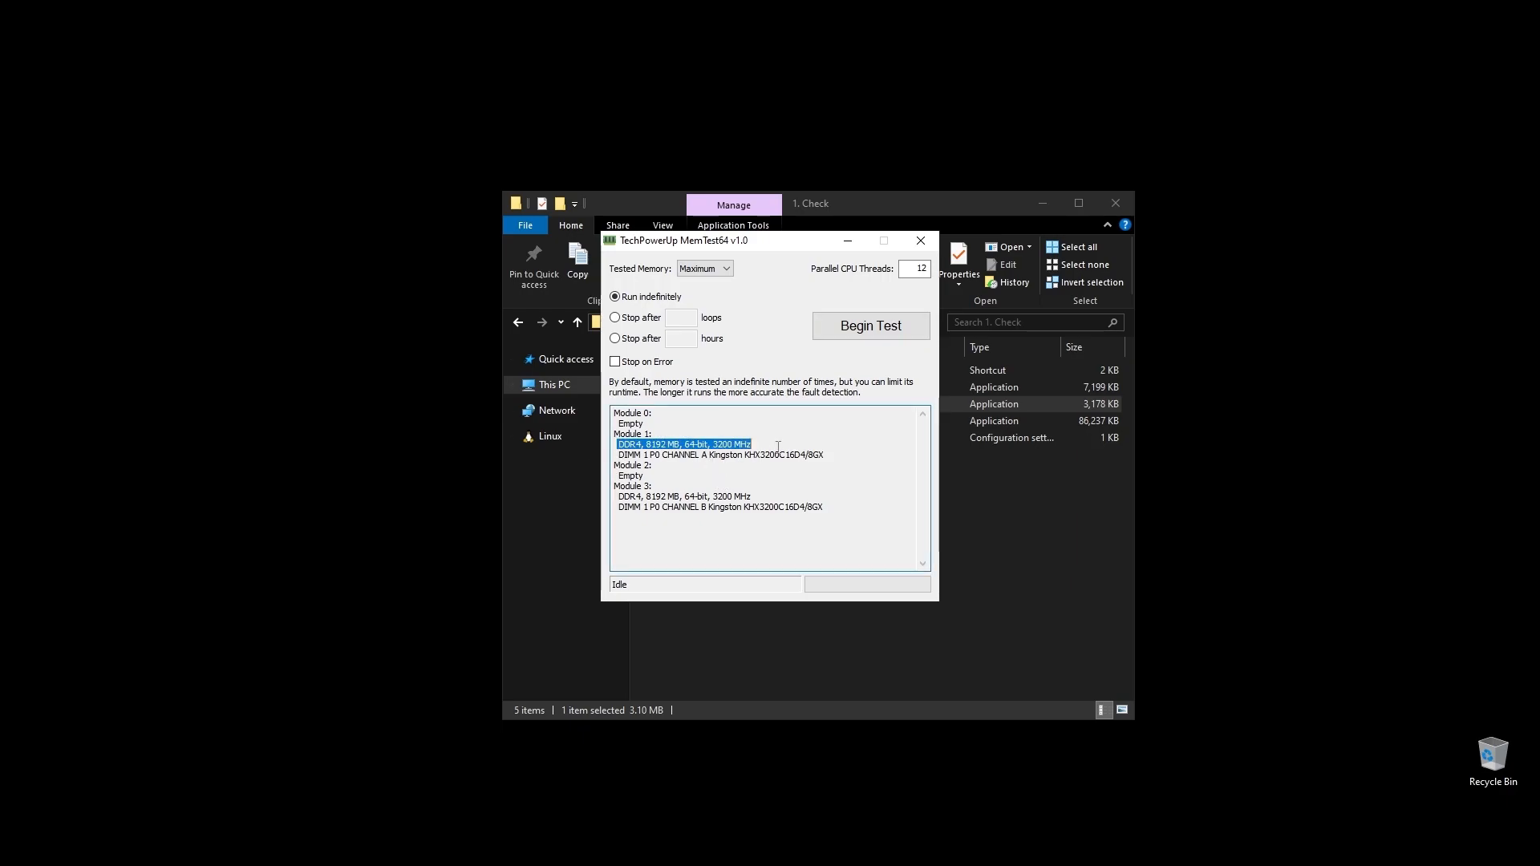
{"action": "left_click", "coordinate": [684, 496]}
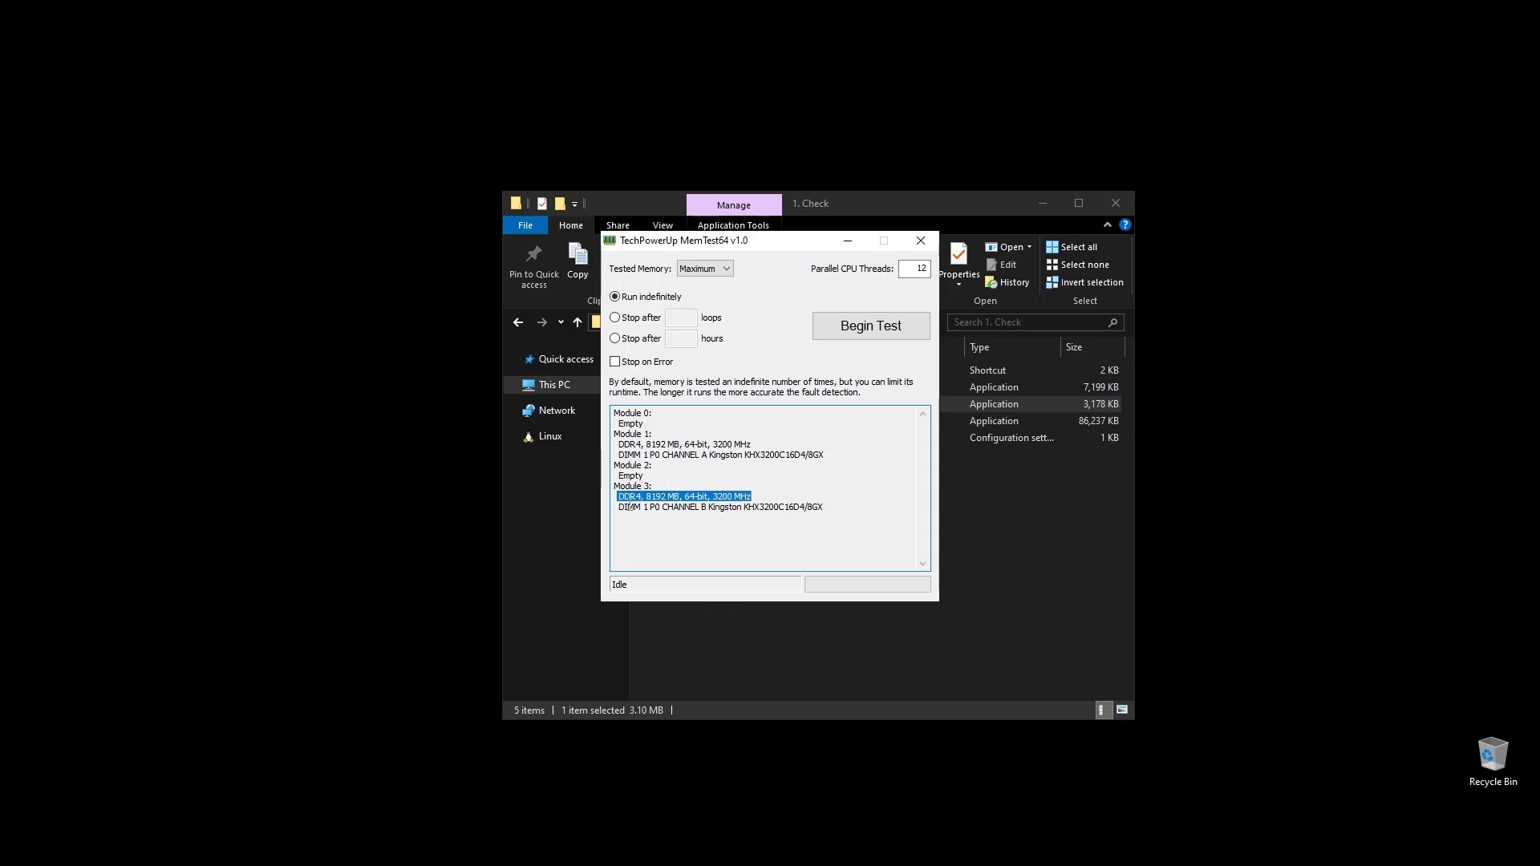
{"action": "mouse_move", "coordinate": [920, 240]}
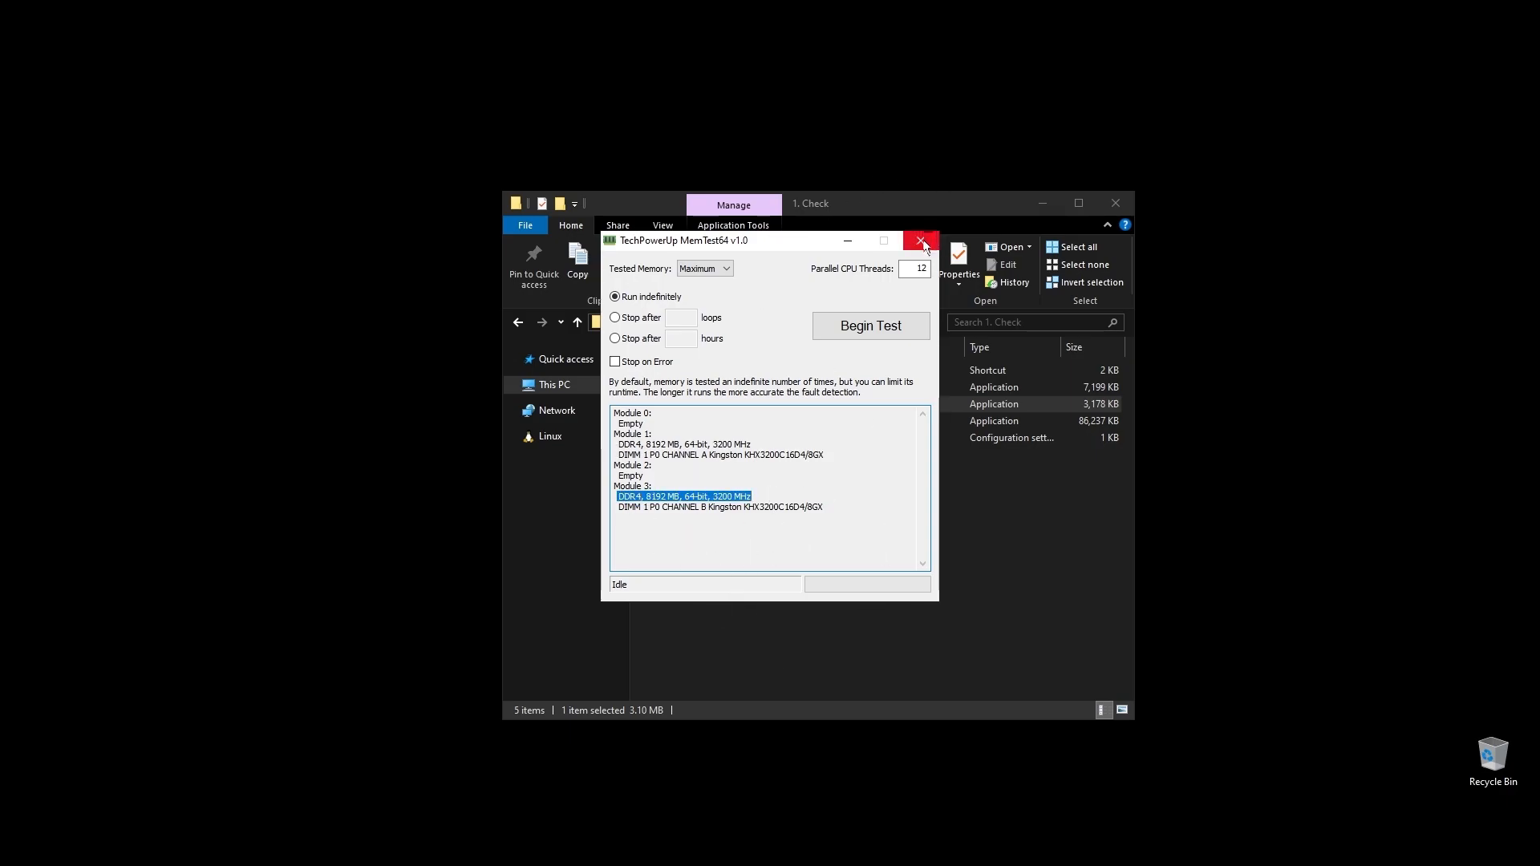
{"action": "left_click", "coordinate": [920, 240]}
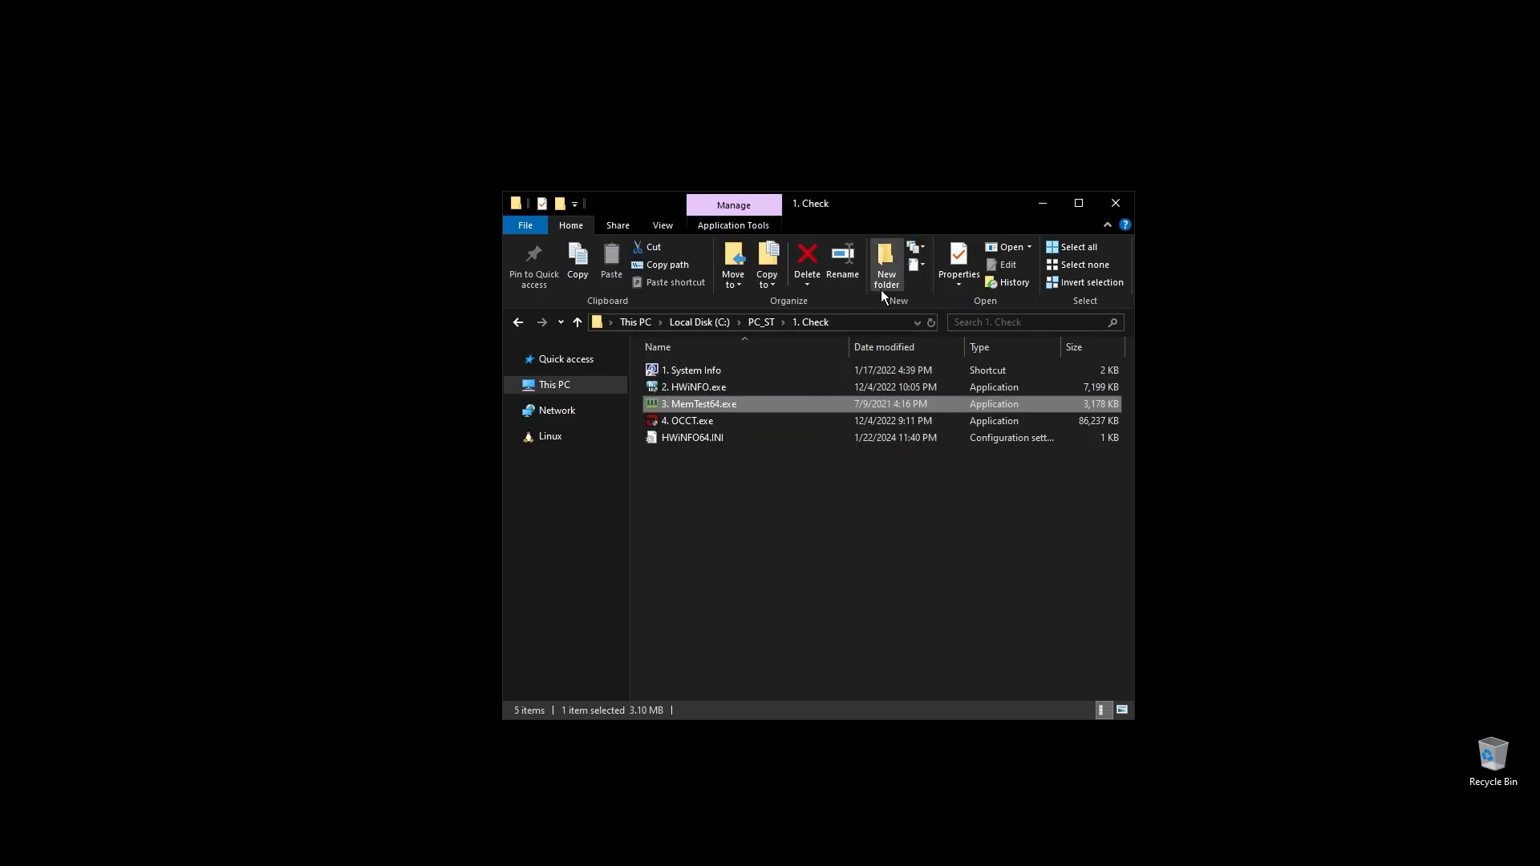
{"action": "mouse_move", "coordinate": [518, 322]}
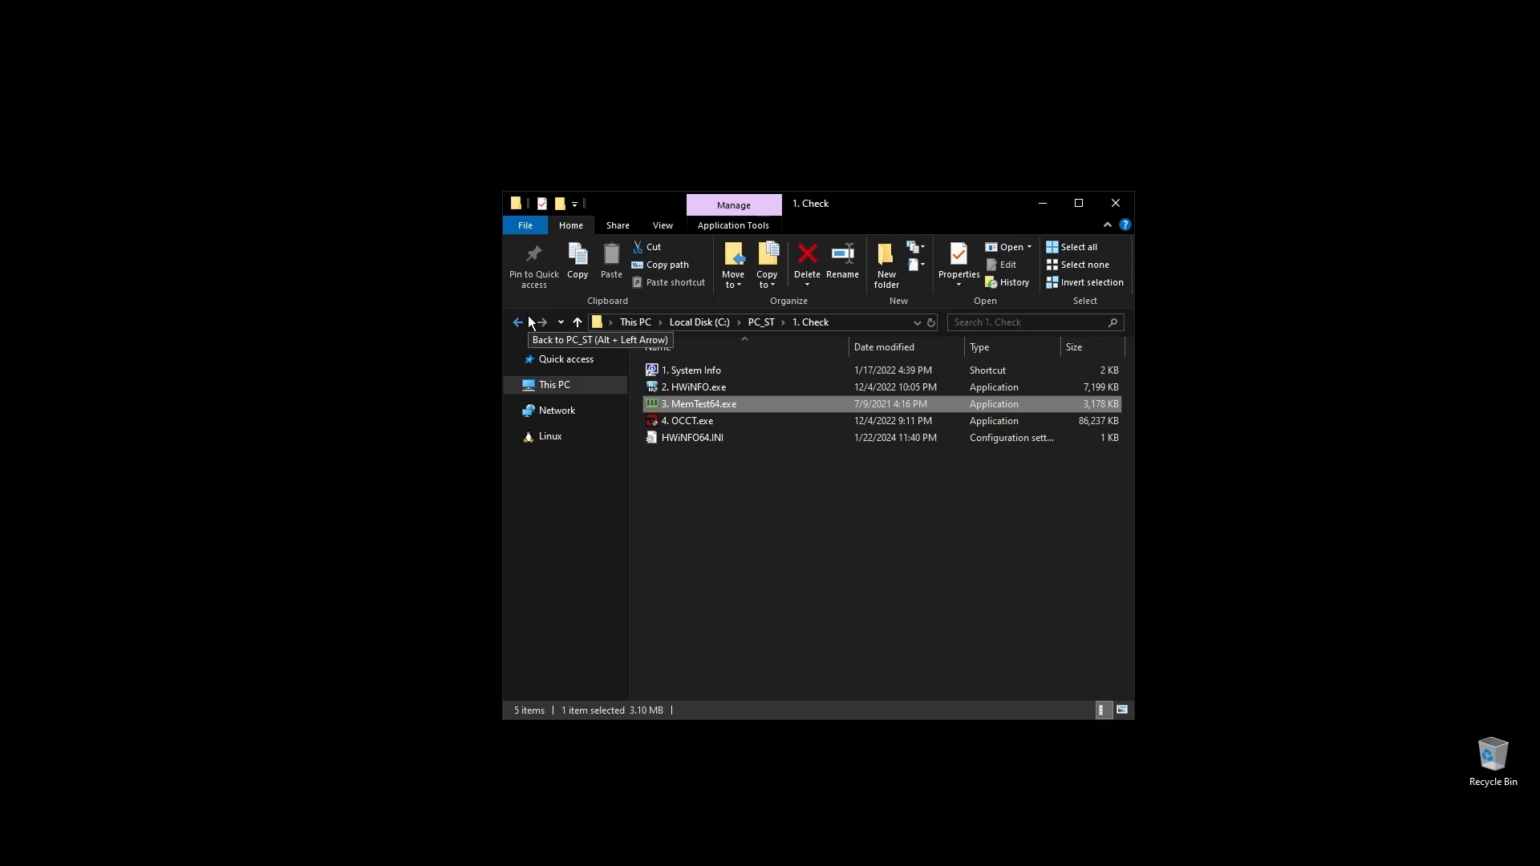
Run an OCCT Extreme CPU stress test, reviewing core frequencies and temperatures
{"action": "left_click", "coordinate": [688, 421]}
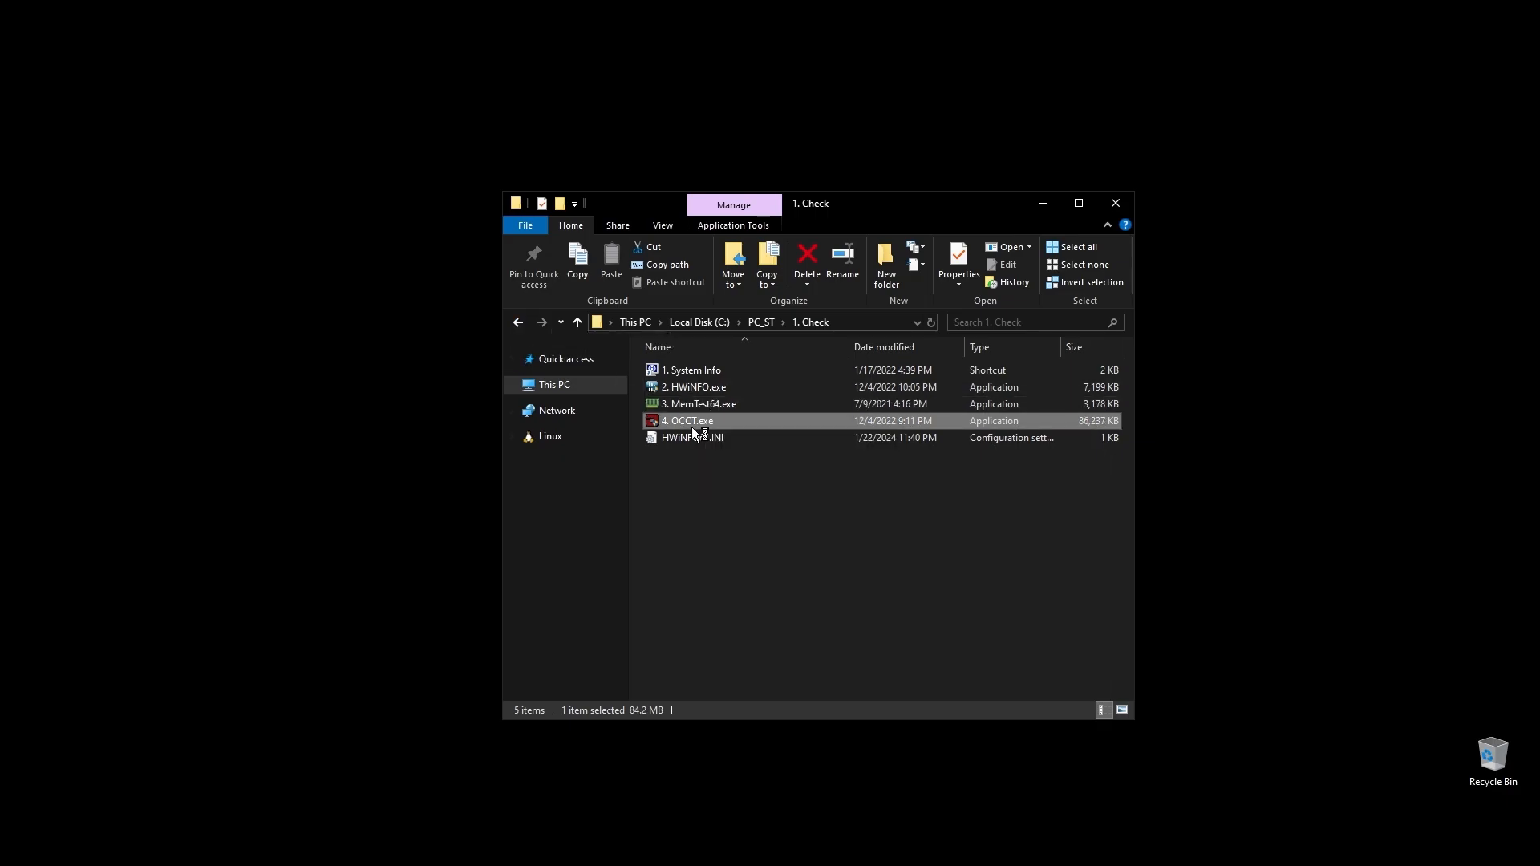
{"action": "double_click", "coordinate": [688, 421]}
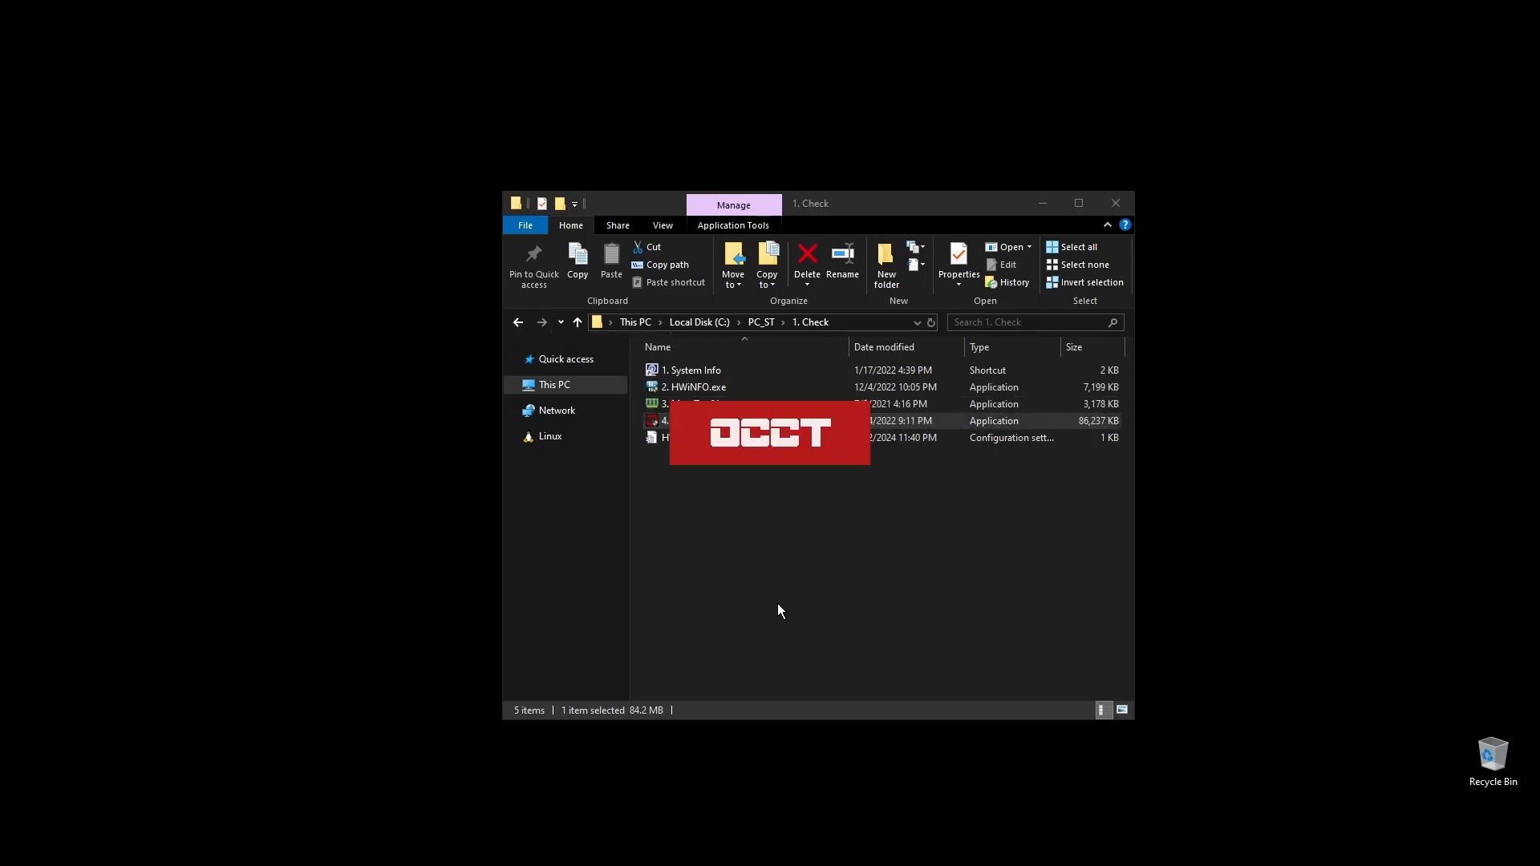
{"action": "mouse_move", "coordinate": [871, 606]}
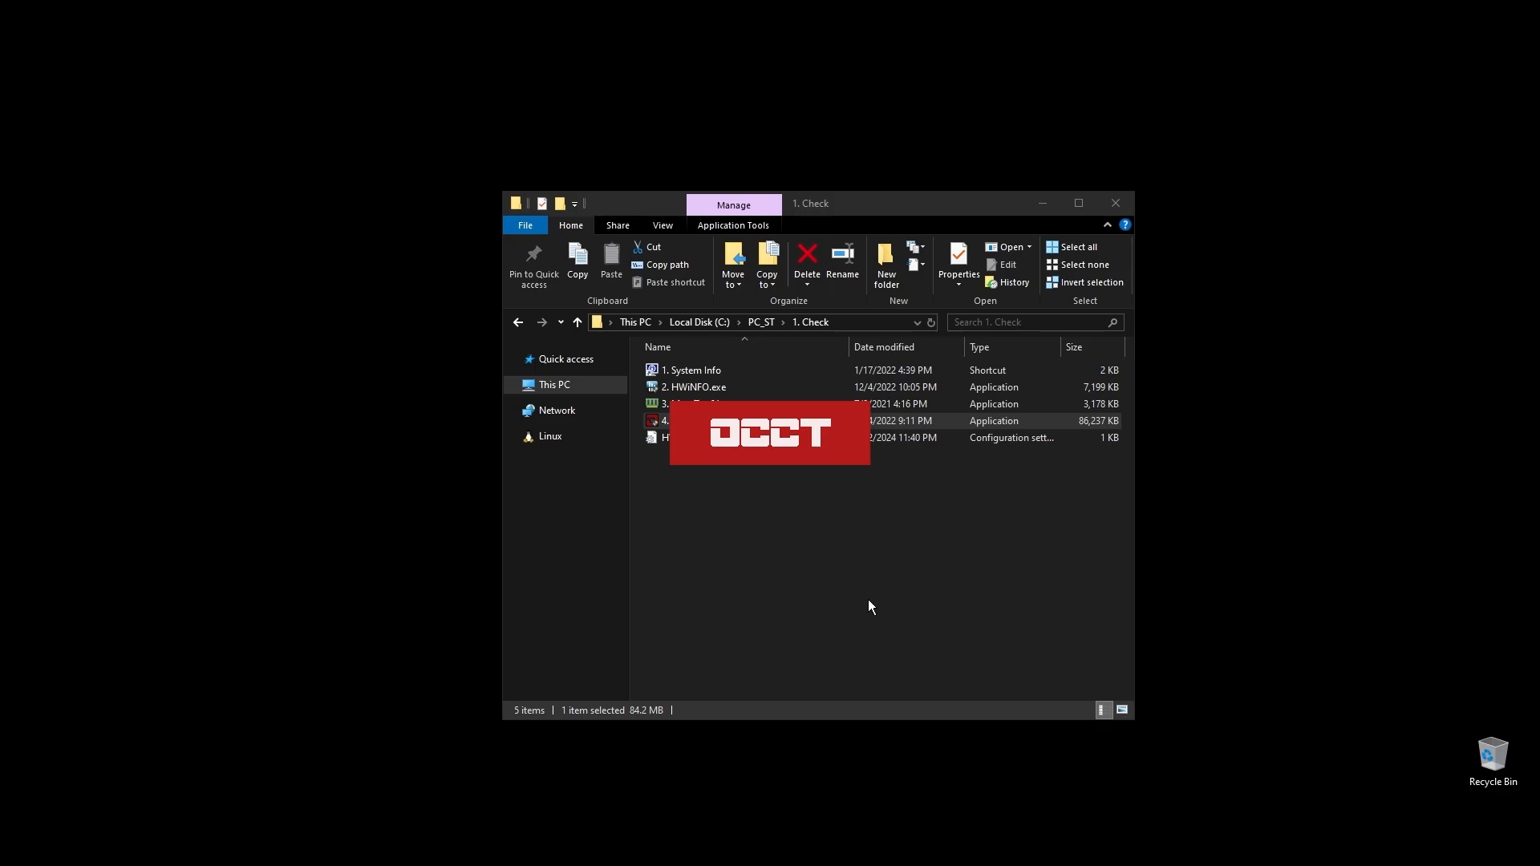
{"action": "mouse_move", "coordinate": [868, 606]}
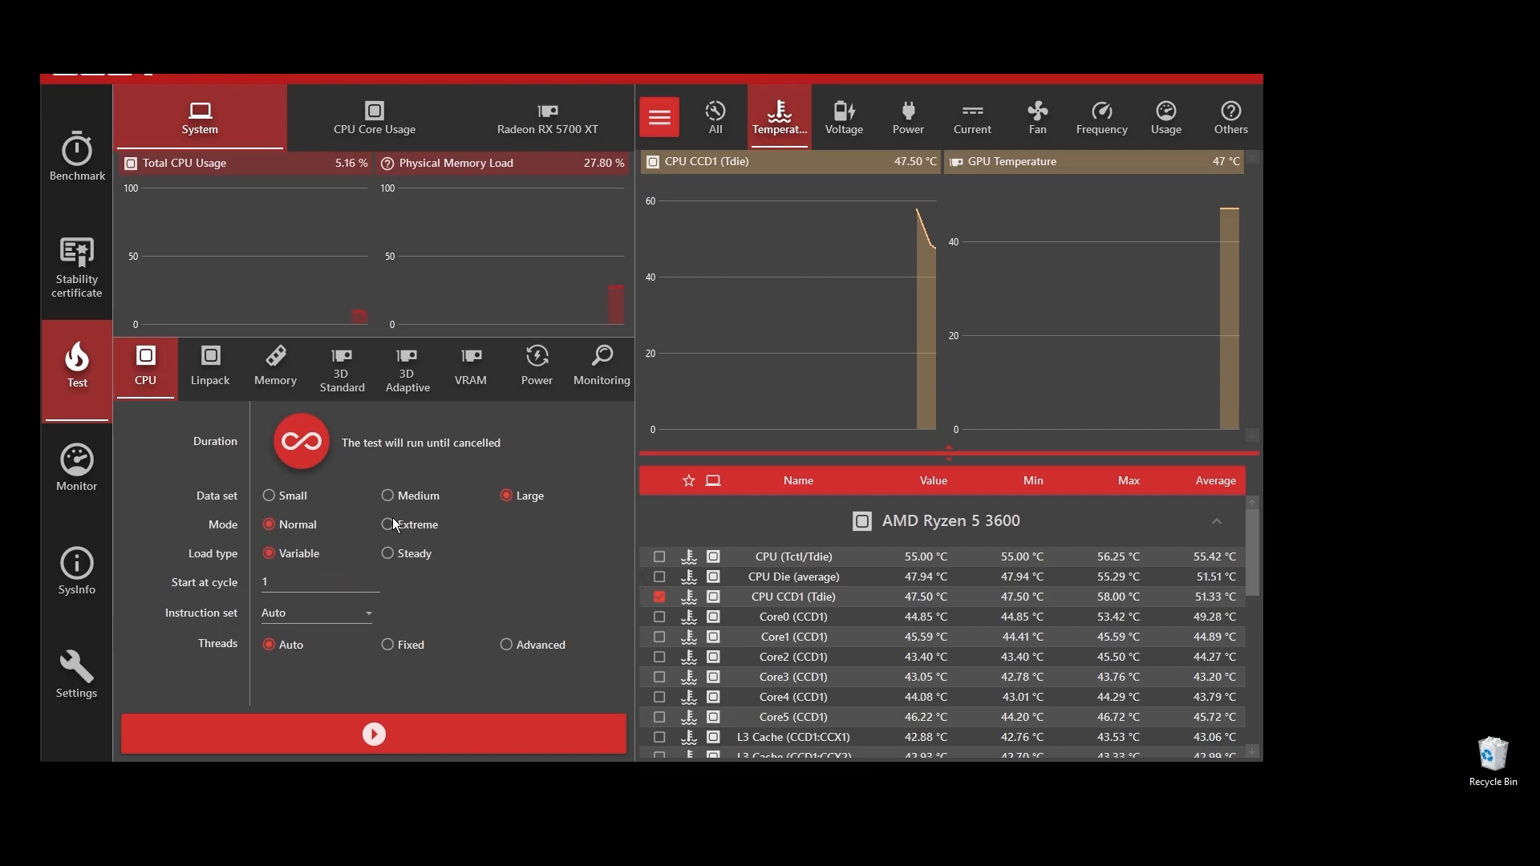
{"action": "left_click", "coordinate": [374, 734]}
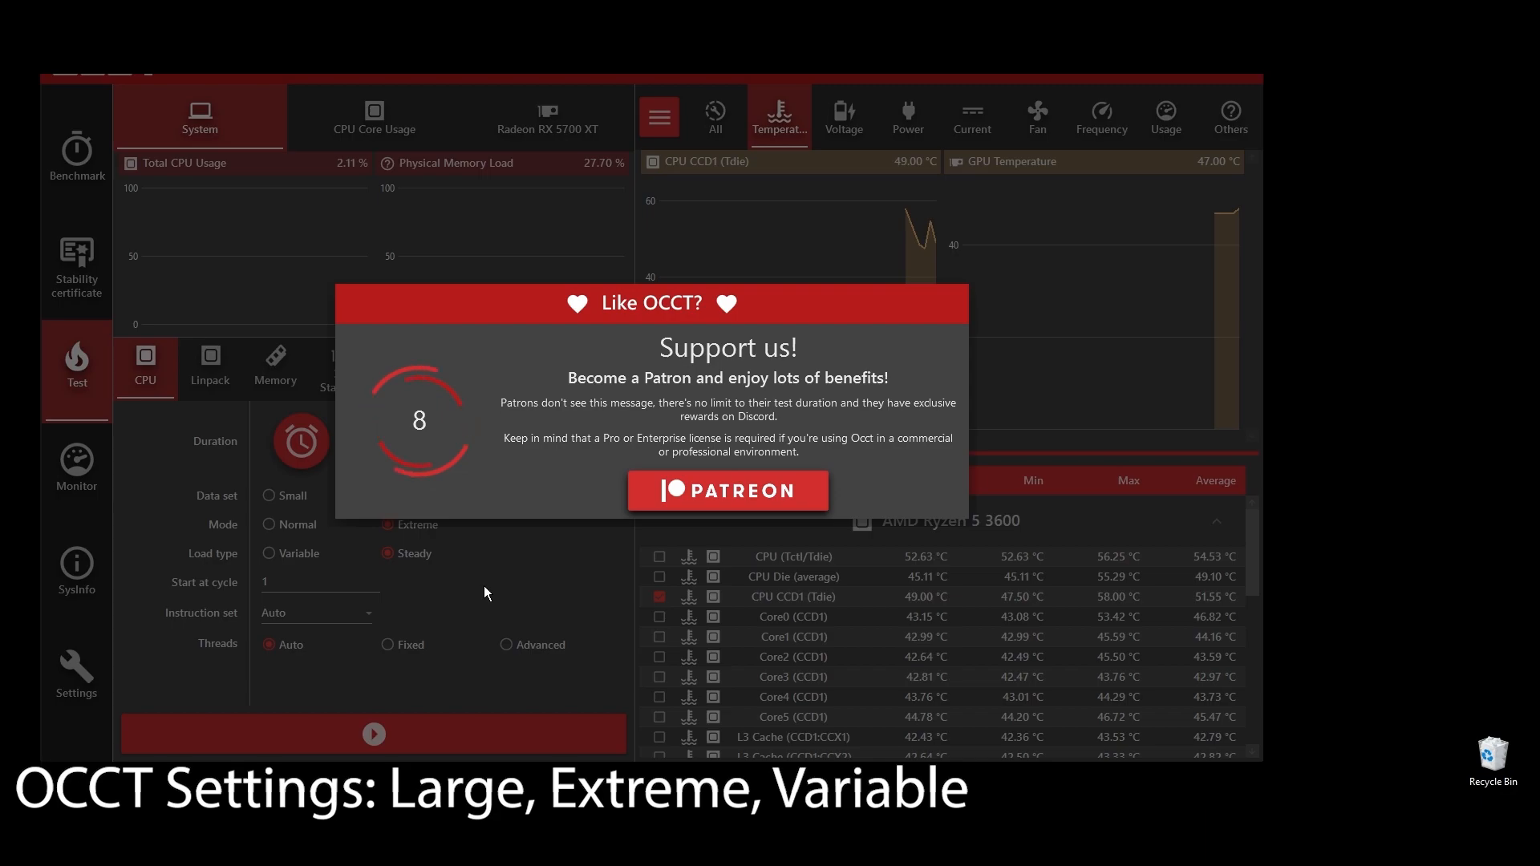
{"action": "mouse_move", "coordinate": [538, 648]}
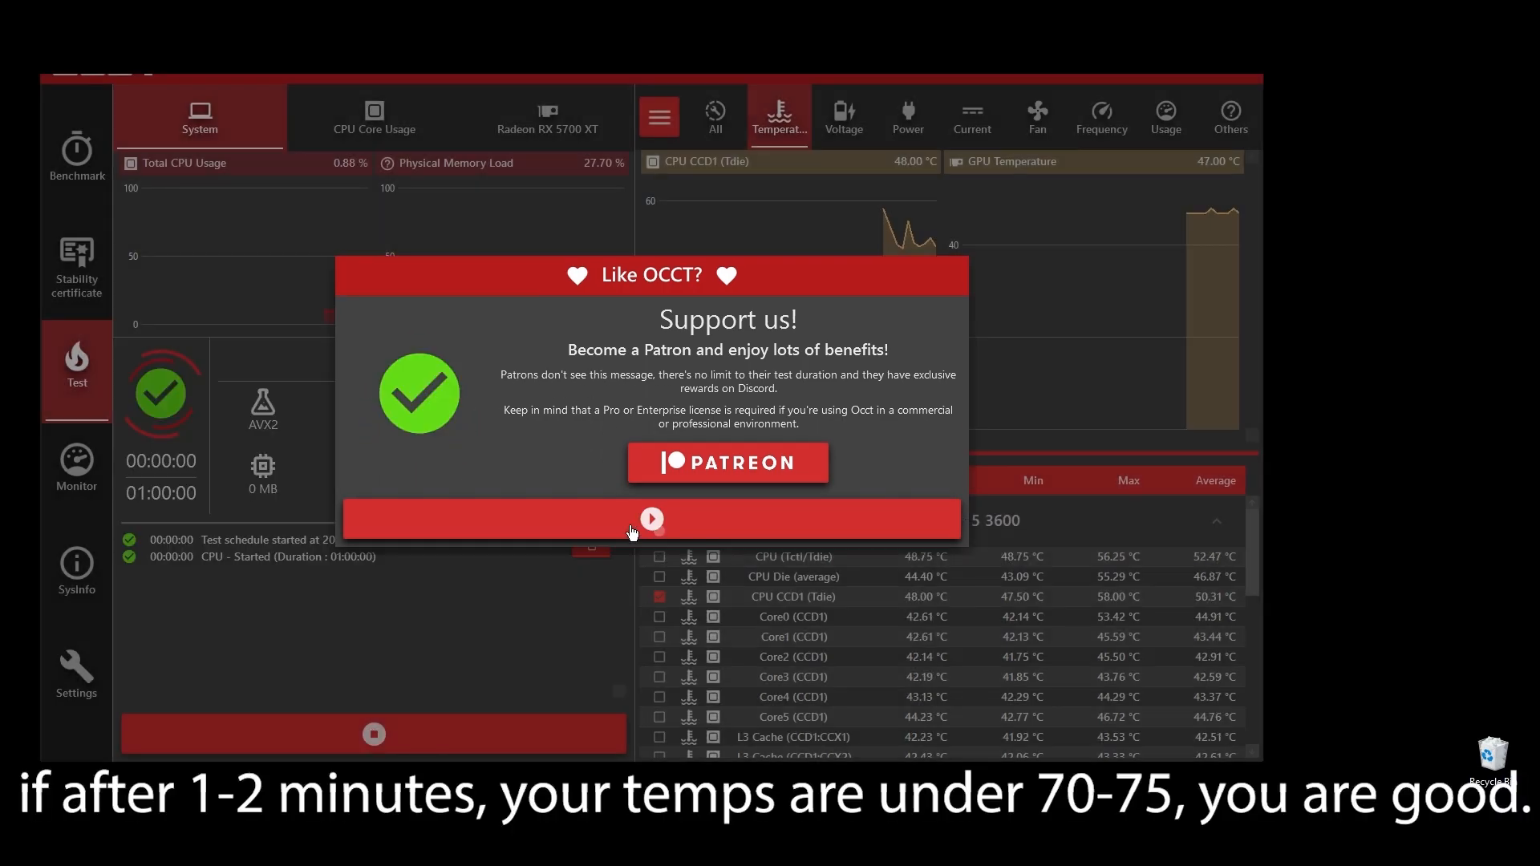
{"action": "left_click", "coordinate": [652, 518]}
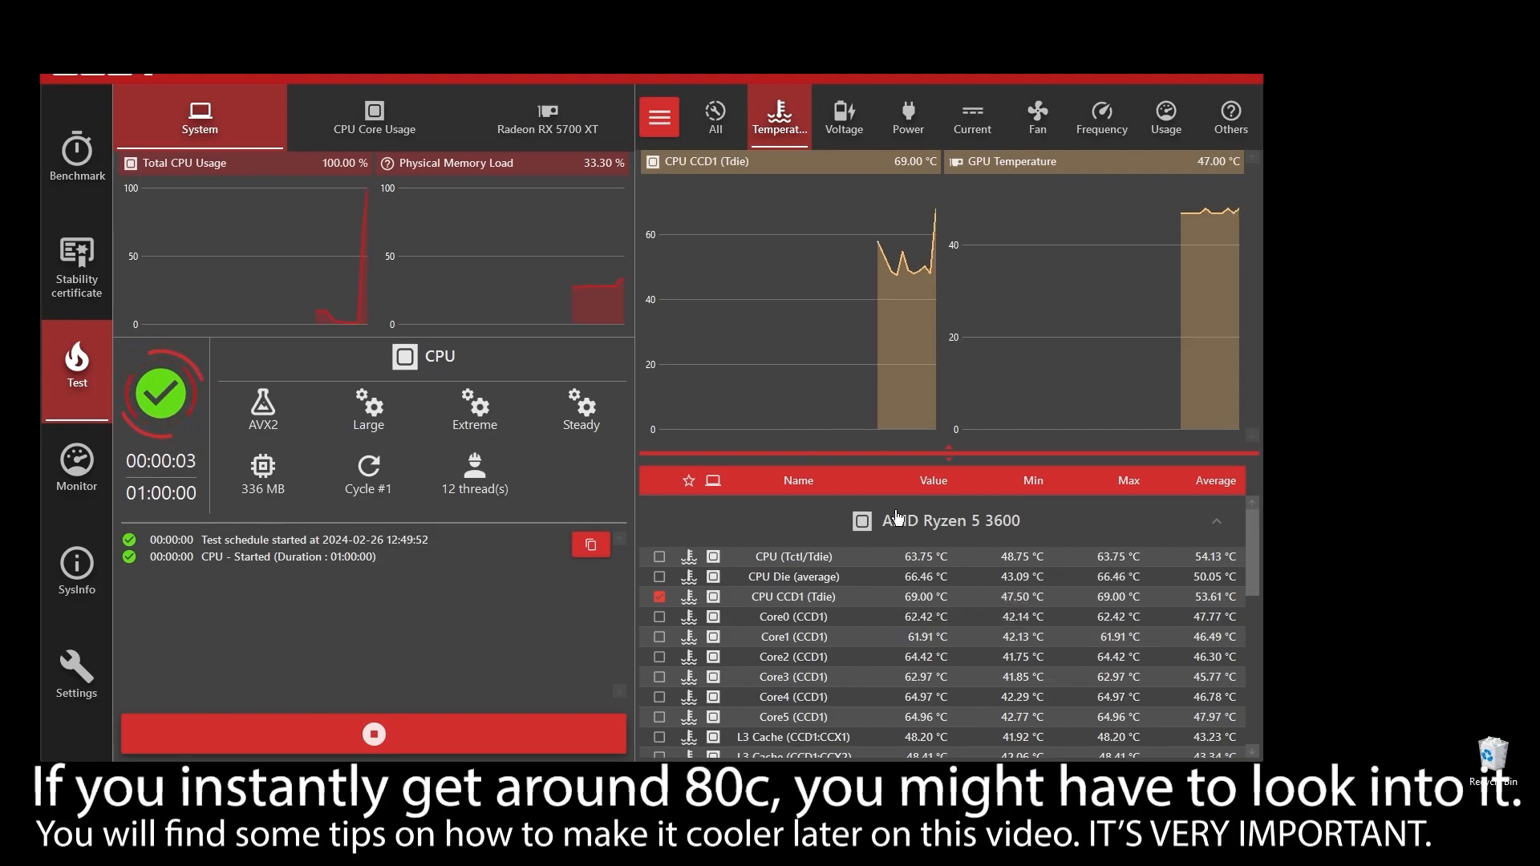
{"action": "left_click", "coordinate": [1101, 114]}
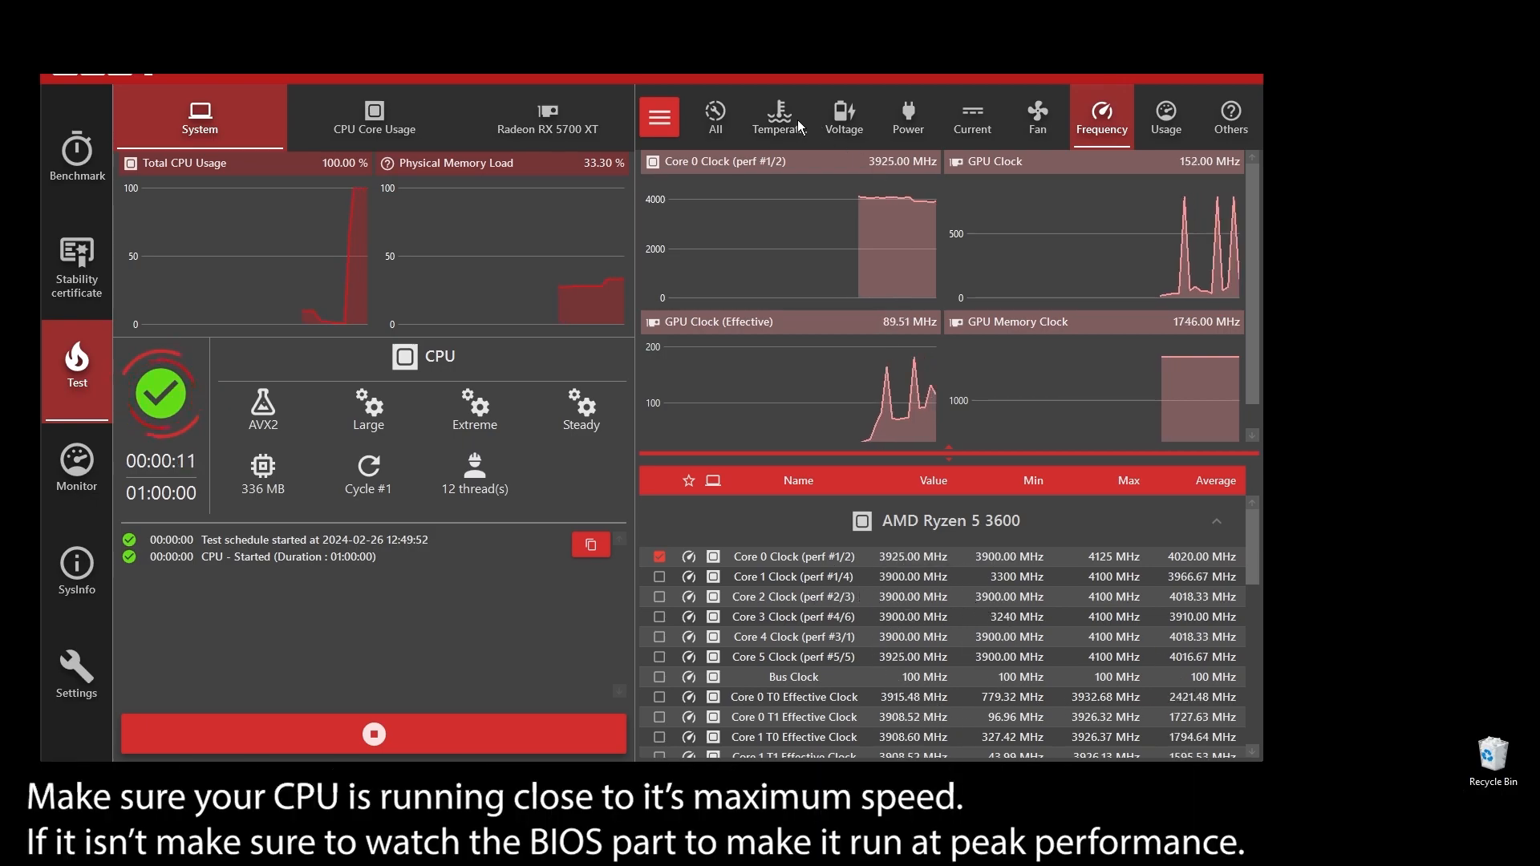
{"action": "left_click", "coordinate": [778, 117]}
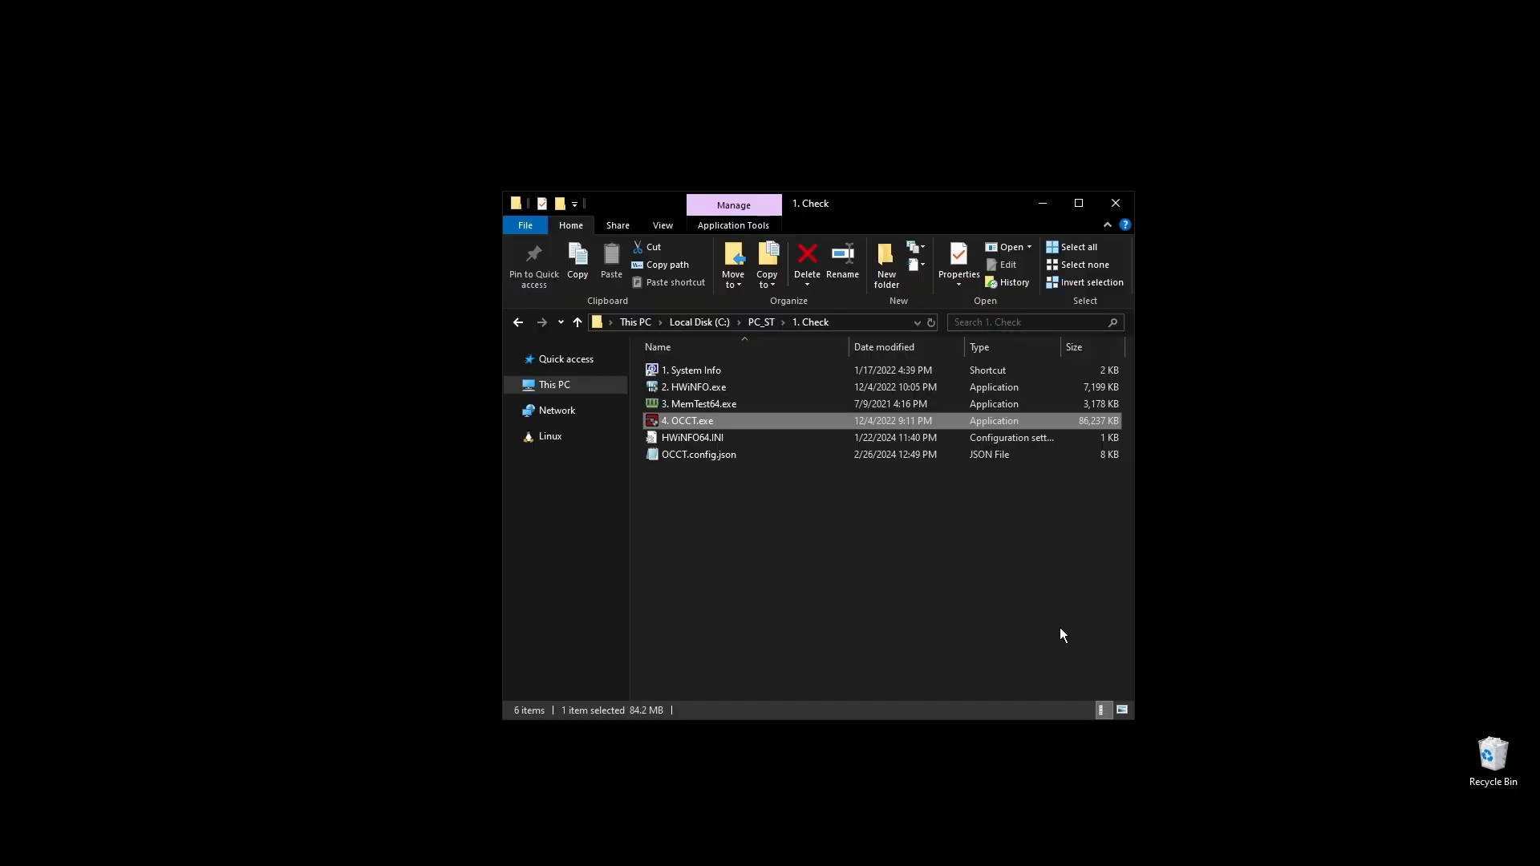
Run 1. Dx Web Setup.exe from 2. Install, accepting the license and declining Bing Bar
{"action": "left_click", "coordinate": [828, 516]}
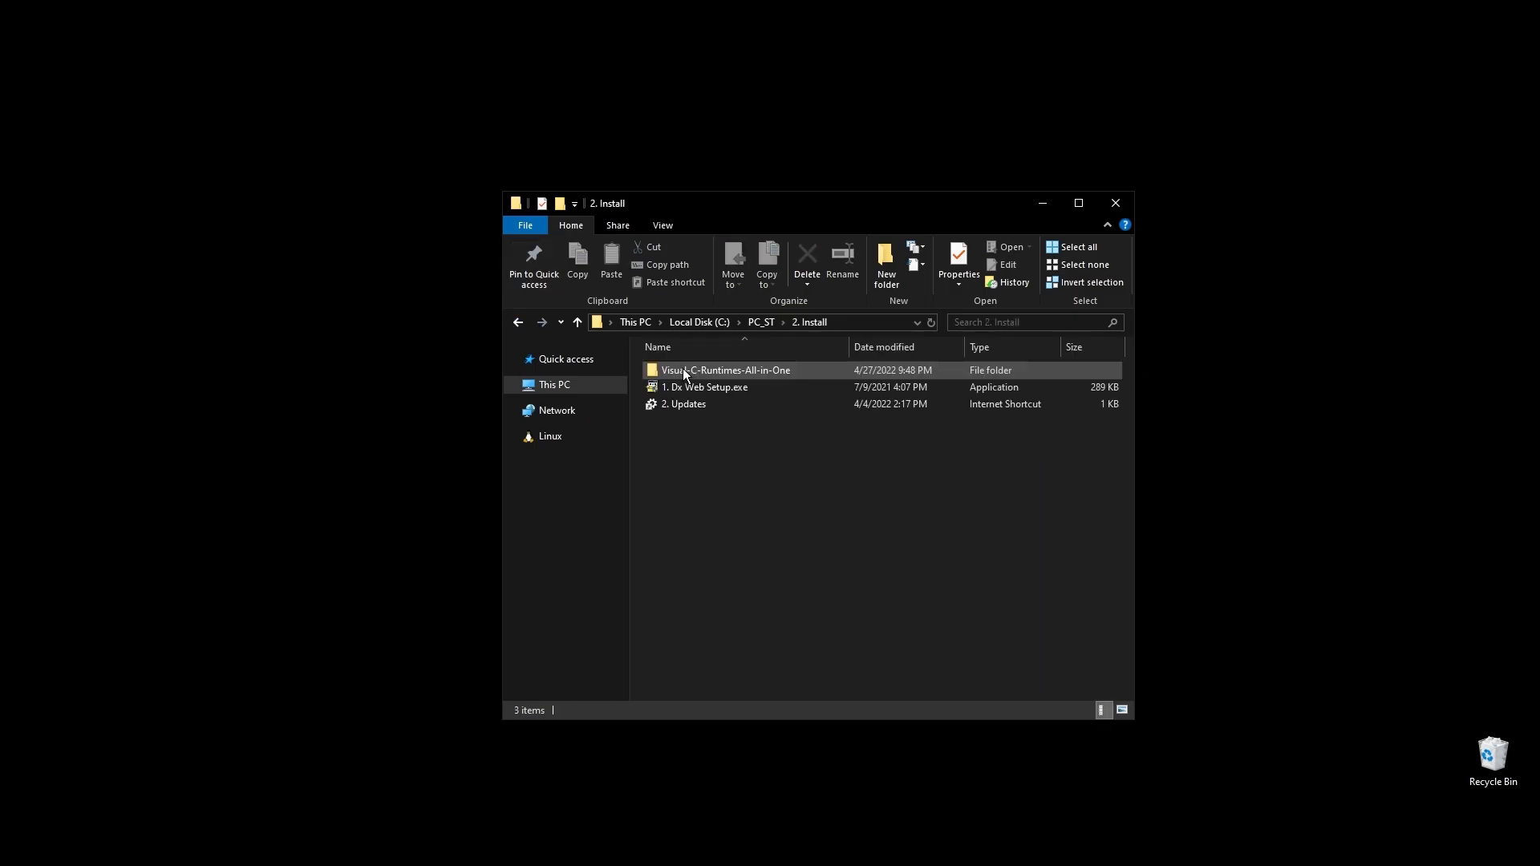
{"action": "left_click", "coordinate": [701, 386]}
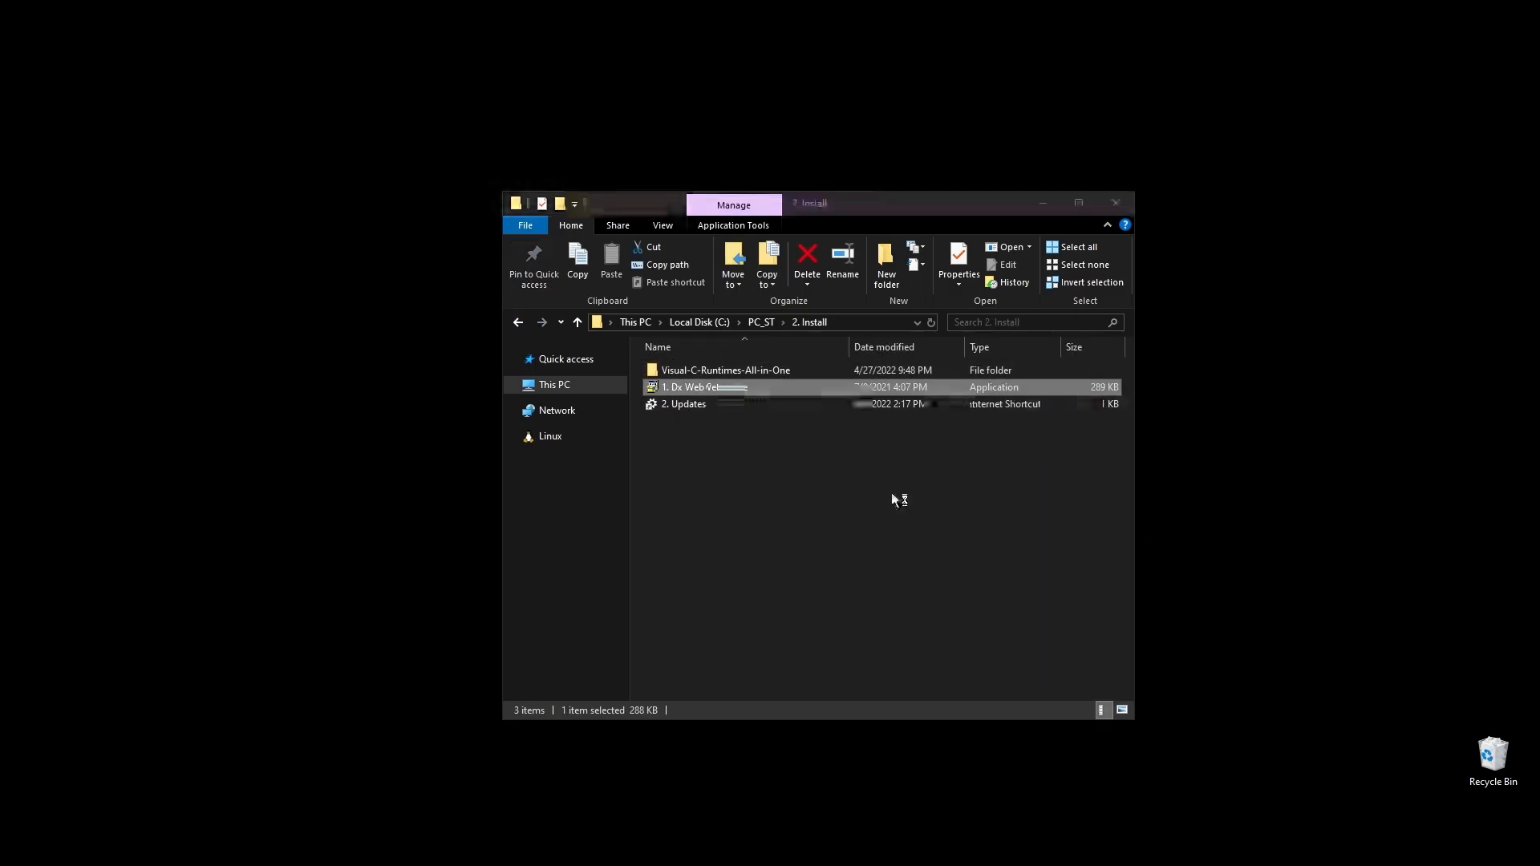
{"action": "double_click", "coordinate": [695, 386]}
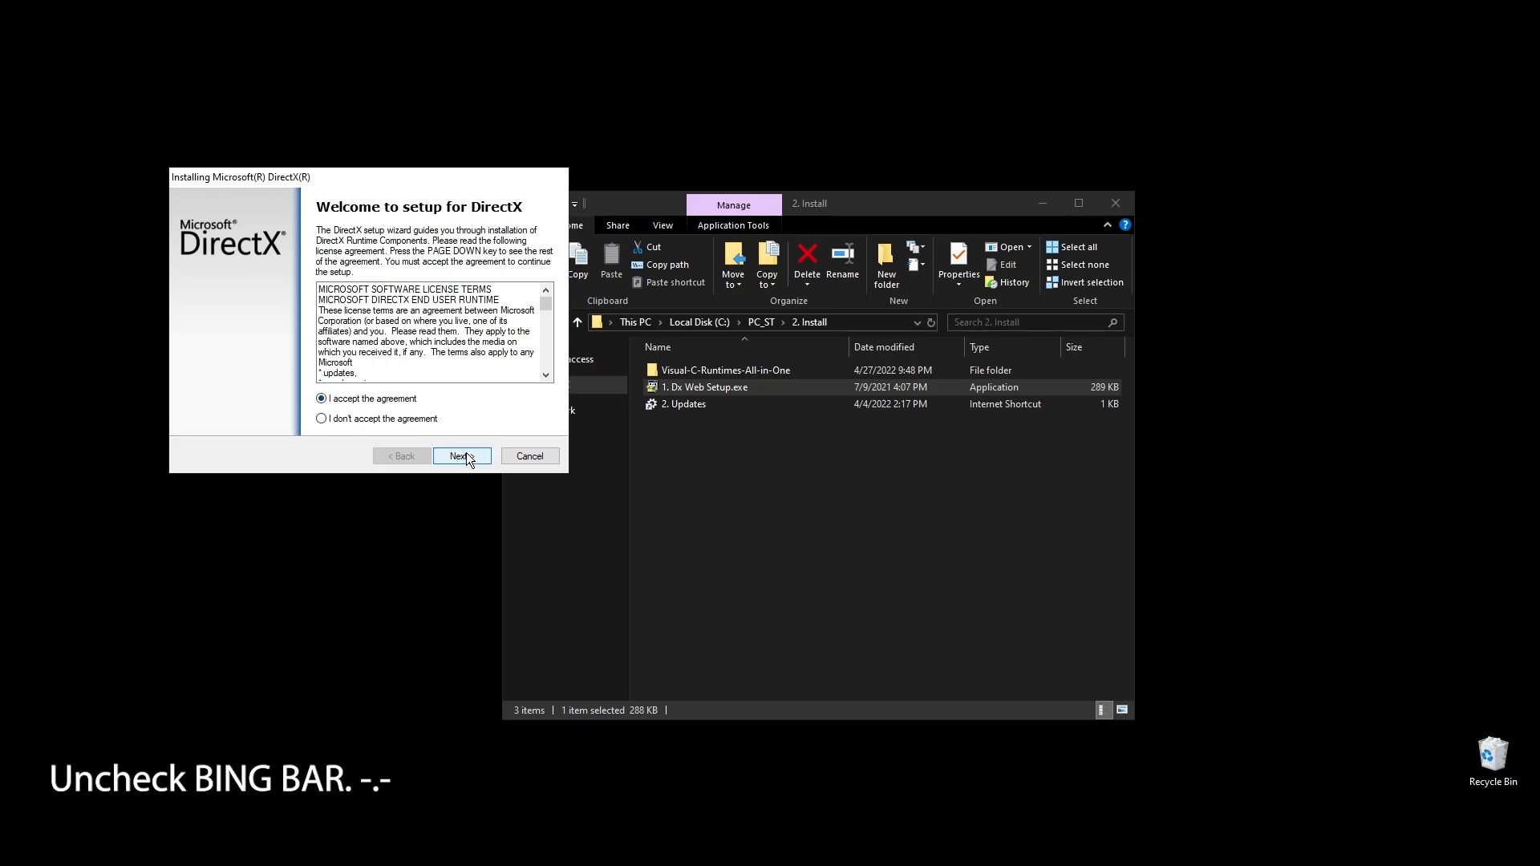
{"action": "left_click", "coordinate": [461, 456]}
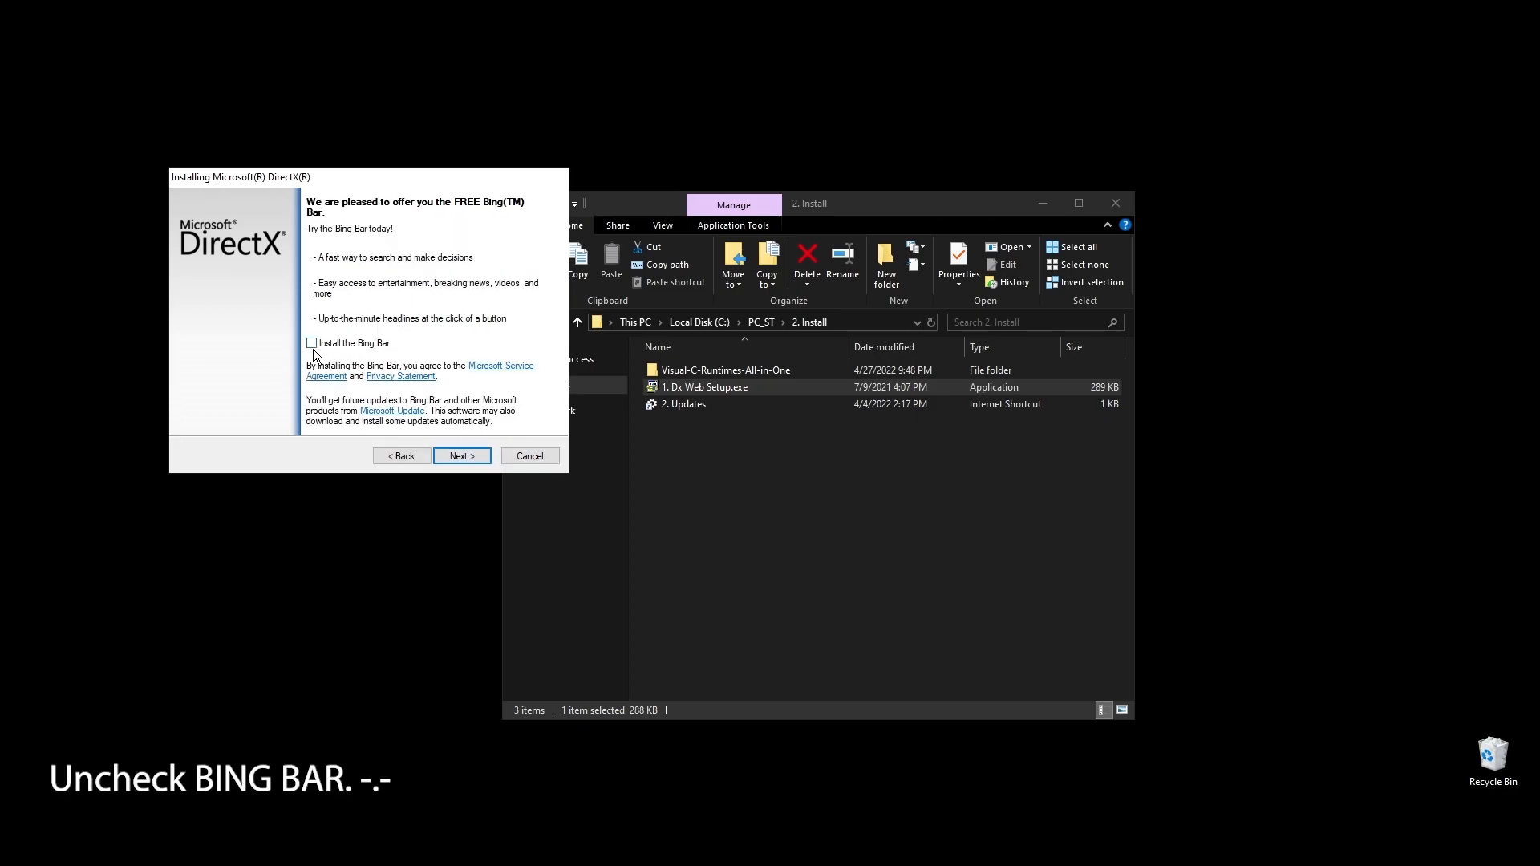
{"action": "left_click", "coordinate": [461, 456]}
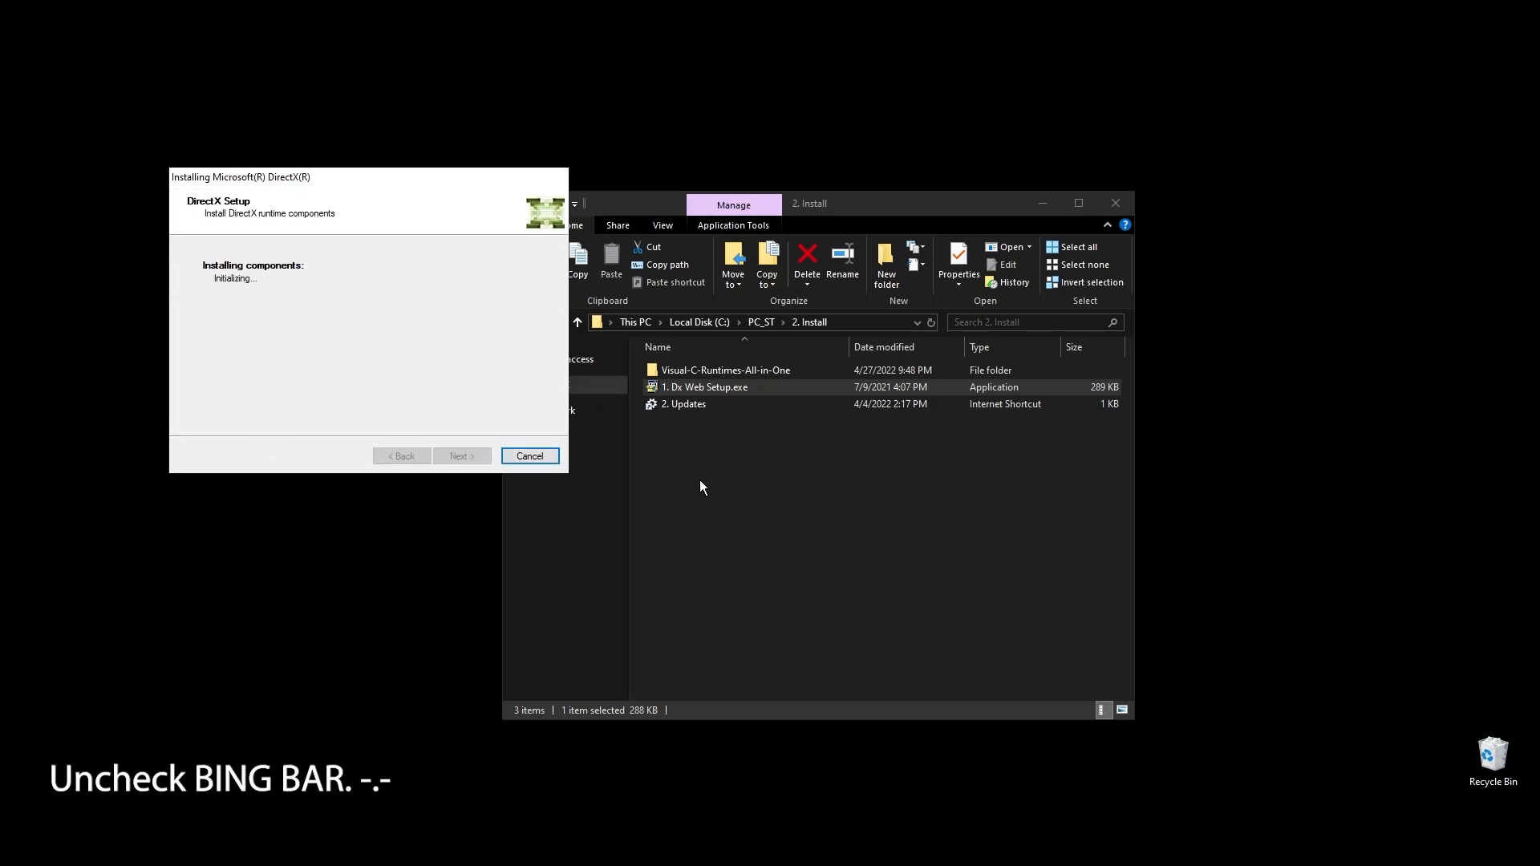
{"action": "mouse_move", "coordinate": [839, 616]}
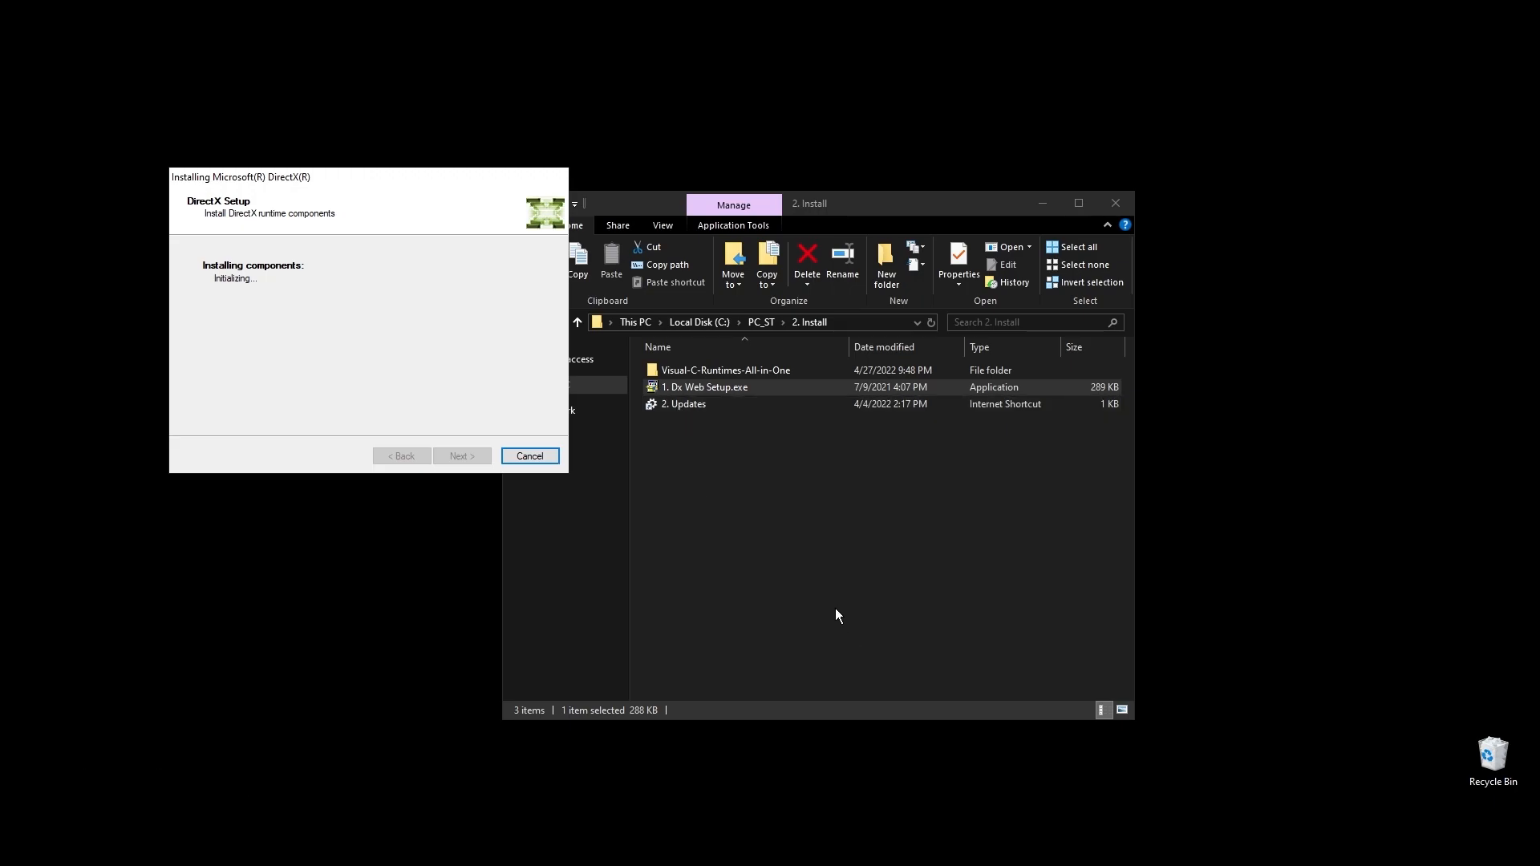
{"action": "mouse_move", "coordinate": [708, 465]}
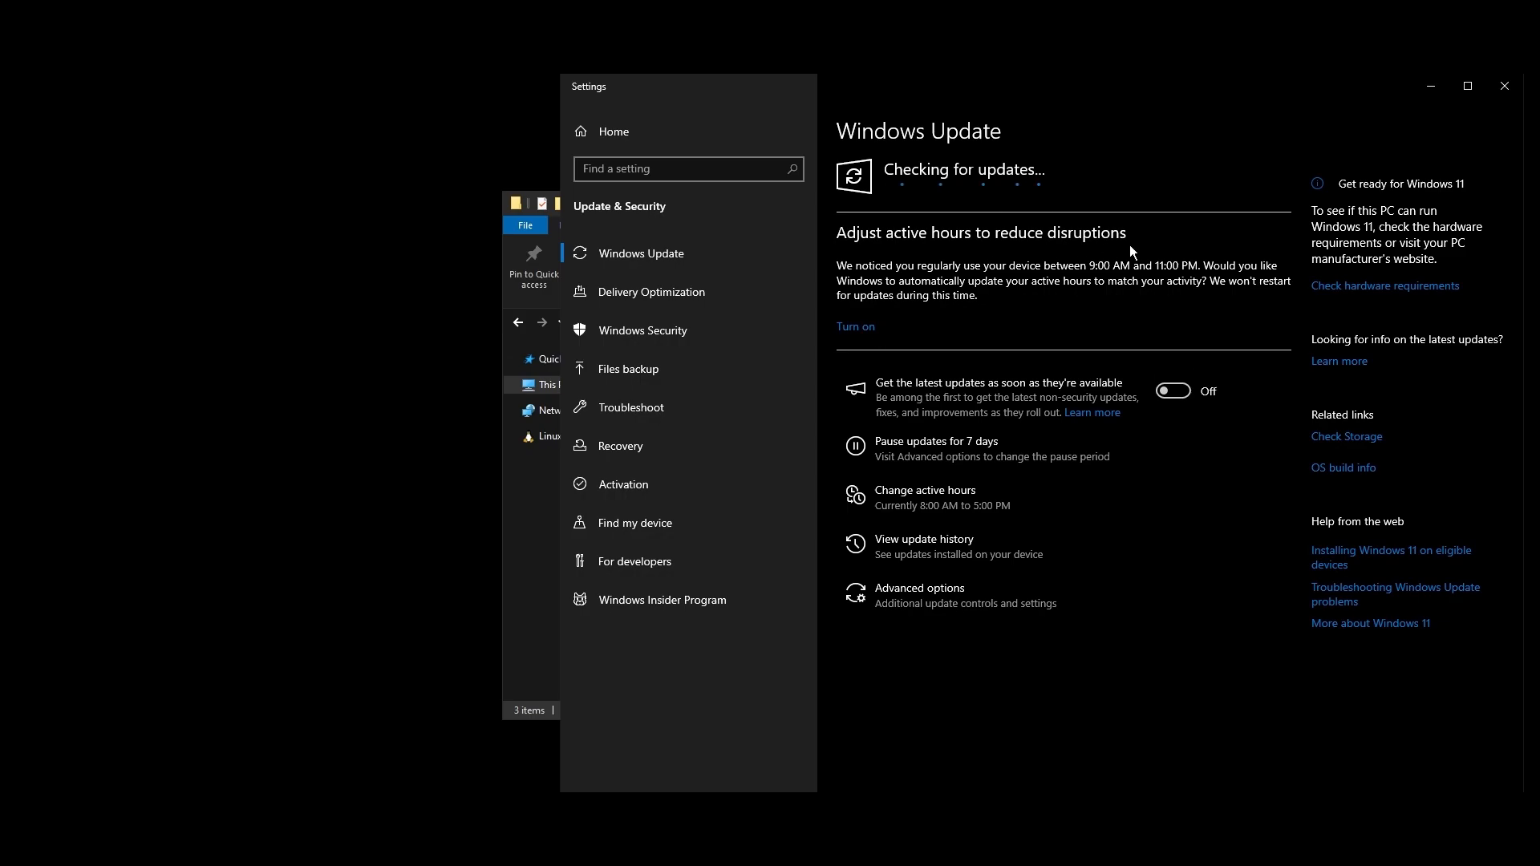
{"action": "mouse_move", "coordinate": [1109, 252]}
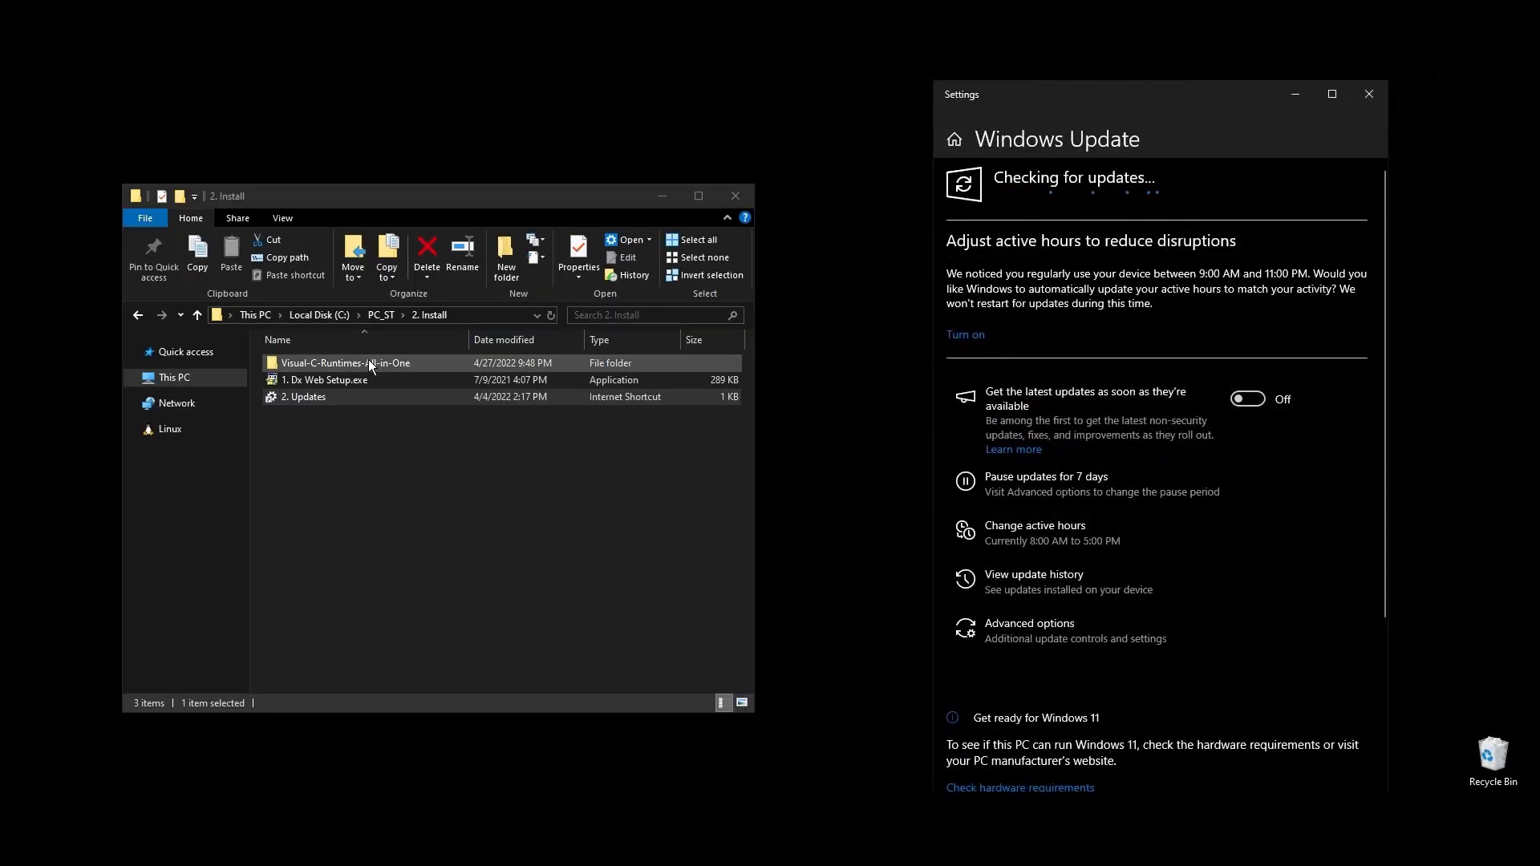
Run install_all.bat as administrator, select PP.cmd, and target 3. Registry.reg for actions
{"action": "right_click", "coordinate": [306, 363]}
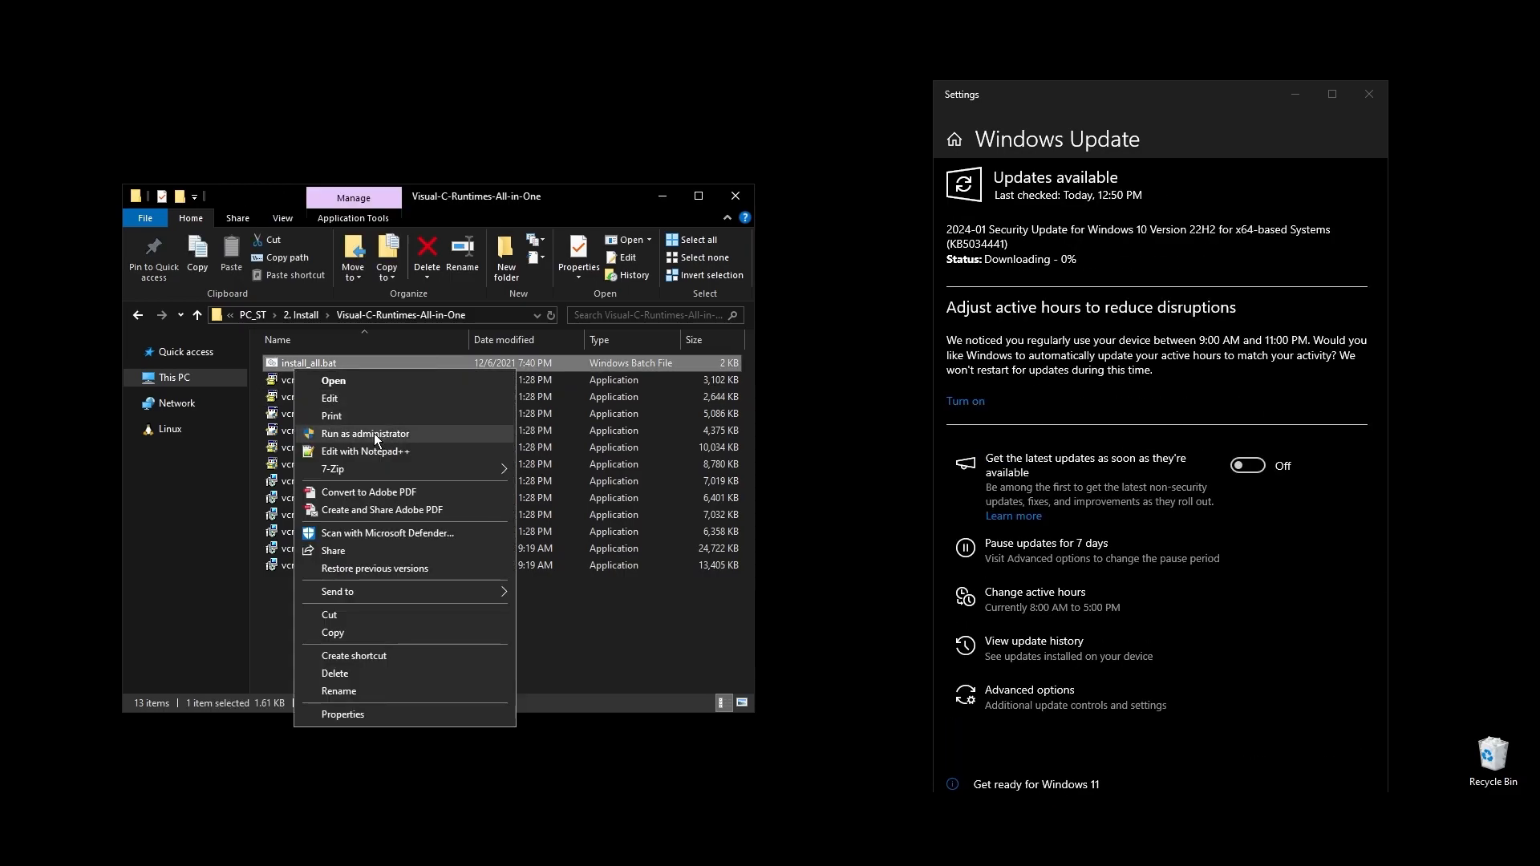
{"action": "left_click", "coordinate": [365, 433]}
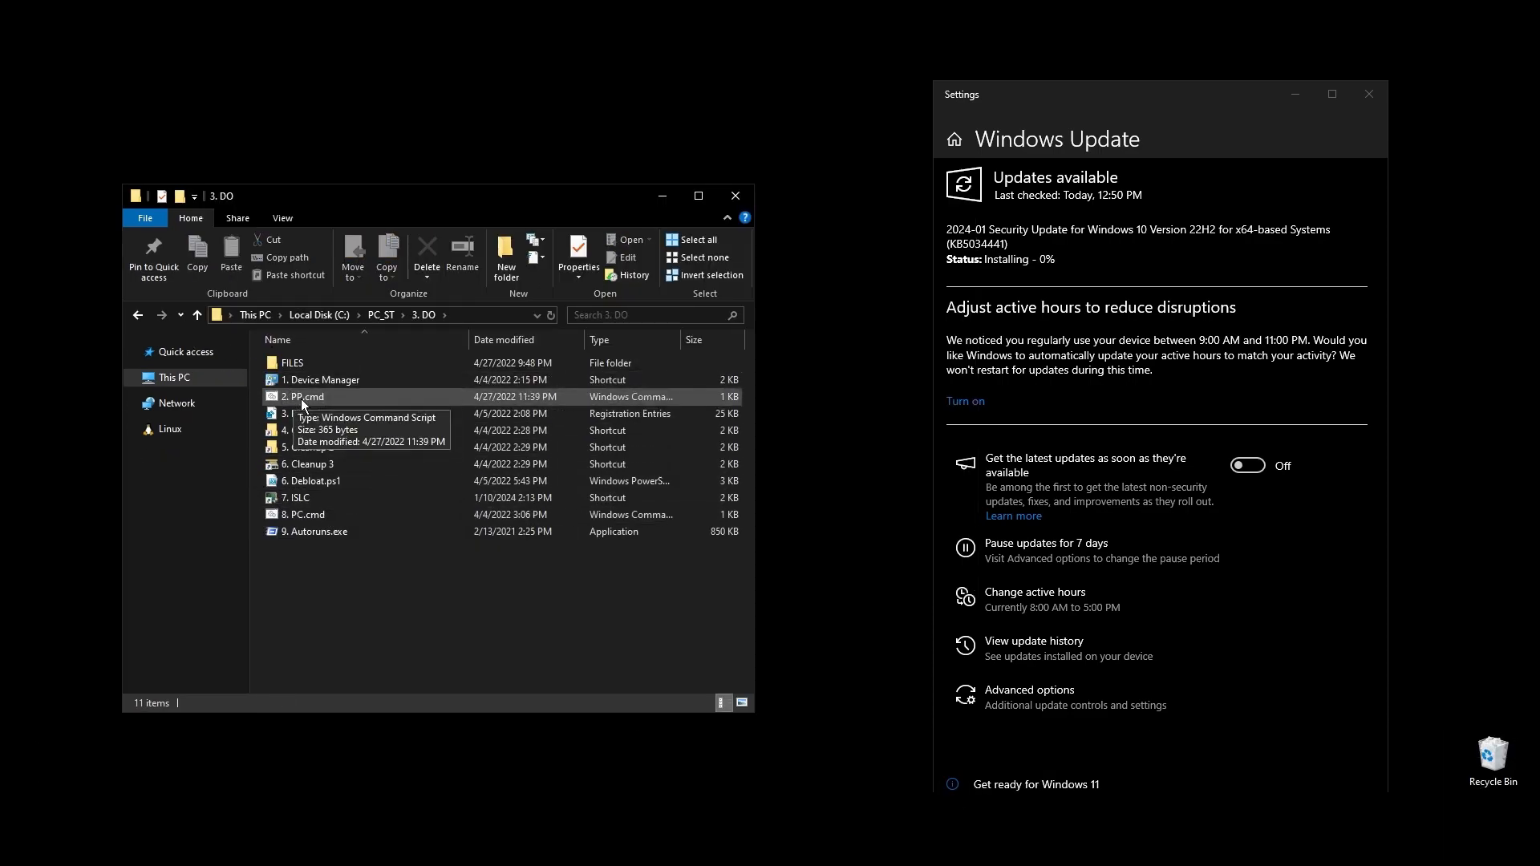
{"action": "left_click", "coordinate": [302, 396]}
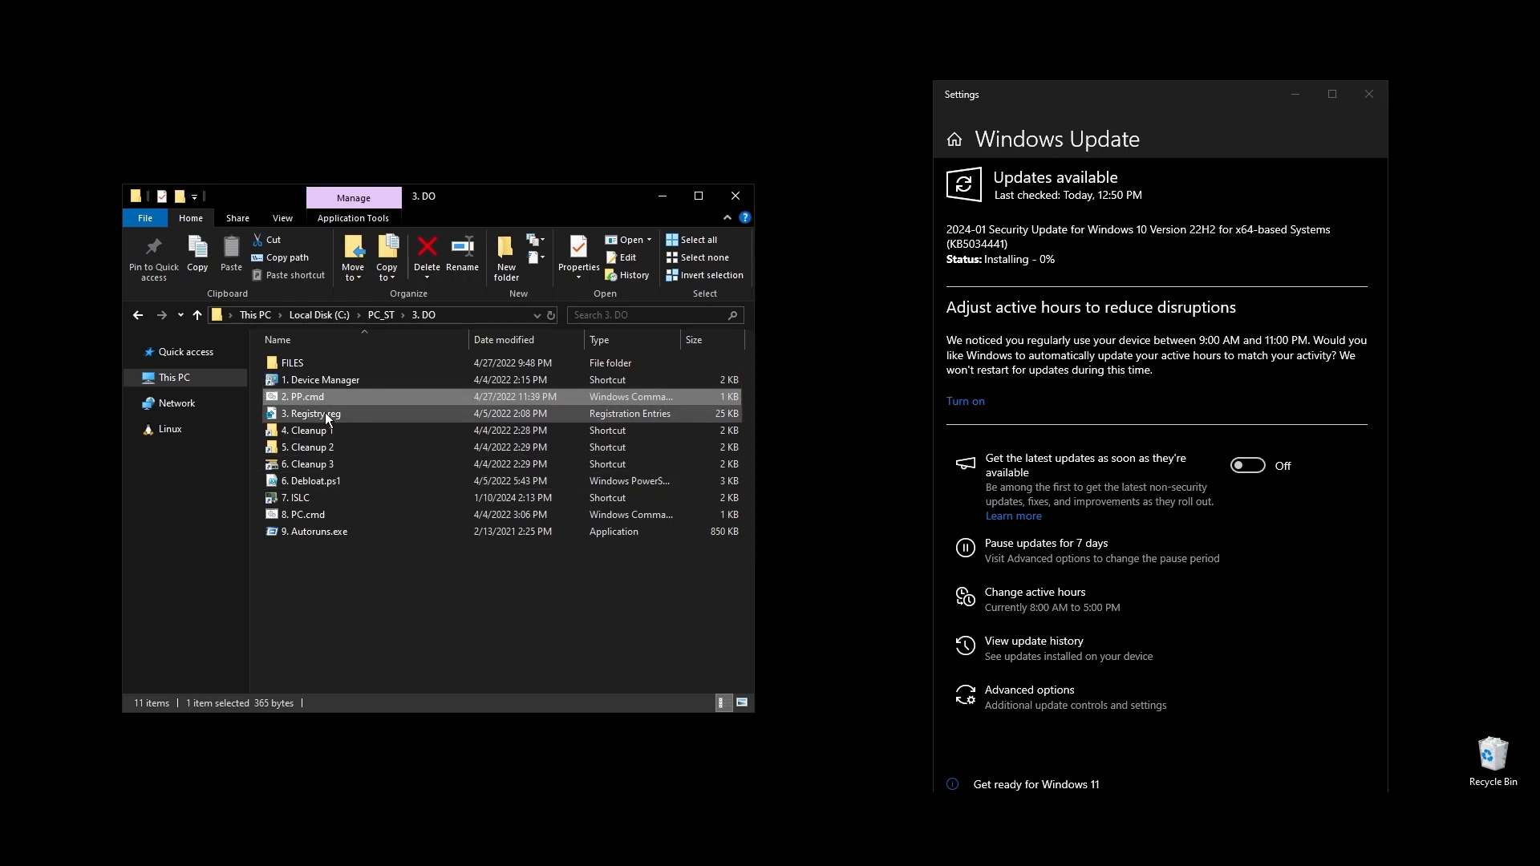
{"action": "right_click", "coordinate": [312, 413]}
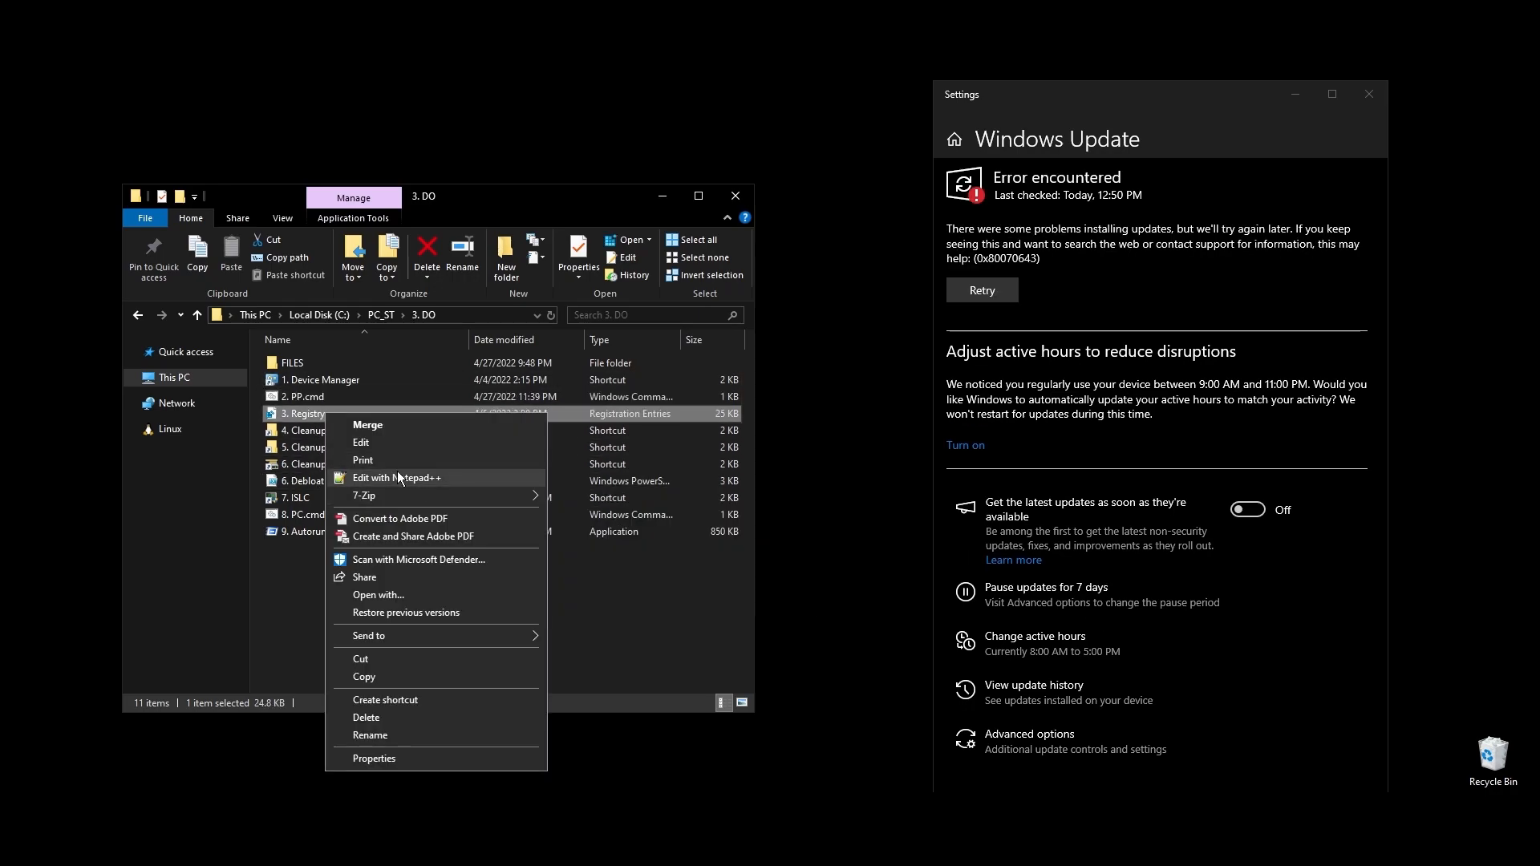
Open 3. Registry.reg in Notepad++ and scroll through all its registry entries
{"action": "left_click", "coordinate": [396, 477]}
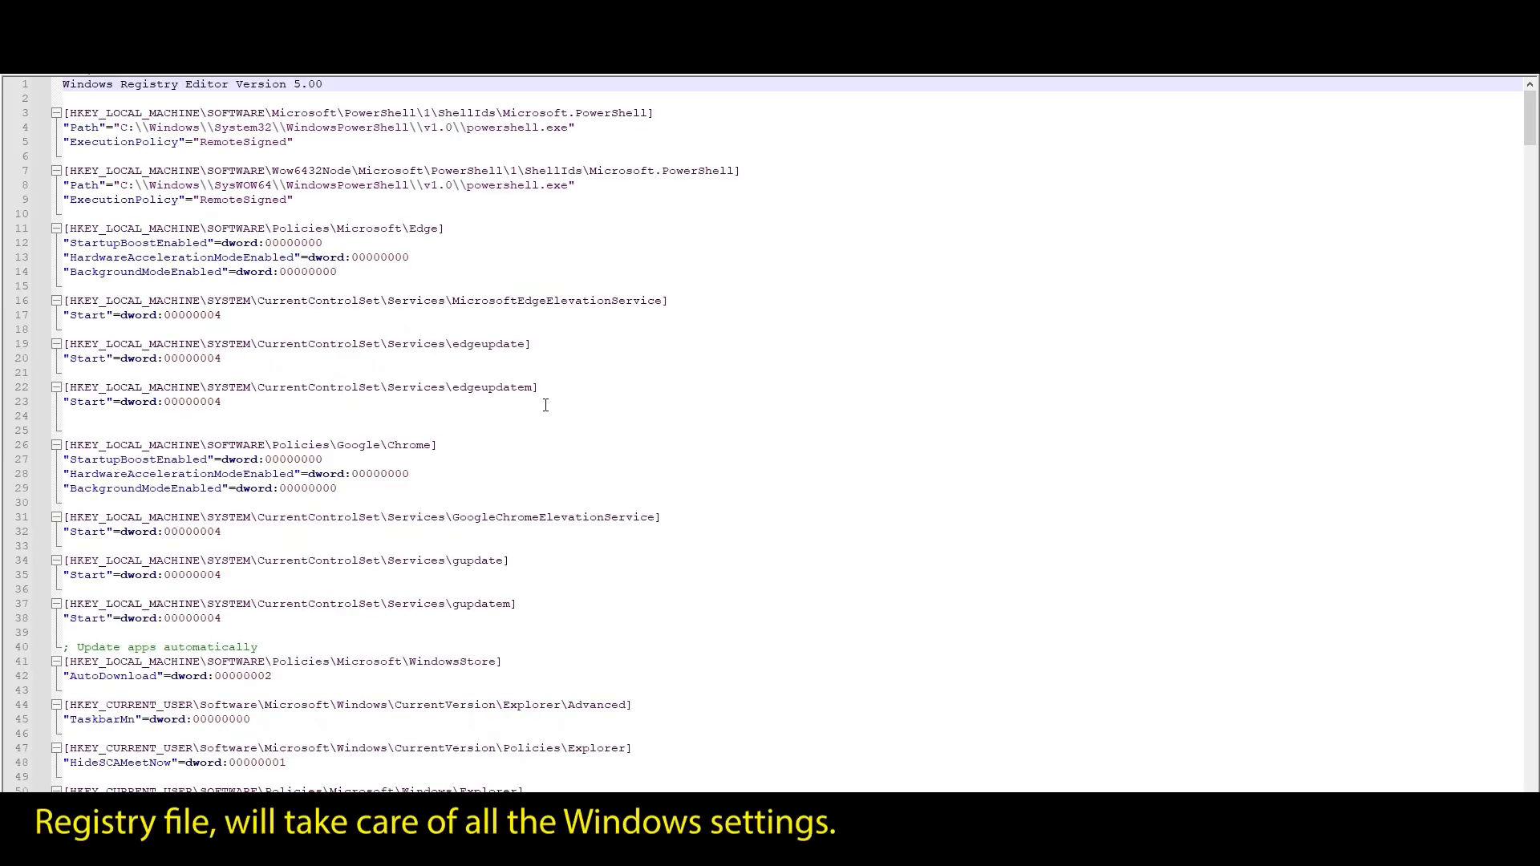
{"action": "scroll", "scroll_direction": "down", "scroll_amount": 3}
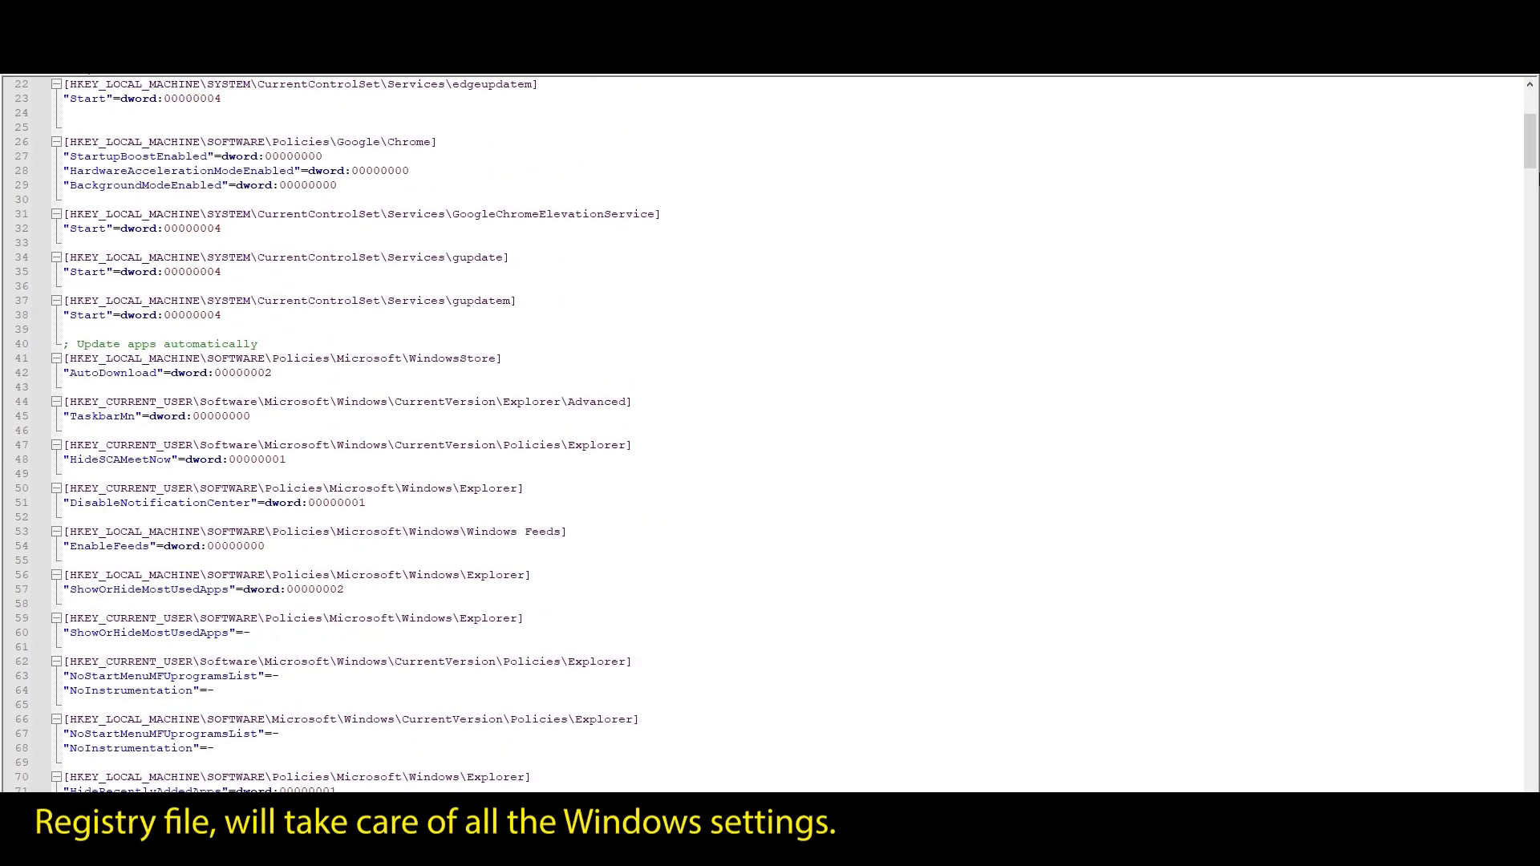
{"action": "scroll", "scroll_direction": "down", "scroll_amount": 3}
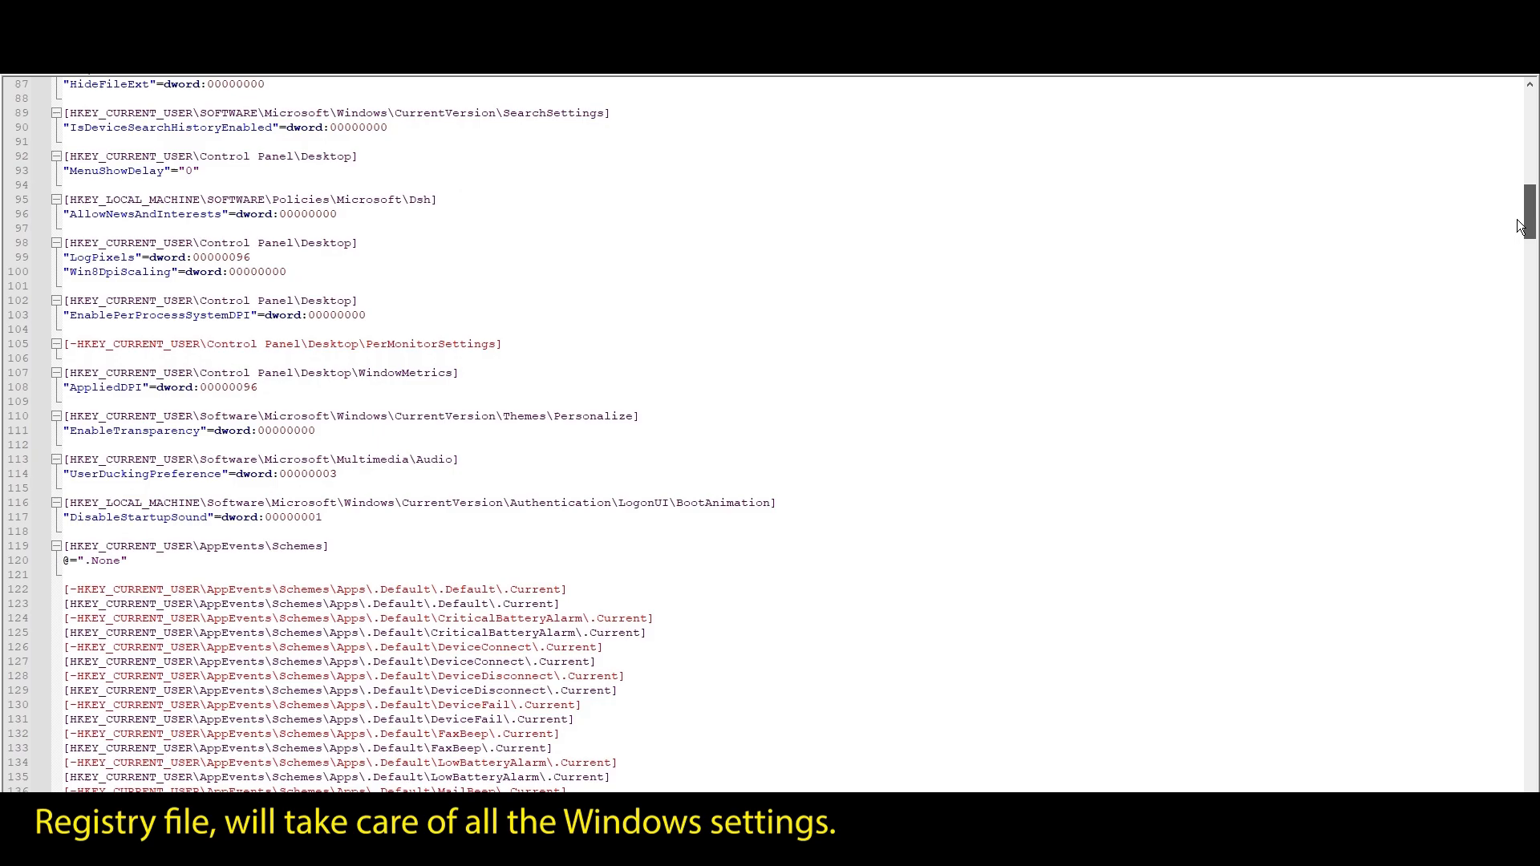
{"action": "scroll", "scroll_direction": "down", "scroll_amount": 3}
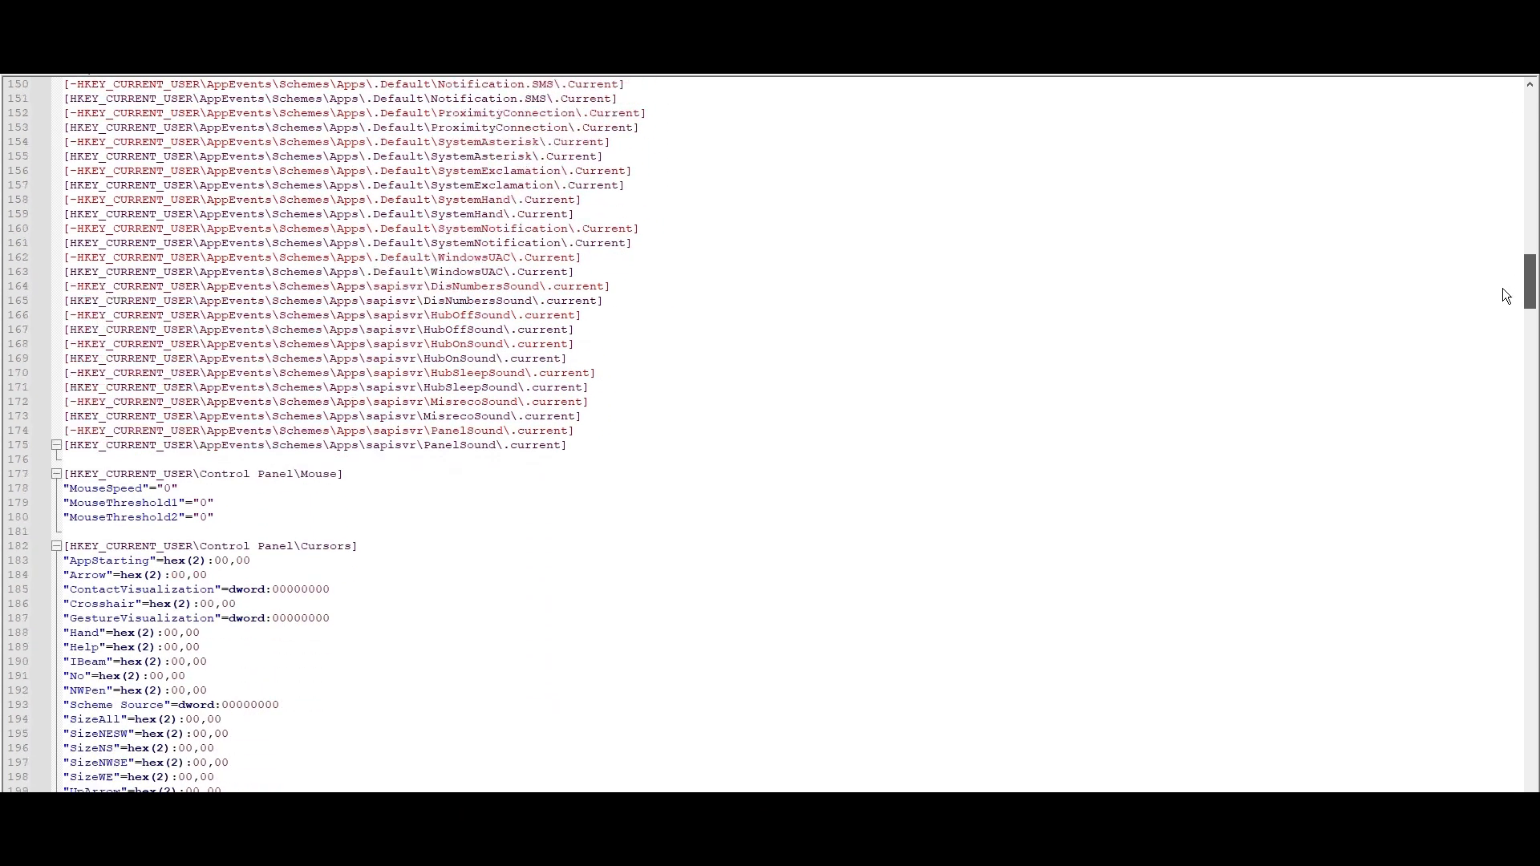
{"action": "scroll", "scroll_direction": "down", "scroll_amount": 3}
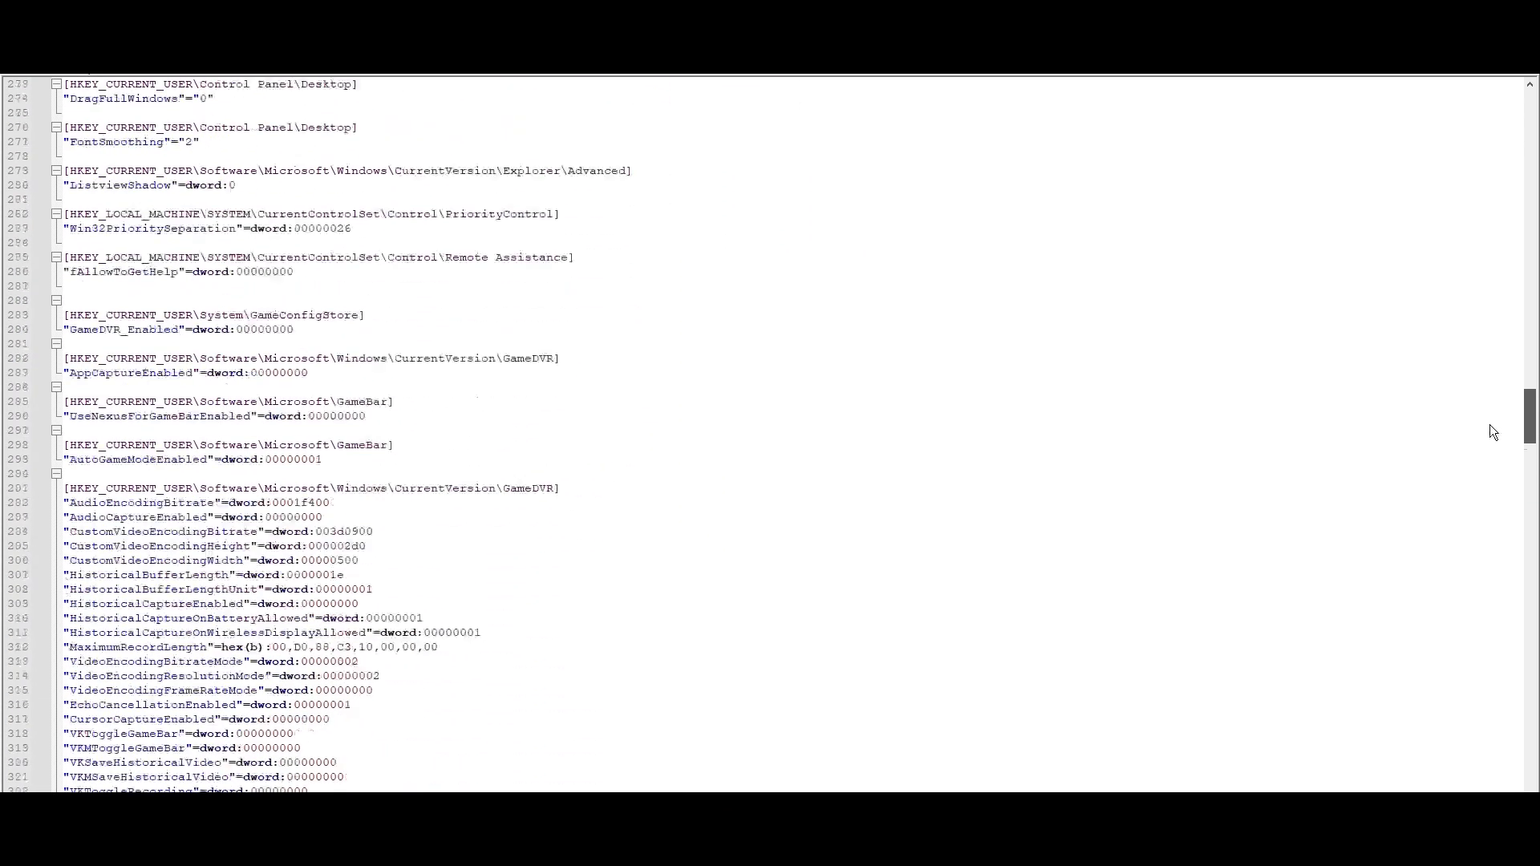
{"action": "scroll", "scroll_direction": "down", "scroll_amount": 3}
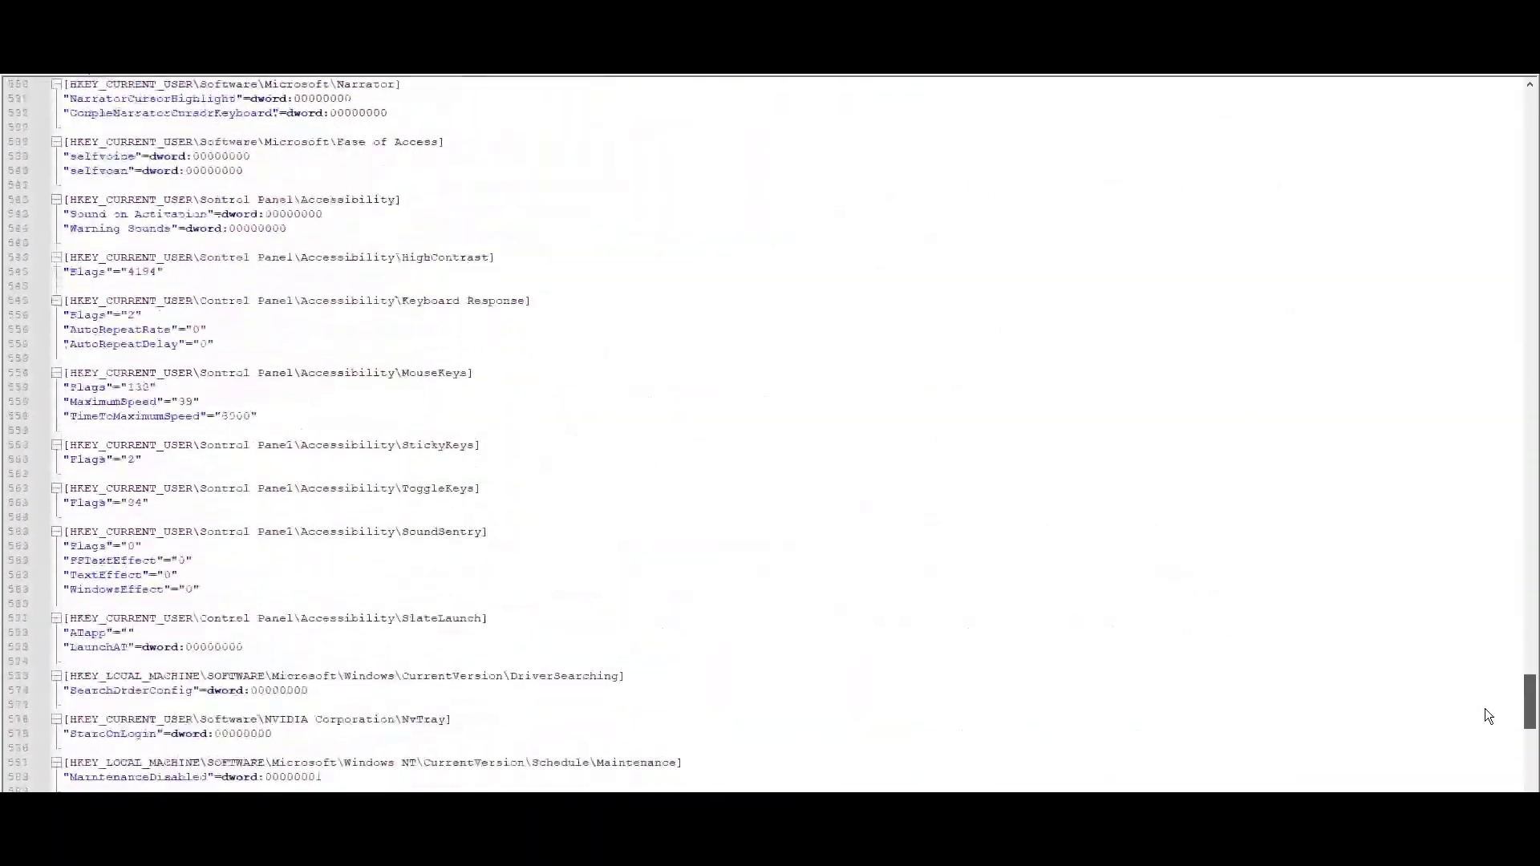
{"action": "scroll", "scroll_direction": "down", "scroll_amount": 3}
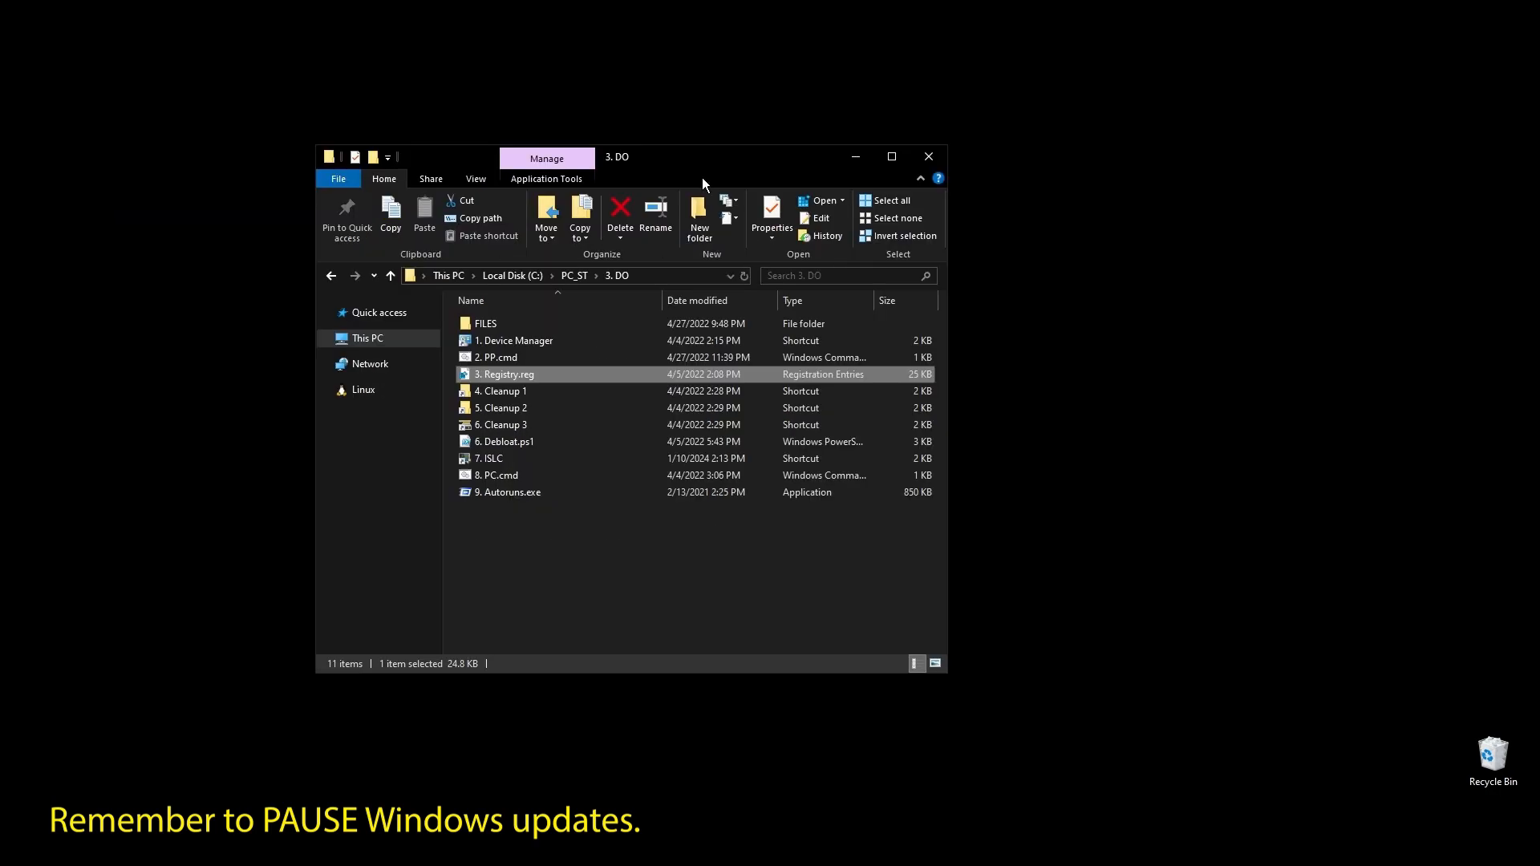
{"action": "mouse_move", "coordinate": [503, 378]}
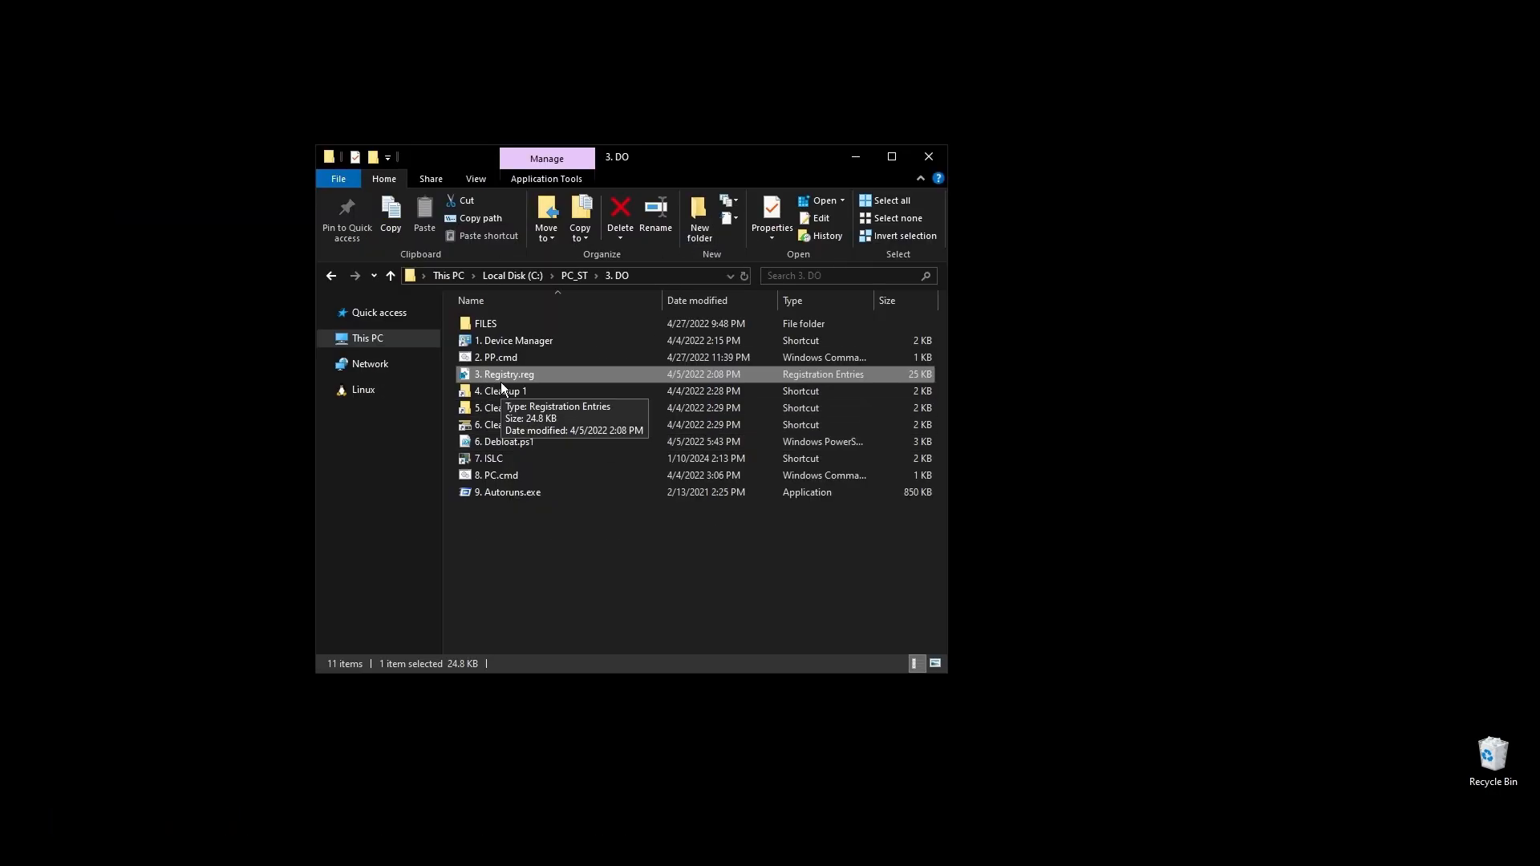
Import 3. Registry.reg into the registry and acknowledge the success message
{"action": "double_click", "coordinate": [504, 374]}
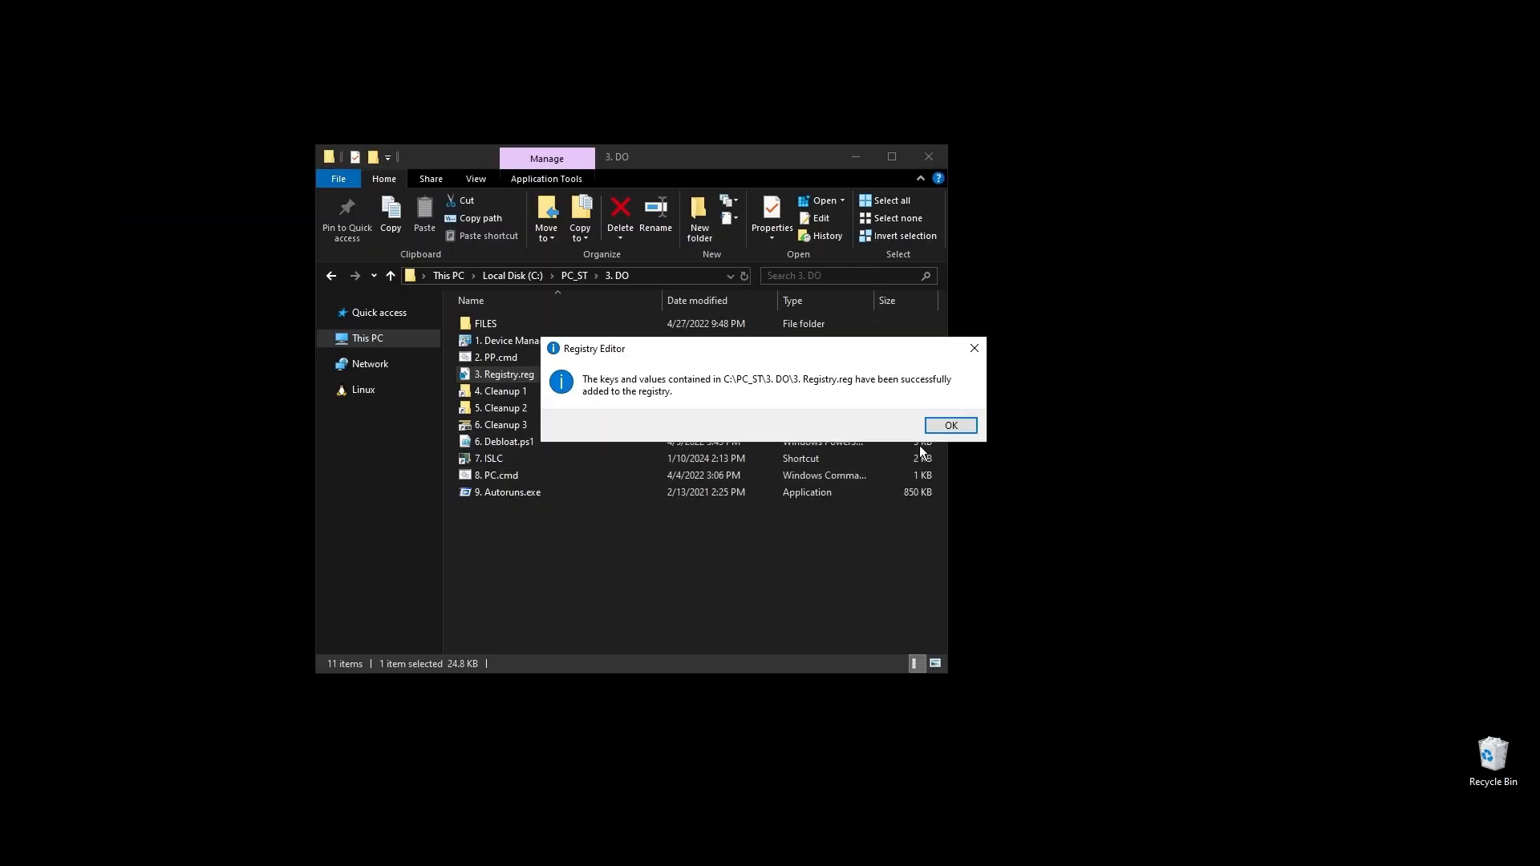
{"action": "left_click", "coordinate": [951, 425]}
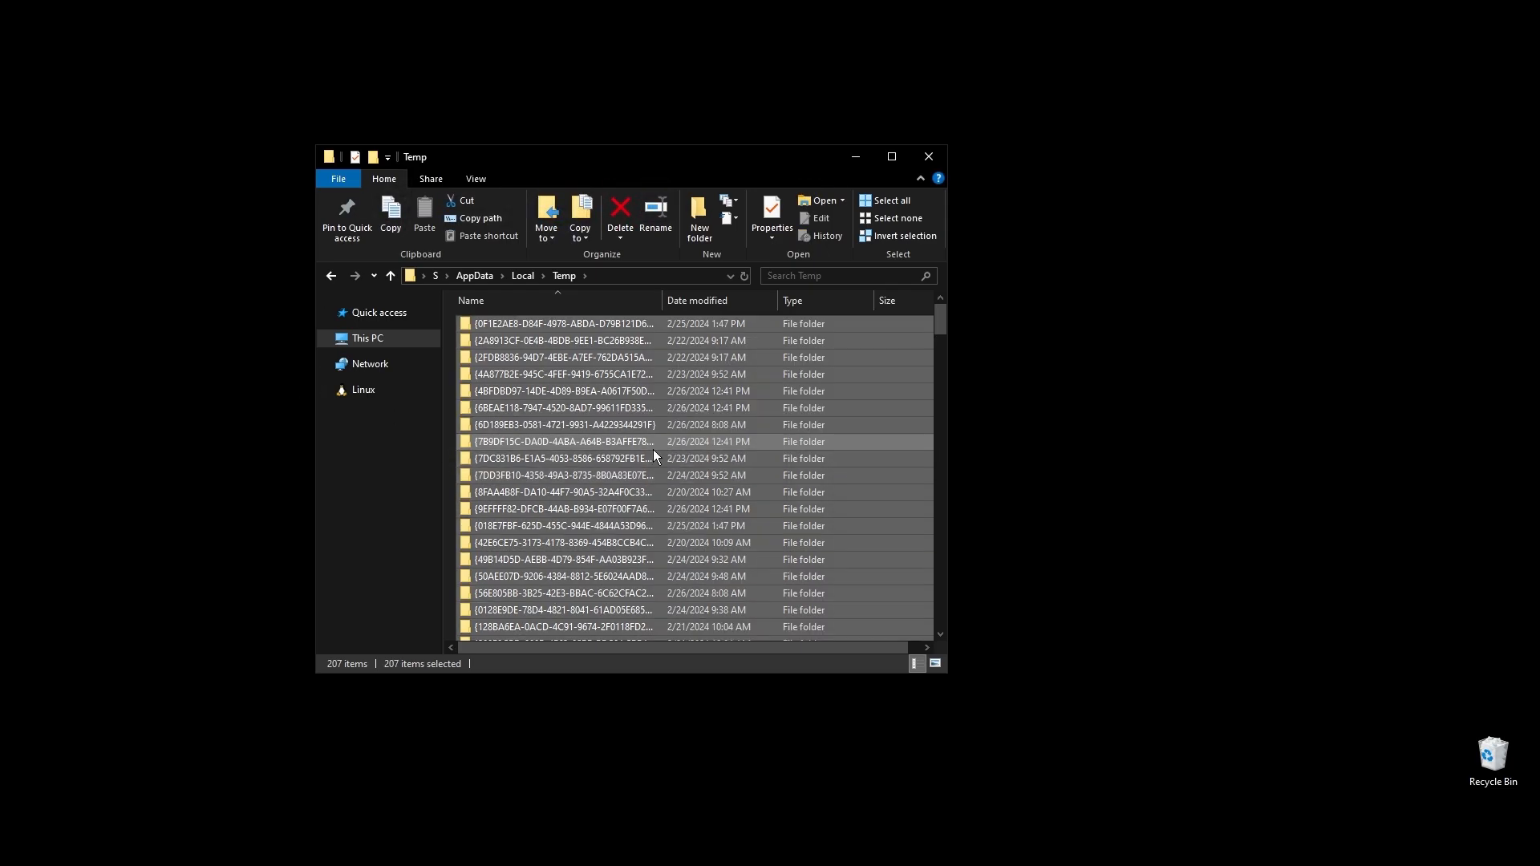
Start Disk Cleanup from the 3. DO folder, reaching its drive selection prompt
{"action": "left_click", "coordinate": [619, 210]}
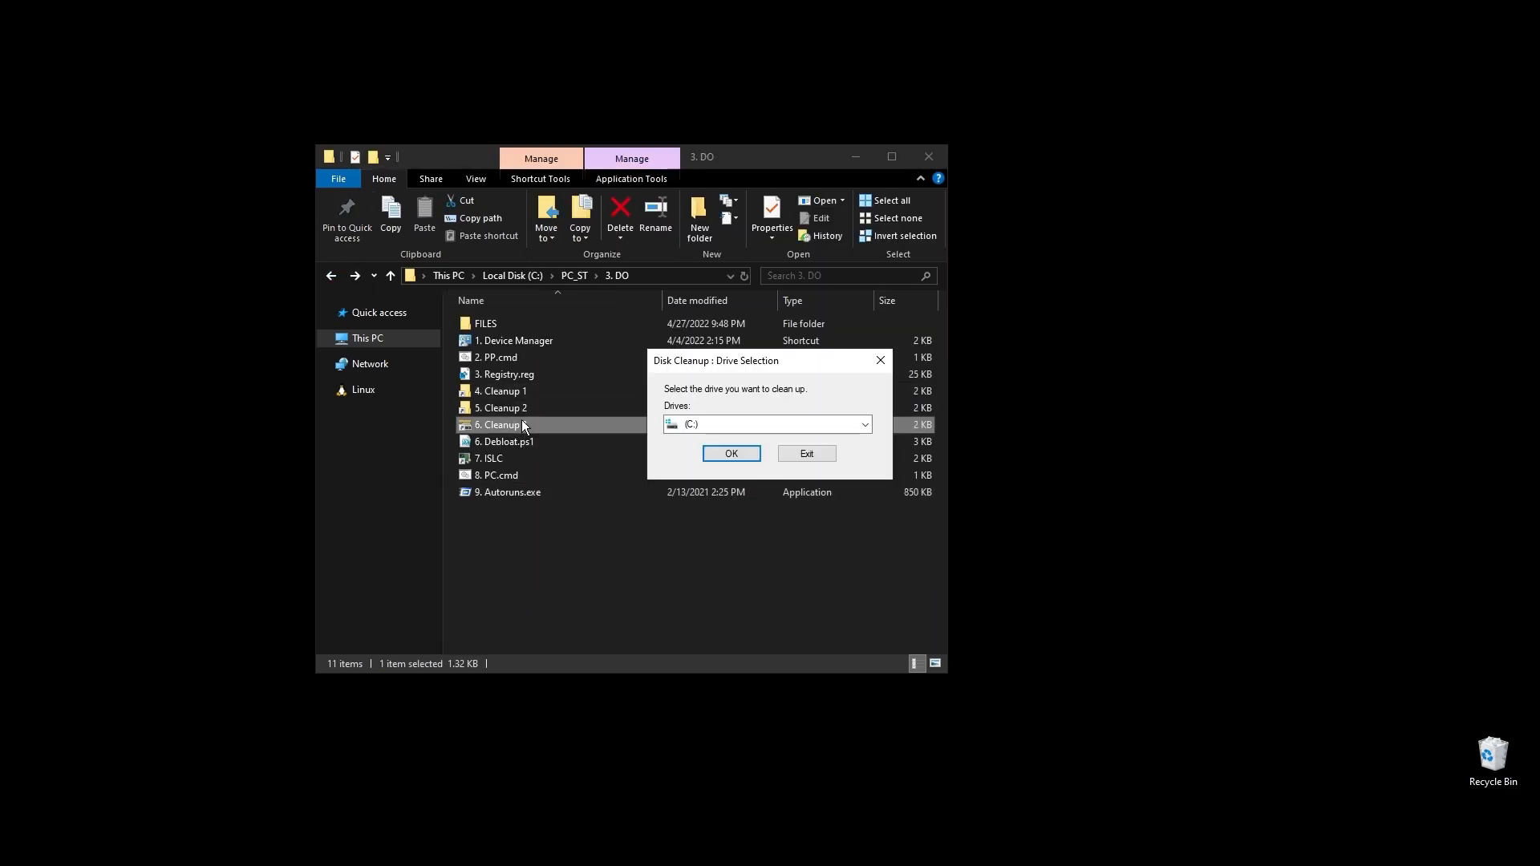
Confirm drive C: and start deleting the checked junk file categories
{"action": "left_click", "coordinate": [731, 453]}
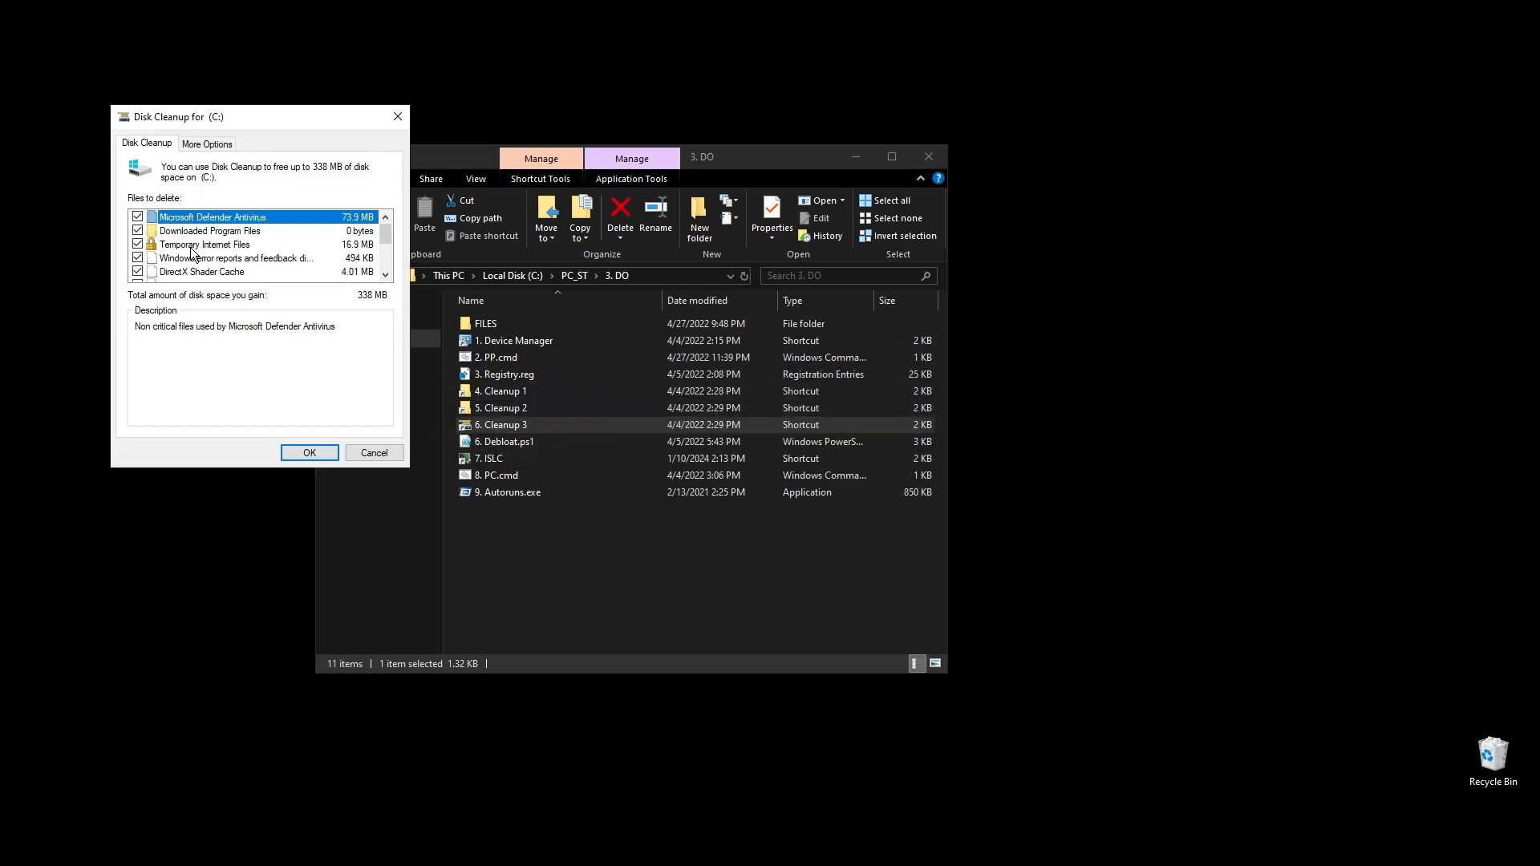
{"action": "left_click", "coordinate": [308, 452]}
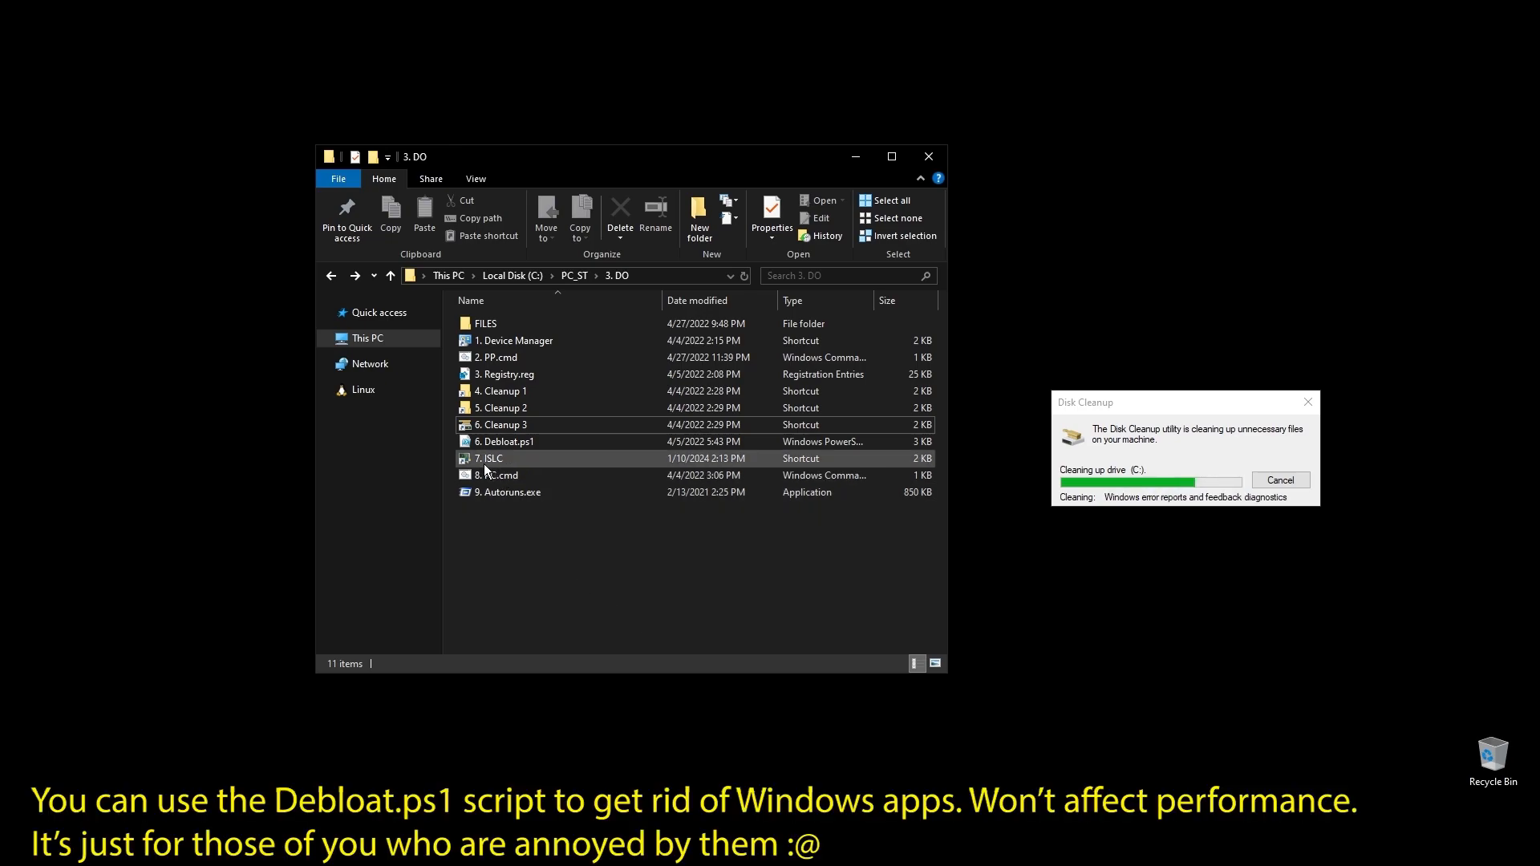
Select the 7. ISLC shortcut in the 3. DO folder to launch ISLC
{"action": "left_click", "coordinate": [491, 458]}
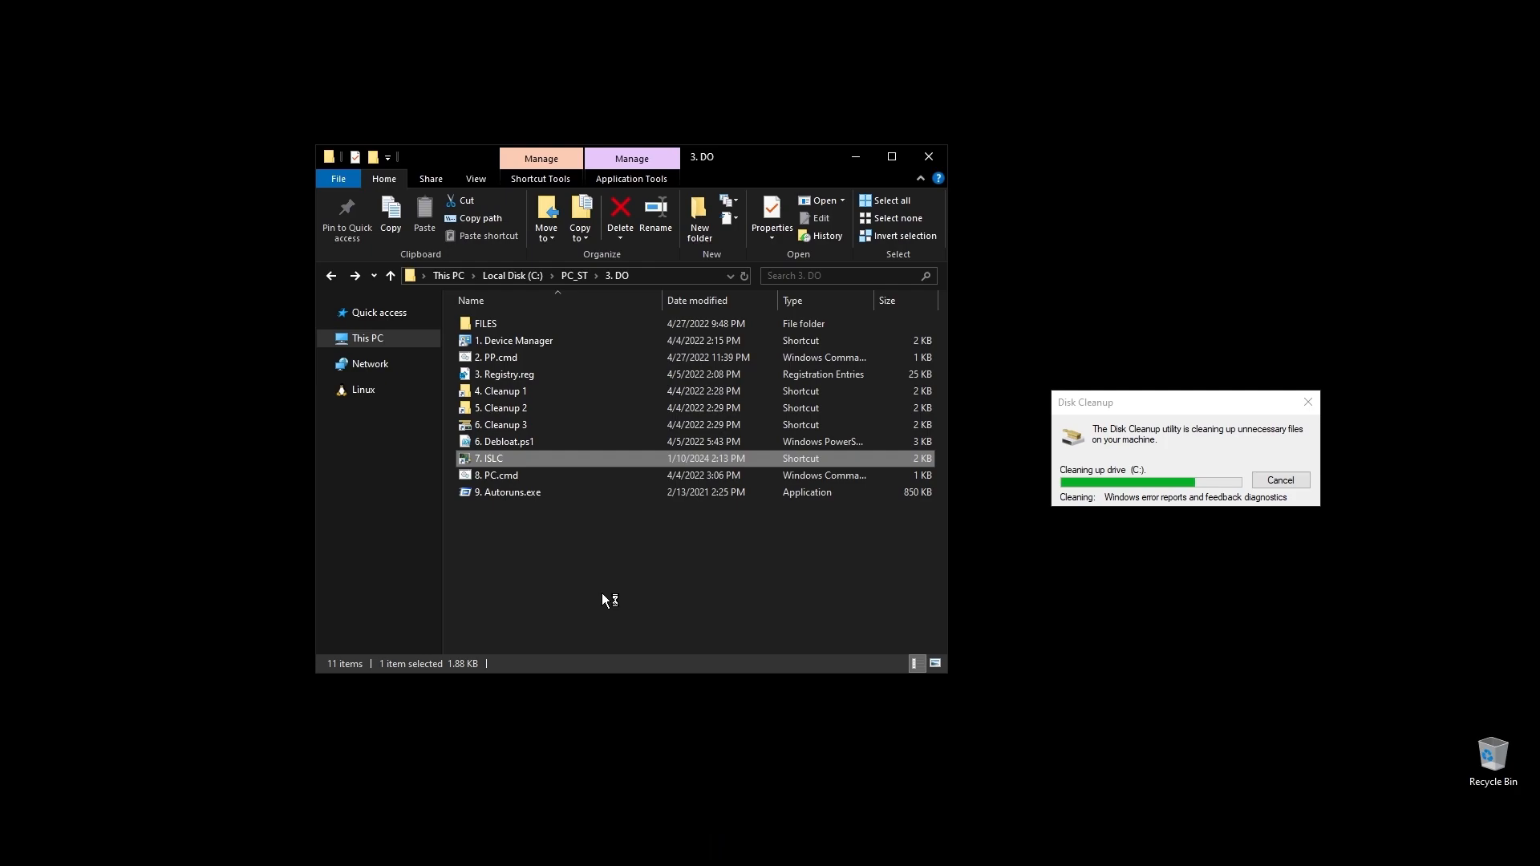
{"action": "mouse_move", "coordinate": [627, 579]}
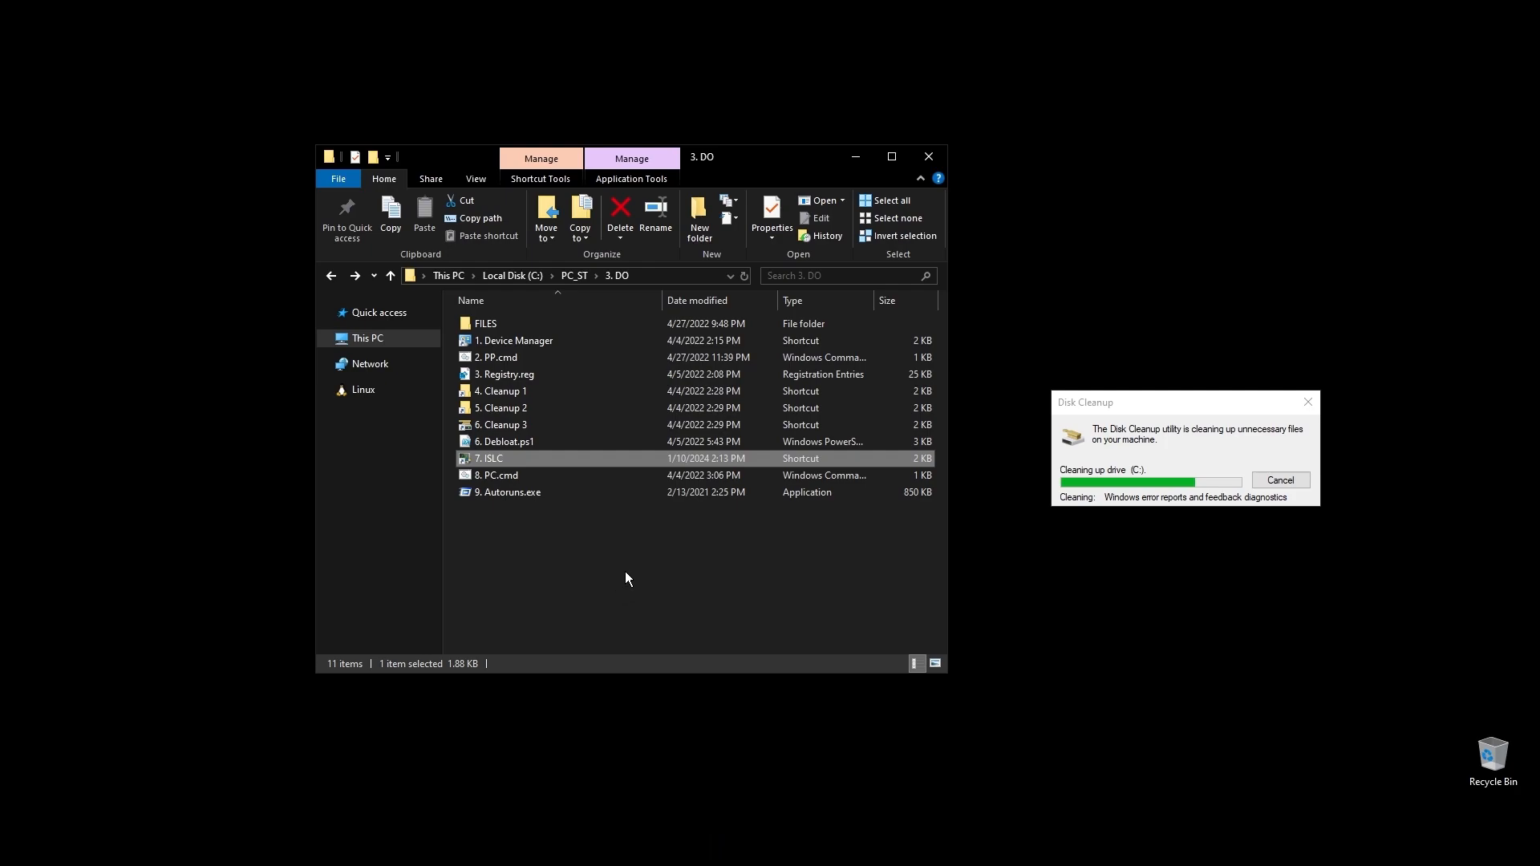
{"action": "mouse_move", "coordinate": [653, 573]}
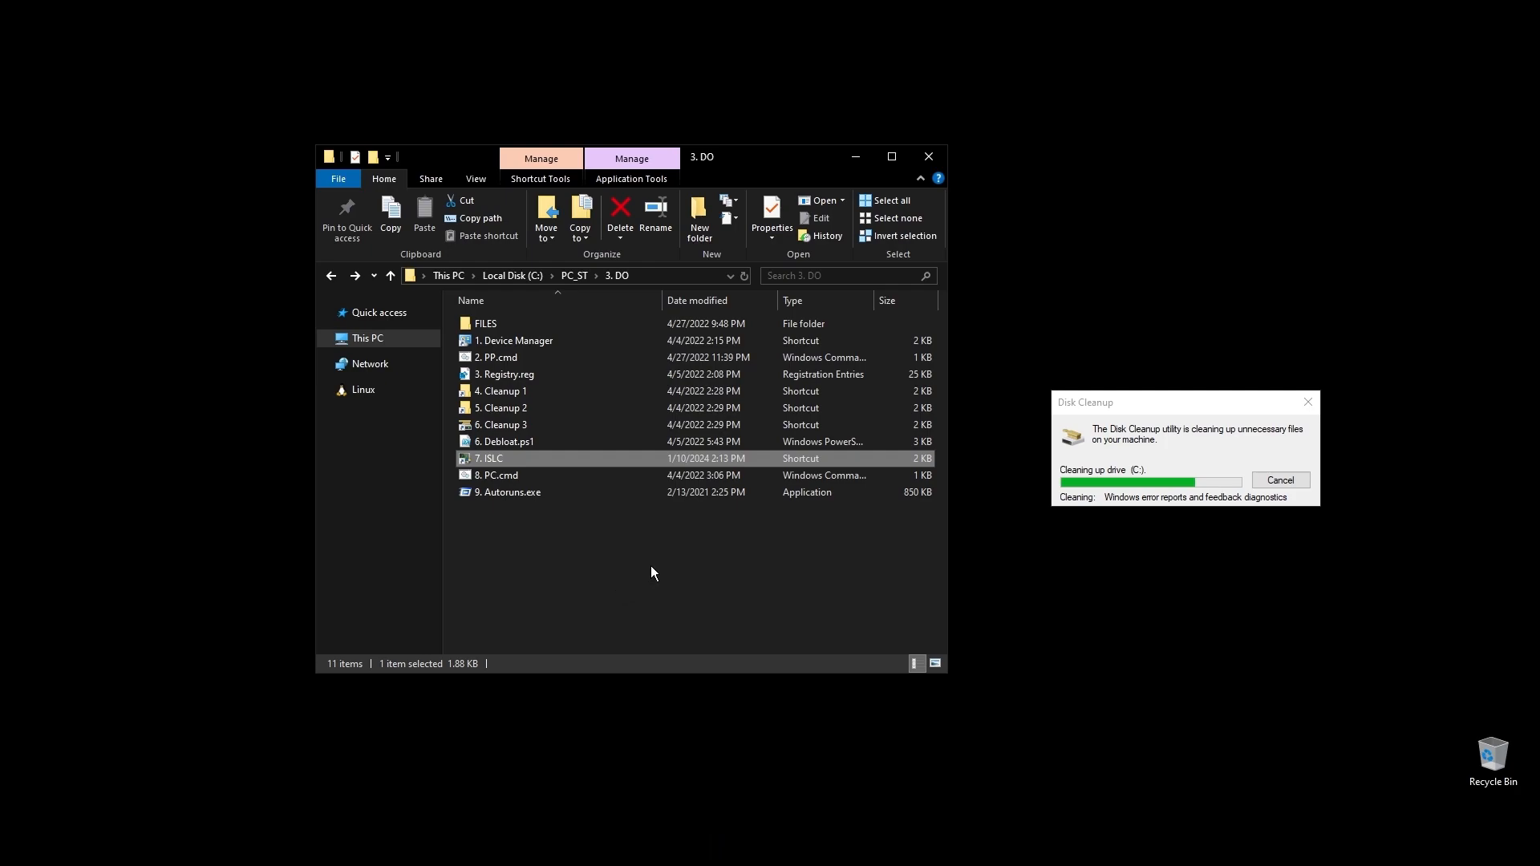
{"action": "mouse_move", "coordinate": [646, 573]}
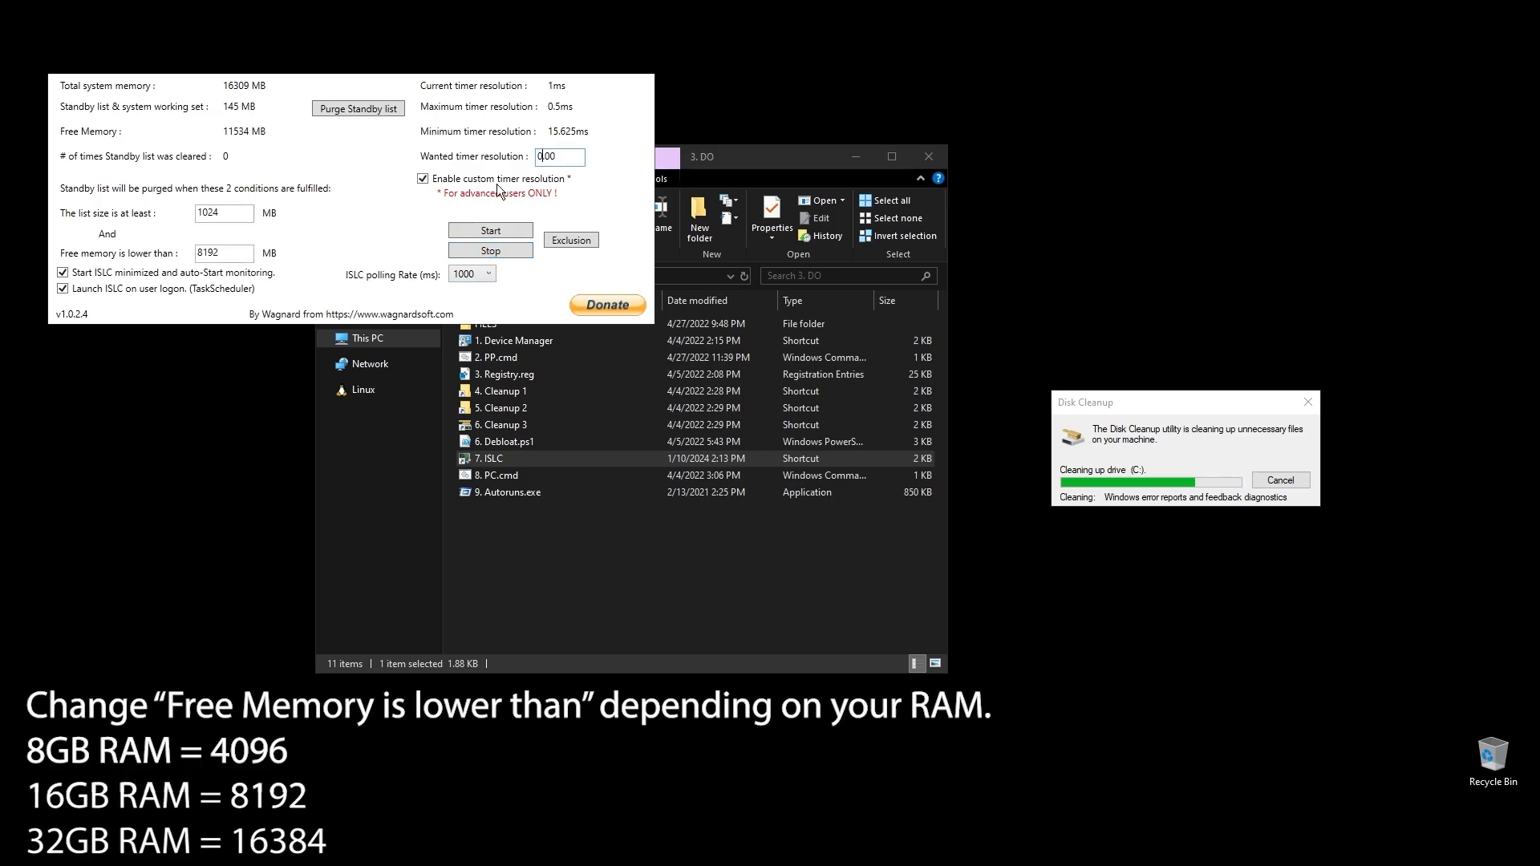
Enter 0.50 as the wanted timer resolution and apply it in ISLC
{"action": "type", "text": "0.50"}
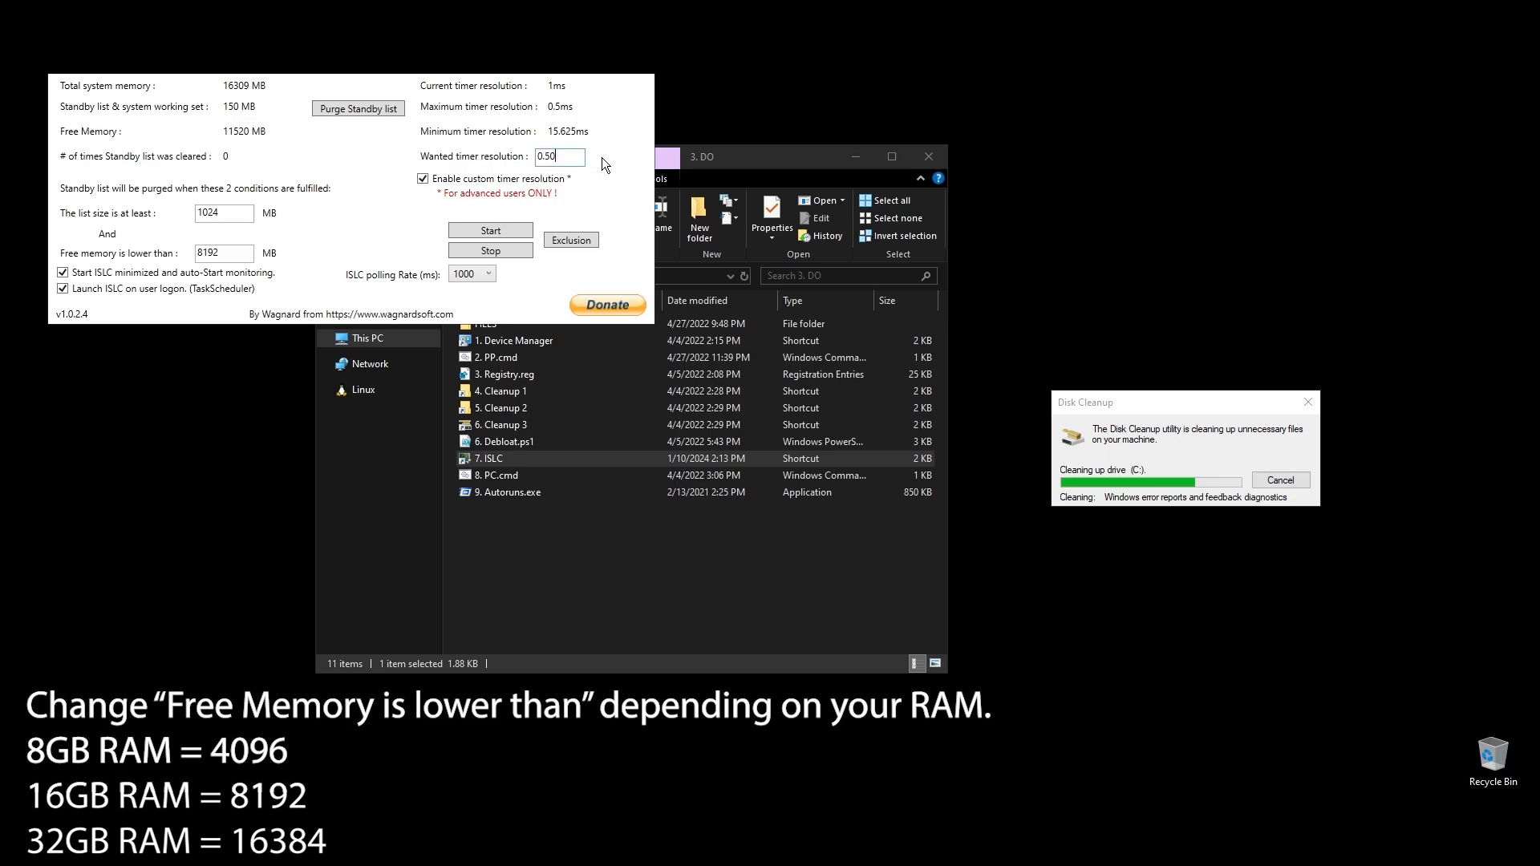
{"action": "left_click", "coordinate": [490, 230]}
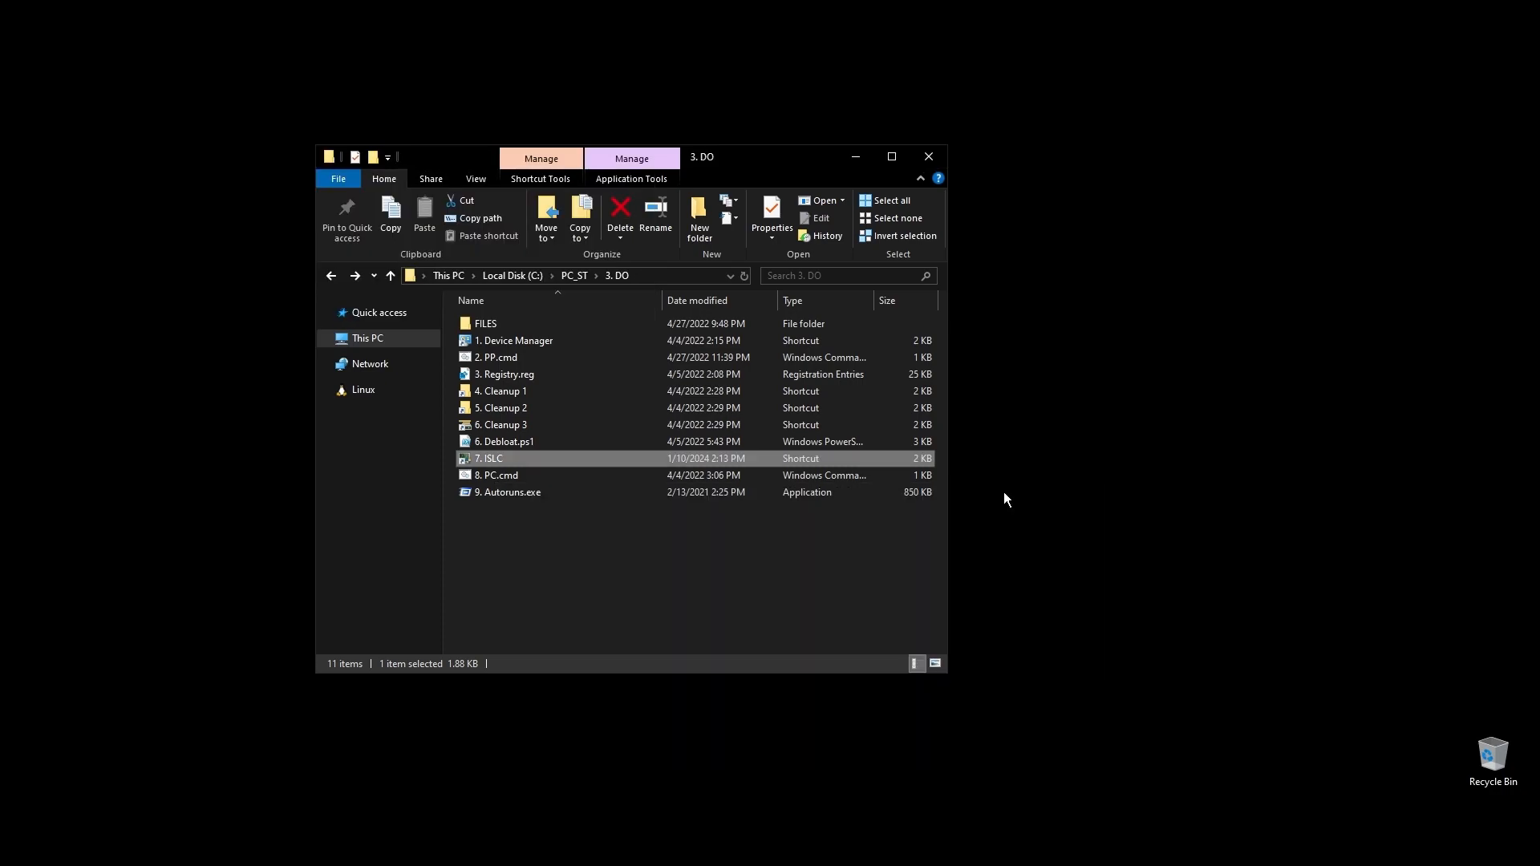
Run 9. Autoruns.exe from the 3. DO folder
{"action": "right_click", "coordinate": [497, 475]}
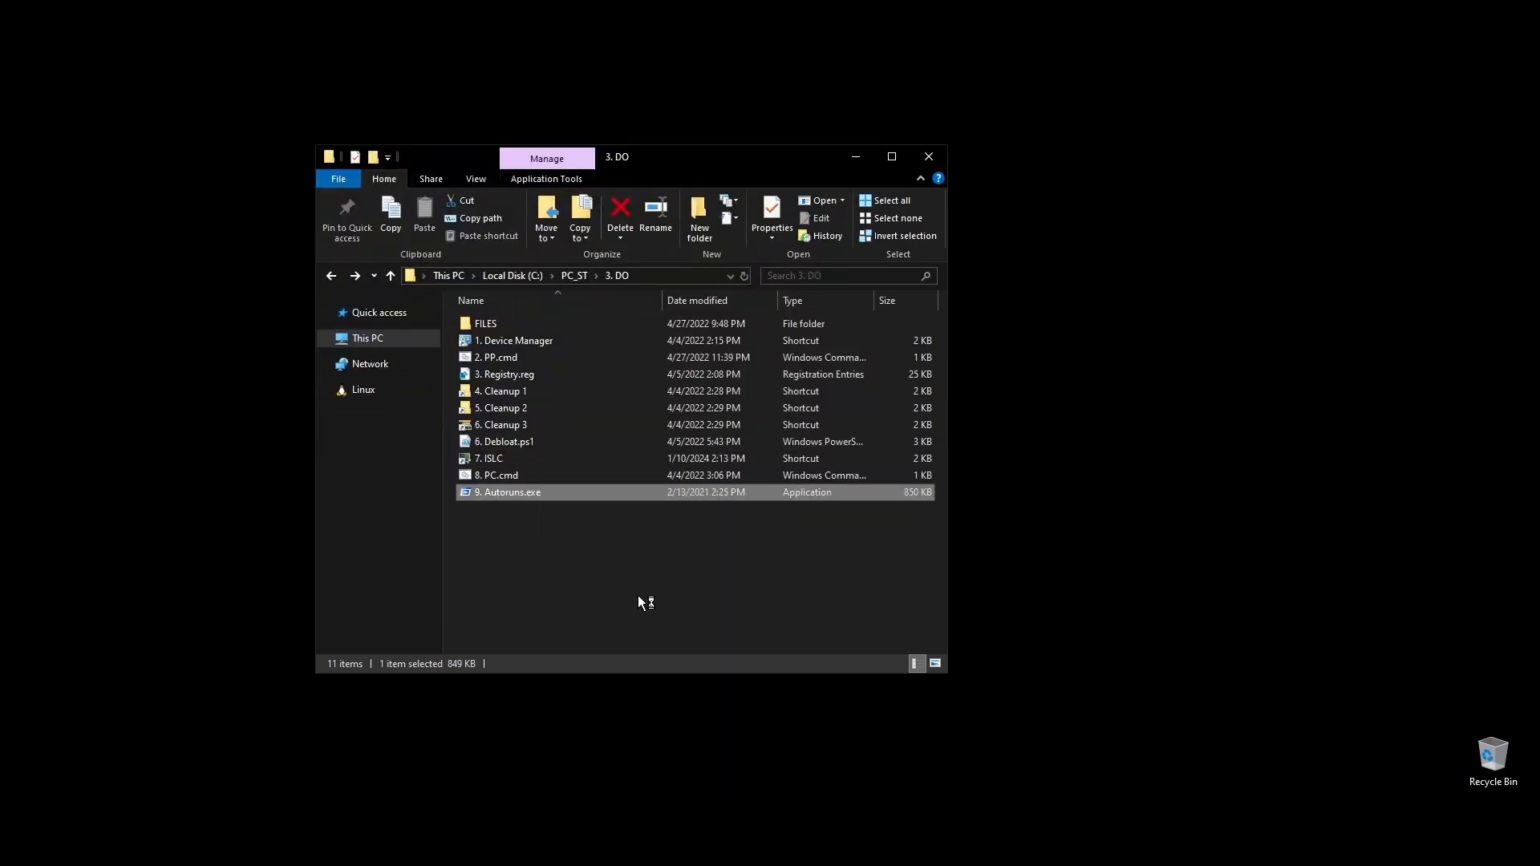
{"action": "double_click", "coordinate": [505, 491]}
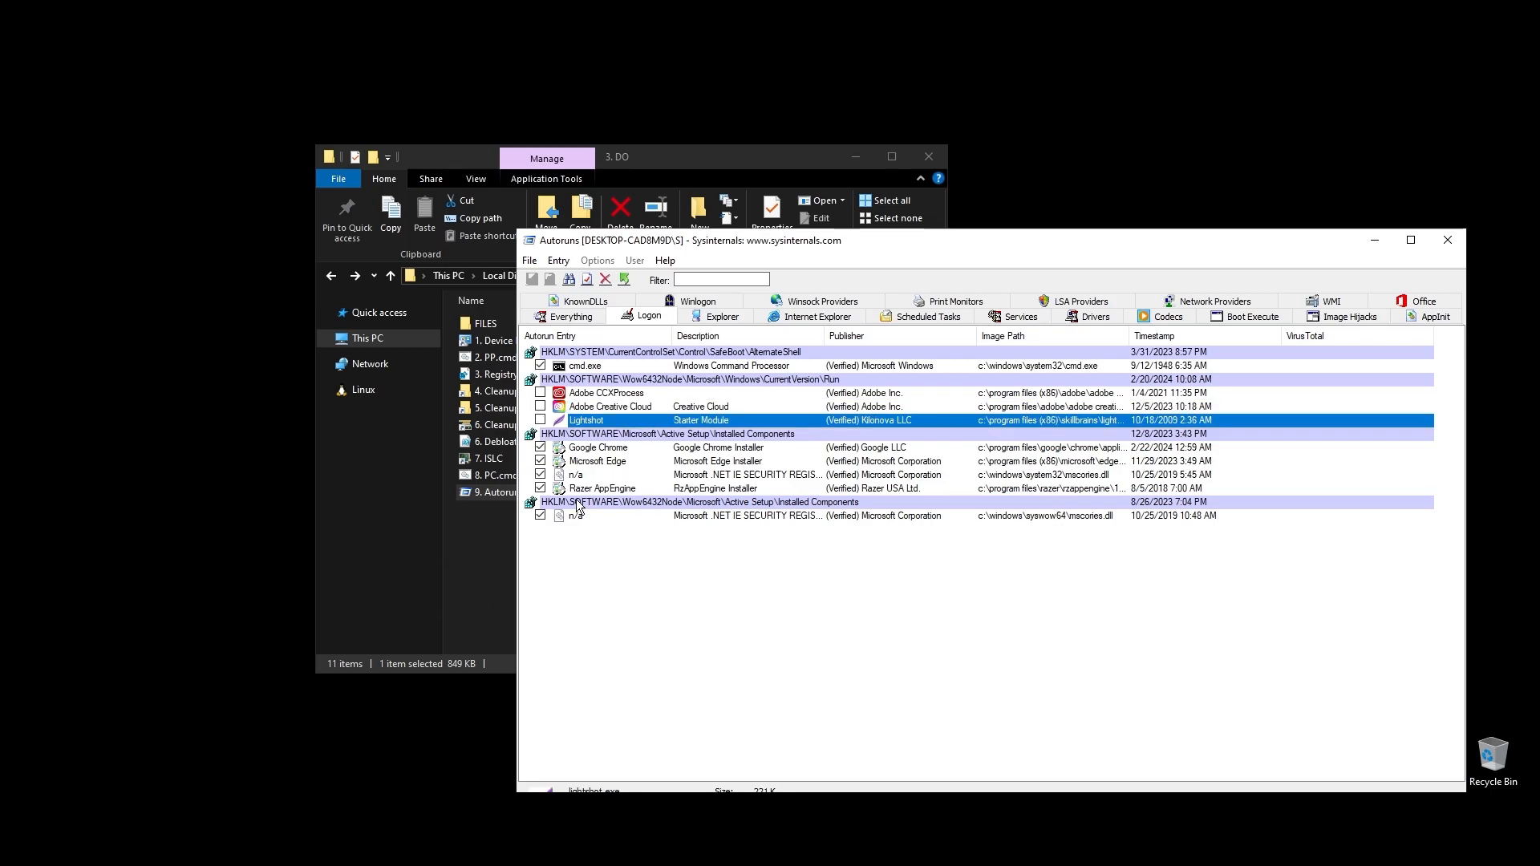
Untick Steam Client, Nord and WslInstaller services in Autoruns' Services list, then close Autoruns
{"action": "left_click", "coordinate": [927, 316]}
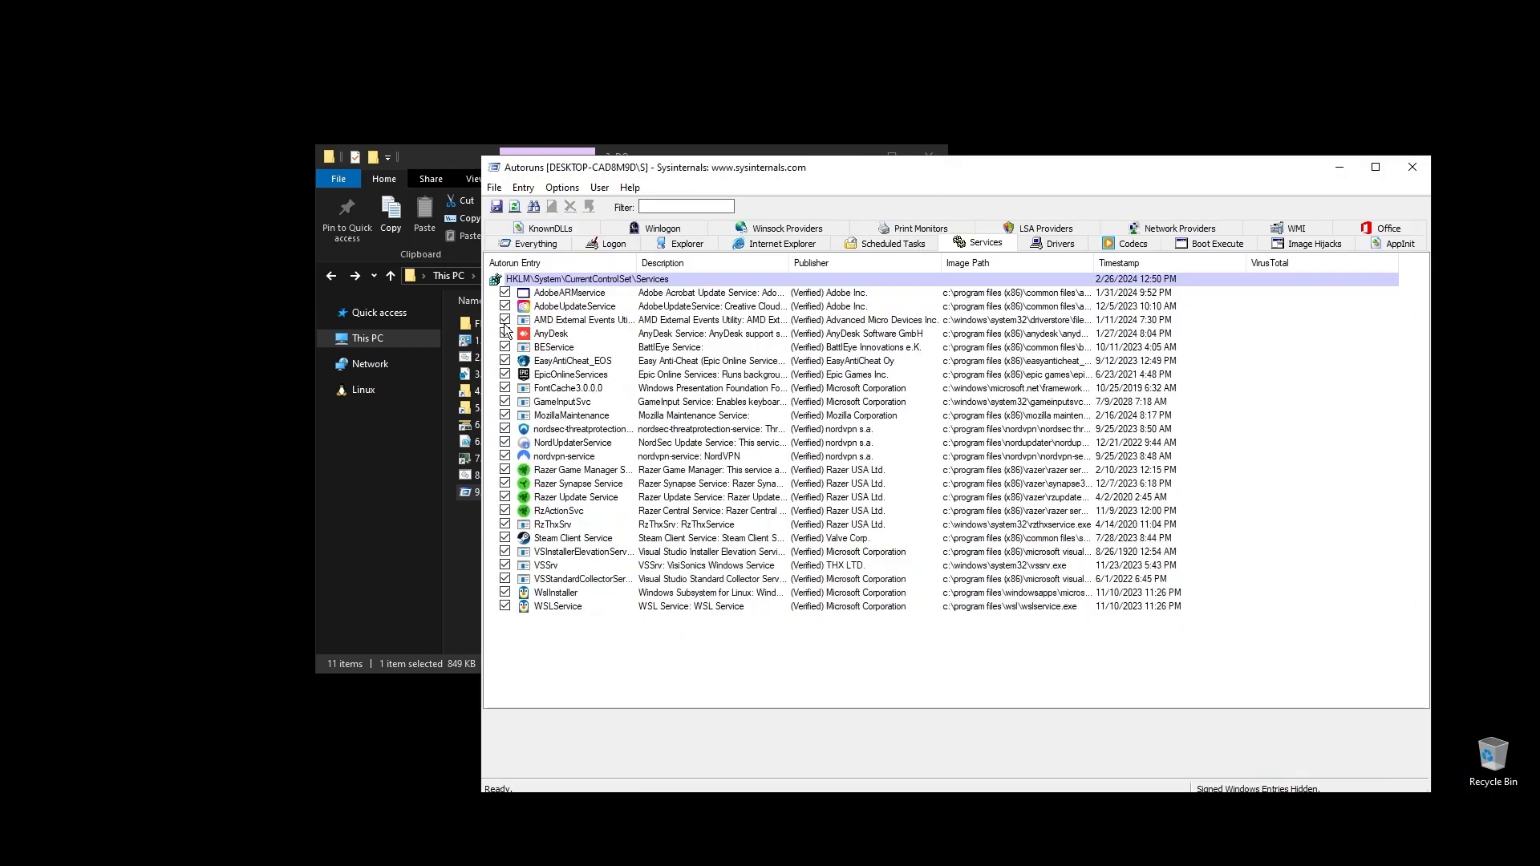
{"action": "left_click", "coordinate": [503, 333]}
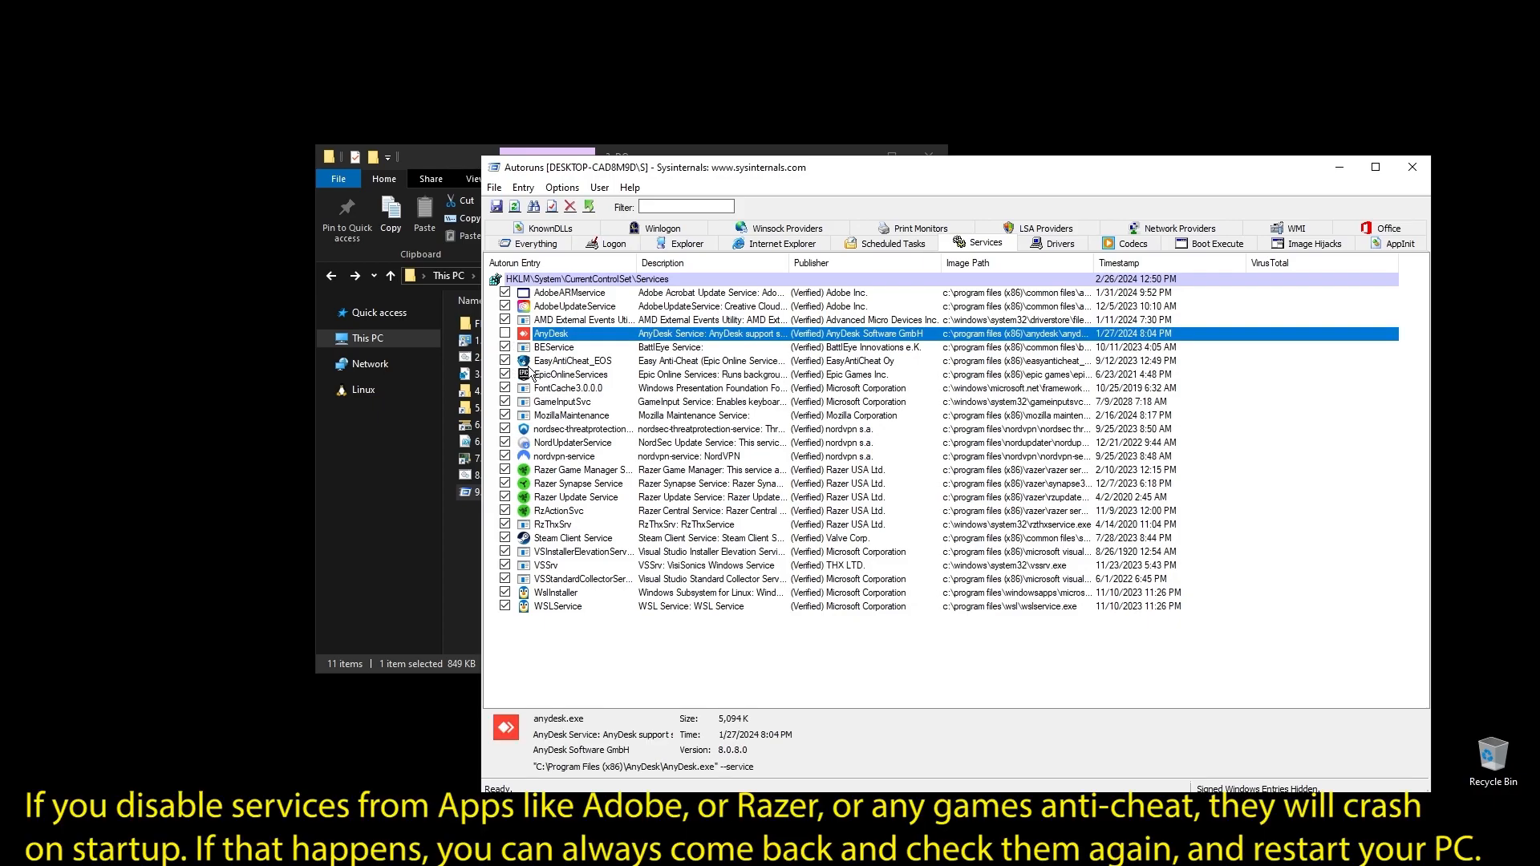
{"action": "left_click", "coordinate": [579, 428]}
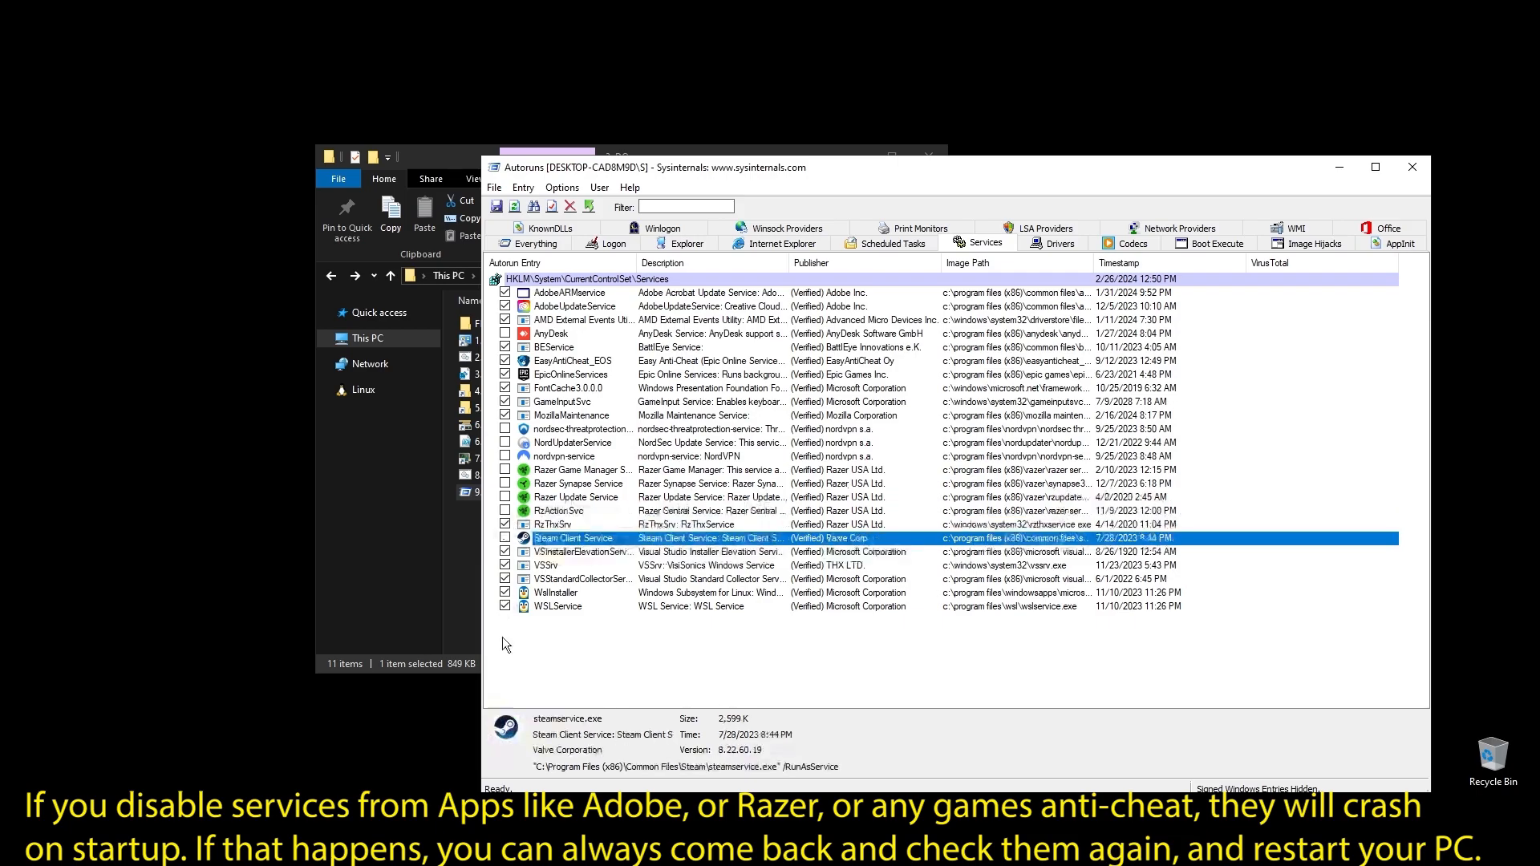
{"action": "left_click", "coordinate": [555, 592]}
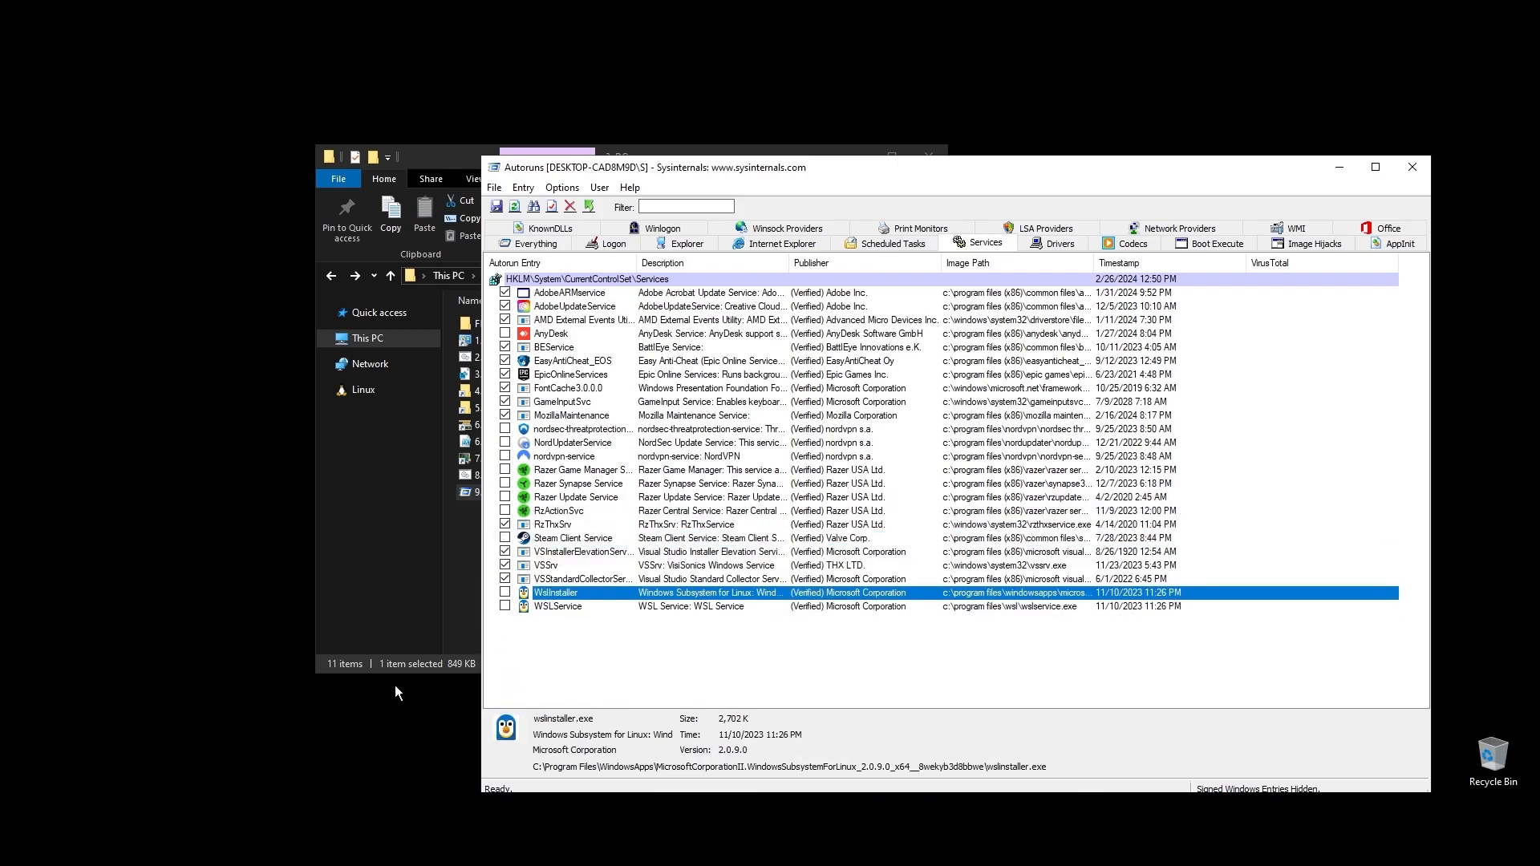
{"action": "mouse_move", "coordinate": [467, 635]}
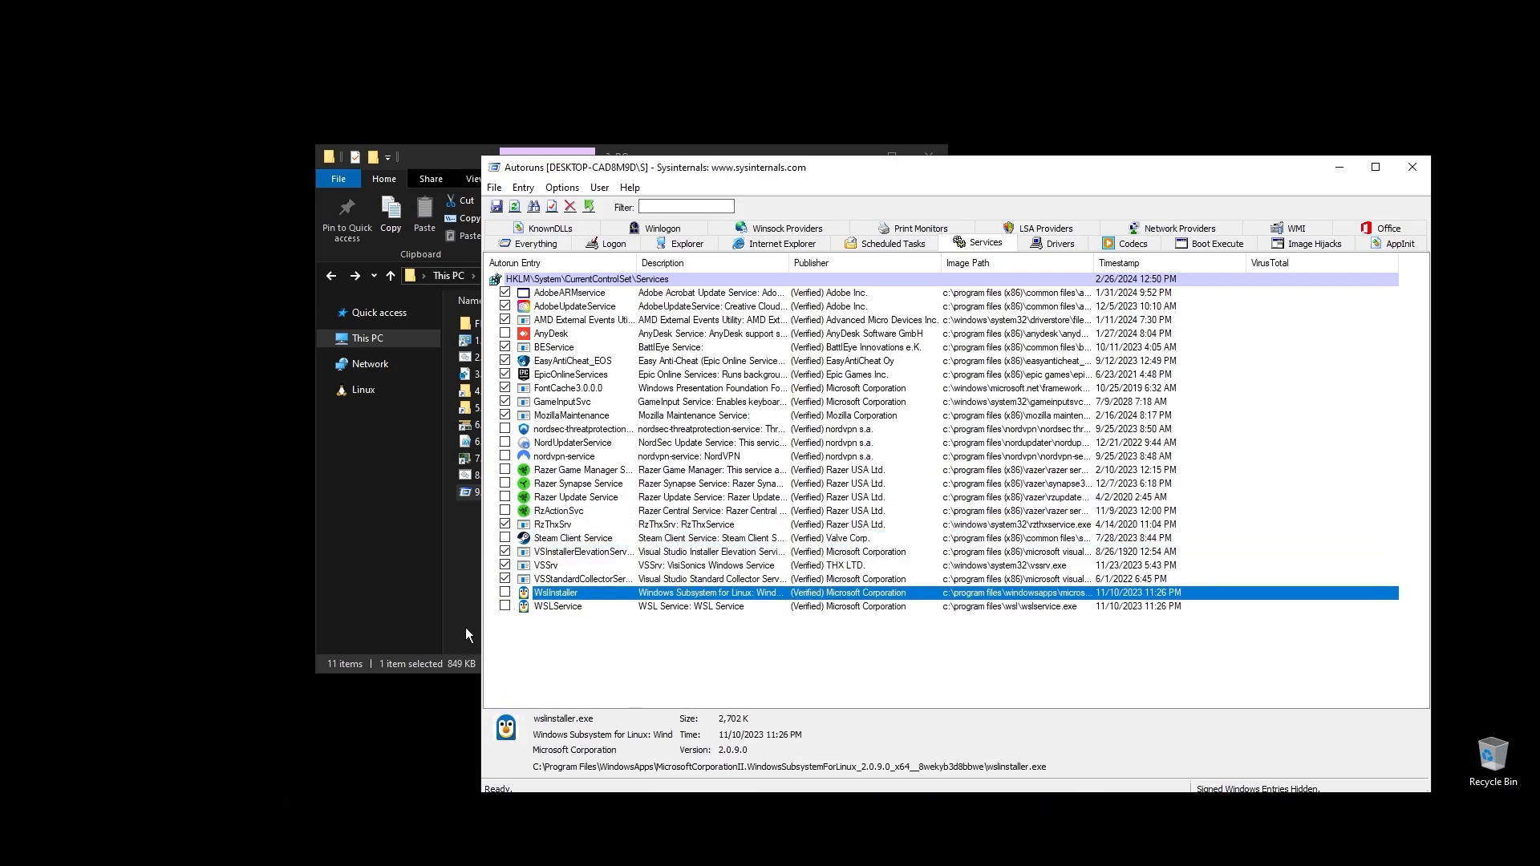
{"action": "left_click", "coordinate": [1411, 166]}
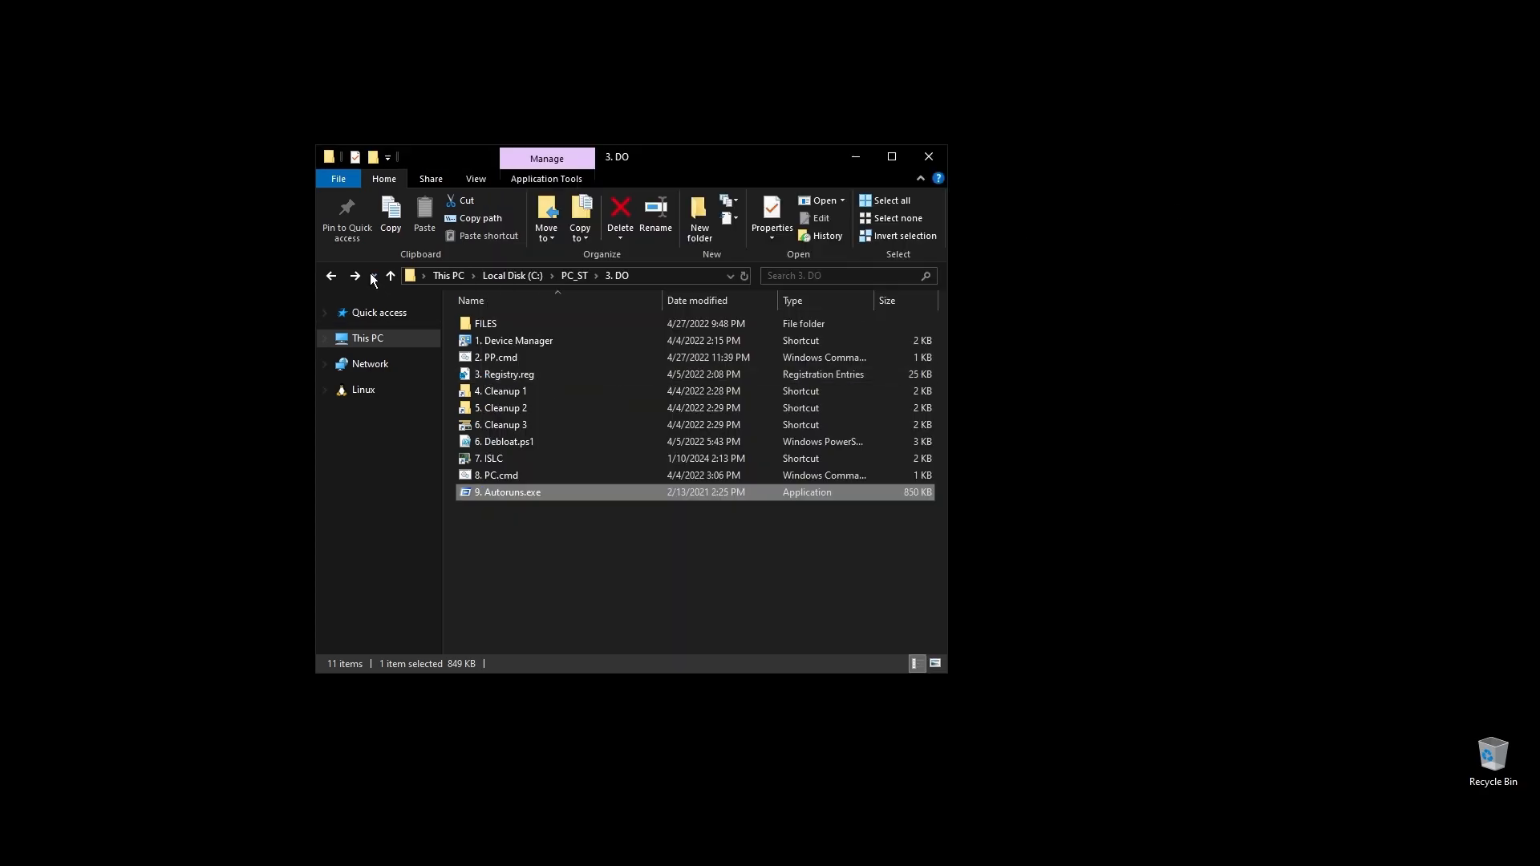
Go from PC_ST into 4. GPU > DDU and run Display Driver Uninstaller
{"action": "left_click", "coordinate": [390, 275]}
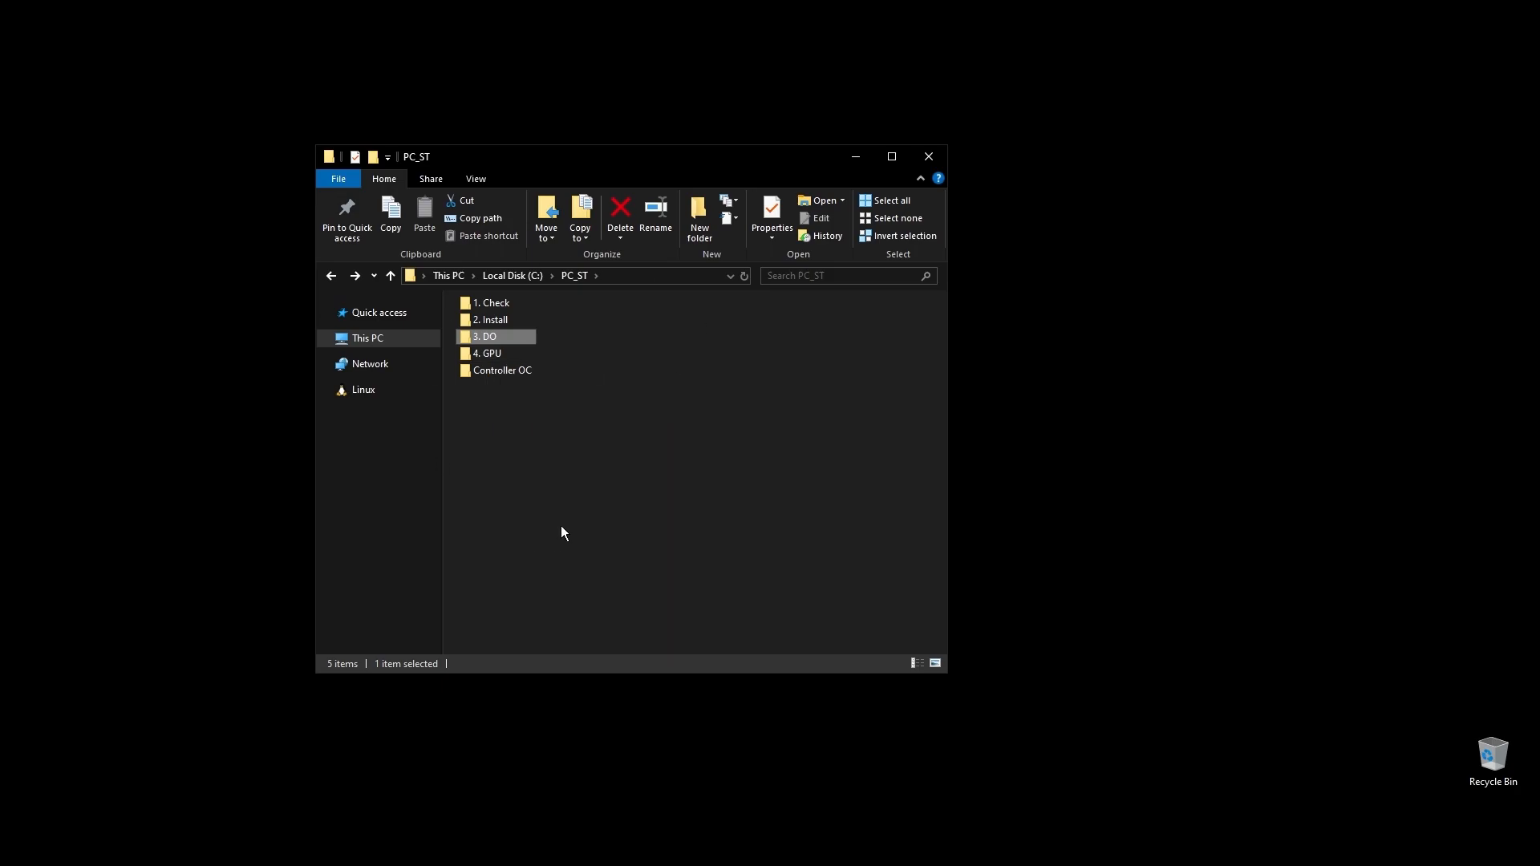
{"action": "double_click", "coordinate": [486, 353]}
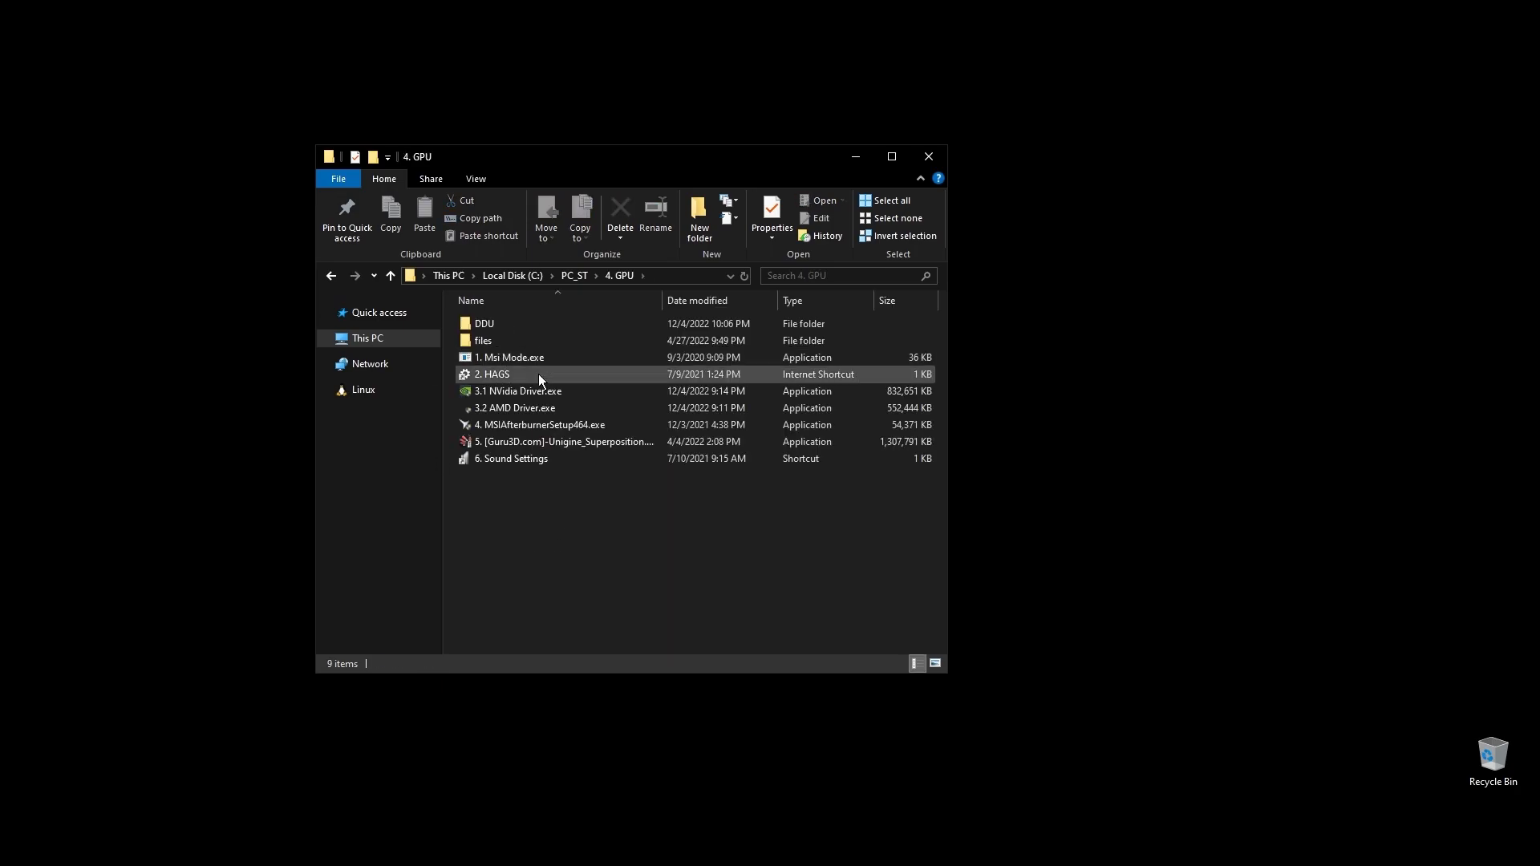
{"action": "mouse_move", "coordinate": [511, 326]}
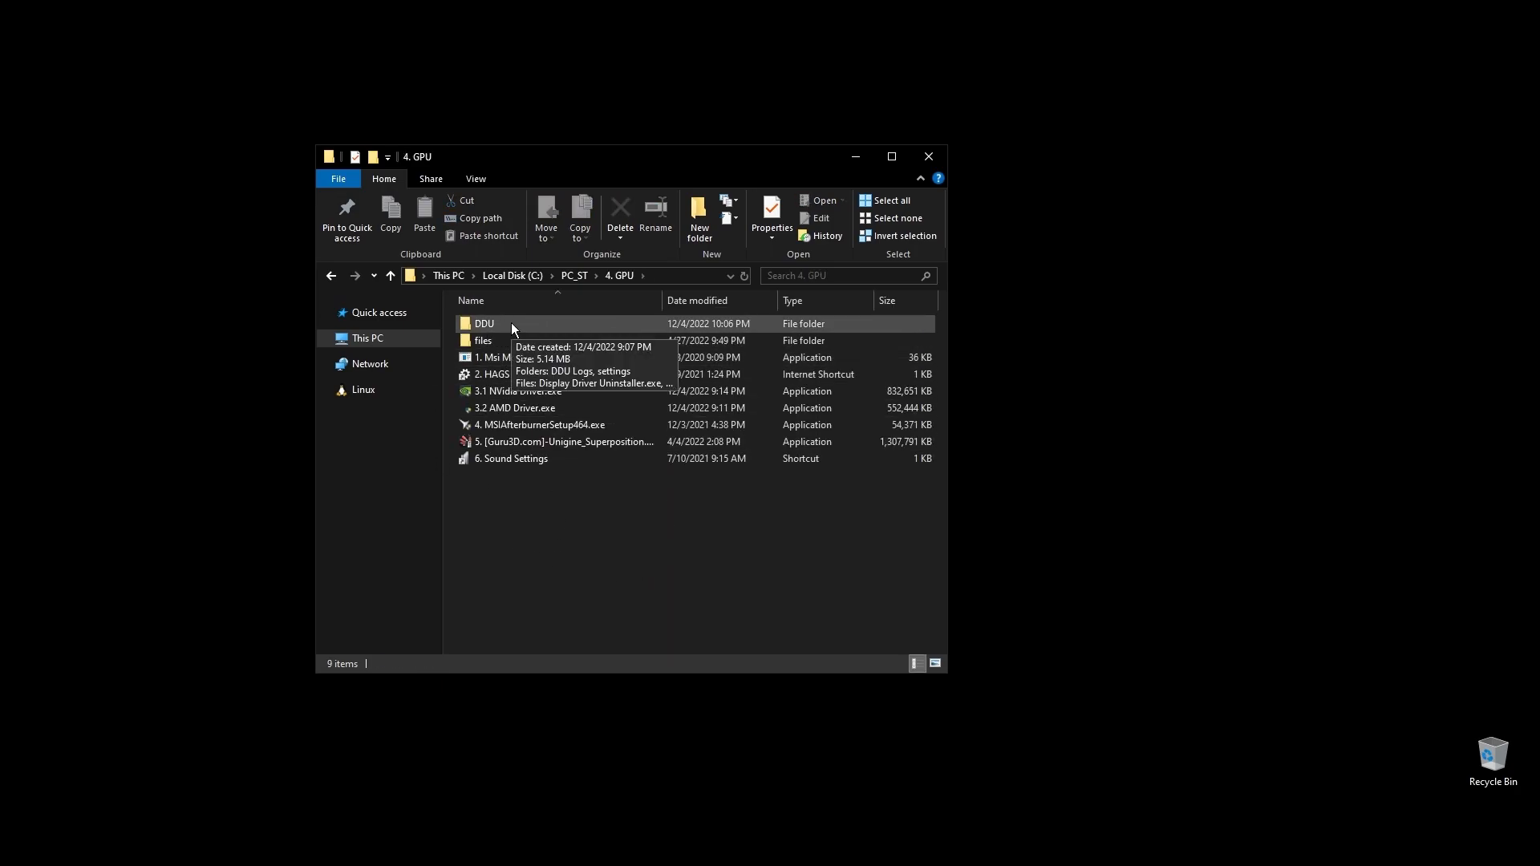
{"action": "double_click", "coordinate": [484, 323]}
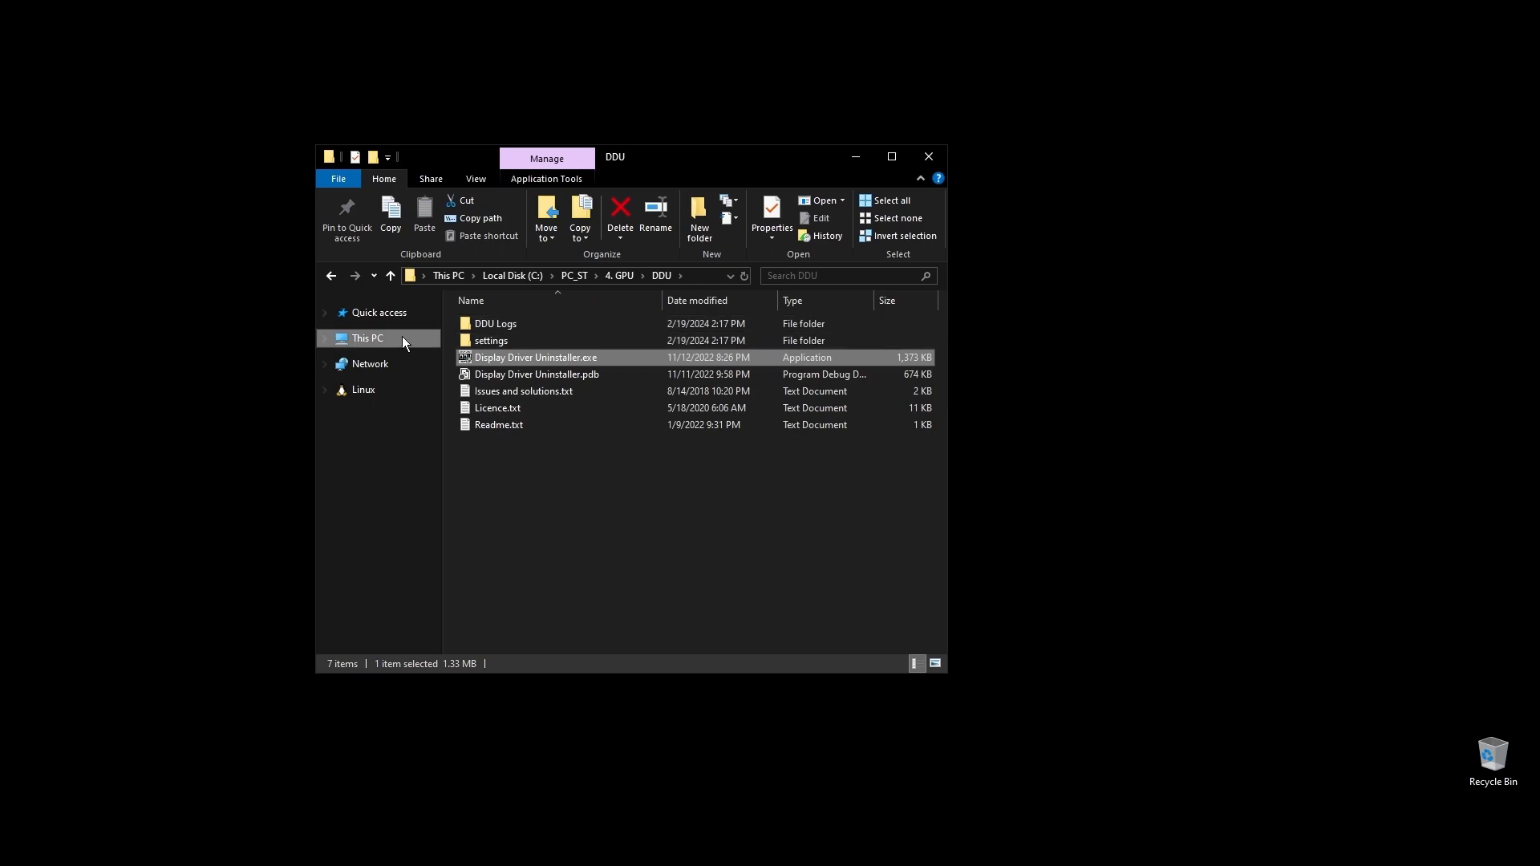
{"action": "double_click", "coordinate": [535, 357]}
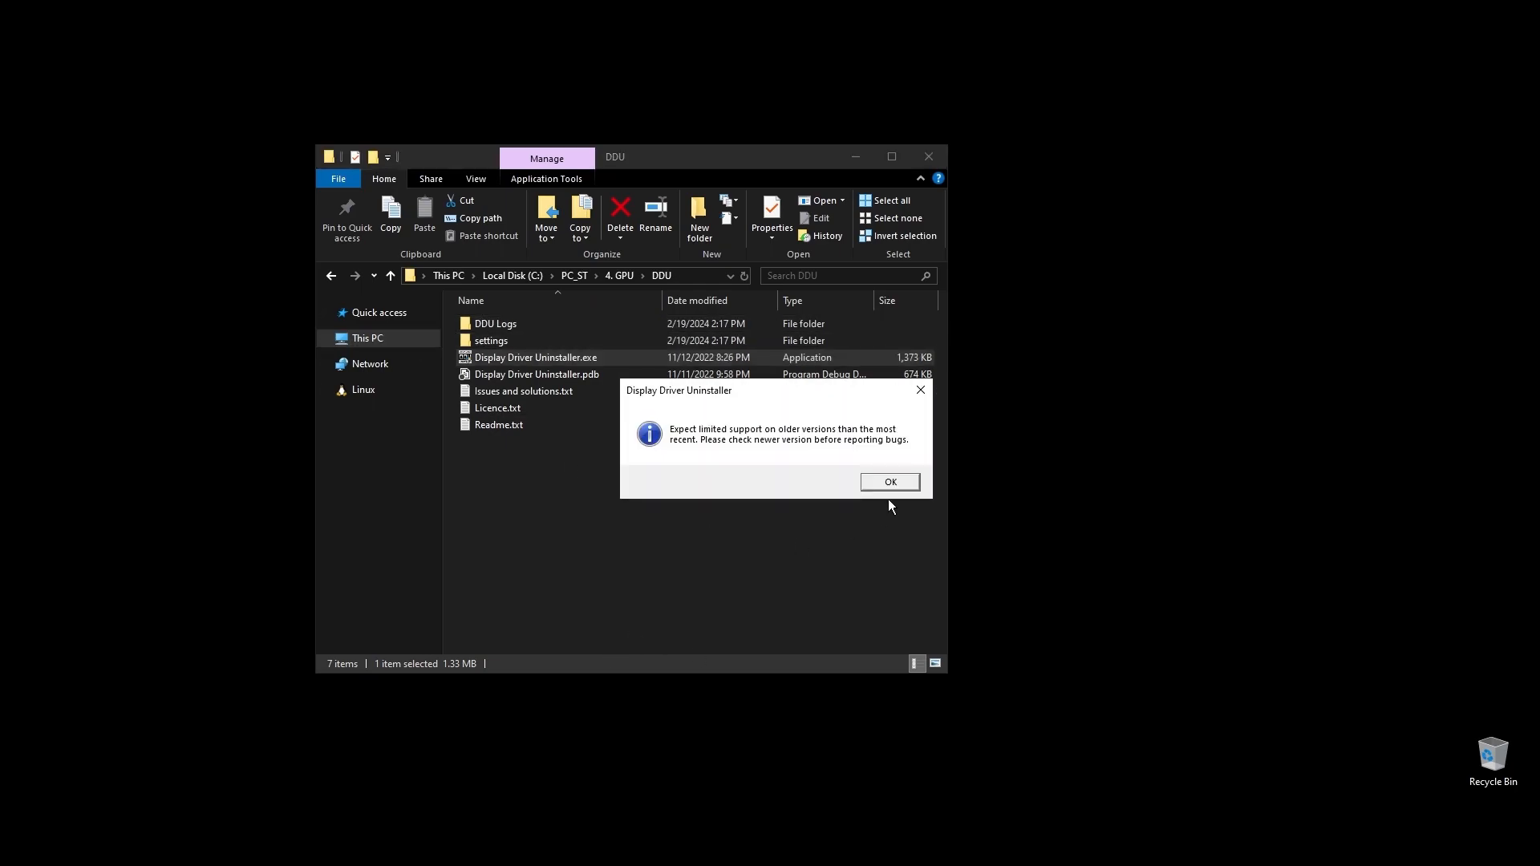
Dismiss the older-version notice, choose GPU device type for the AMD card, and close DDU
{"action": "left_click", "coordinate": [890, 482]}
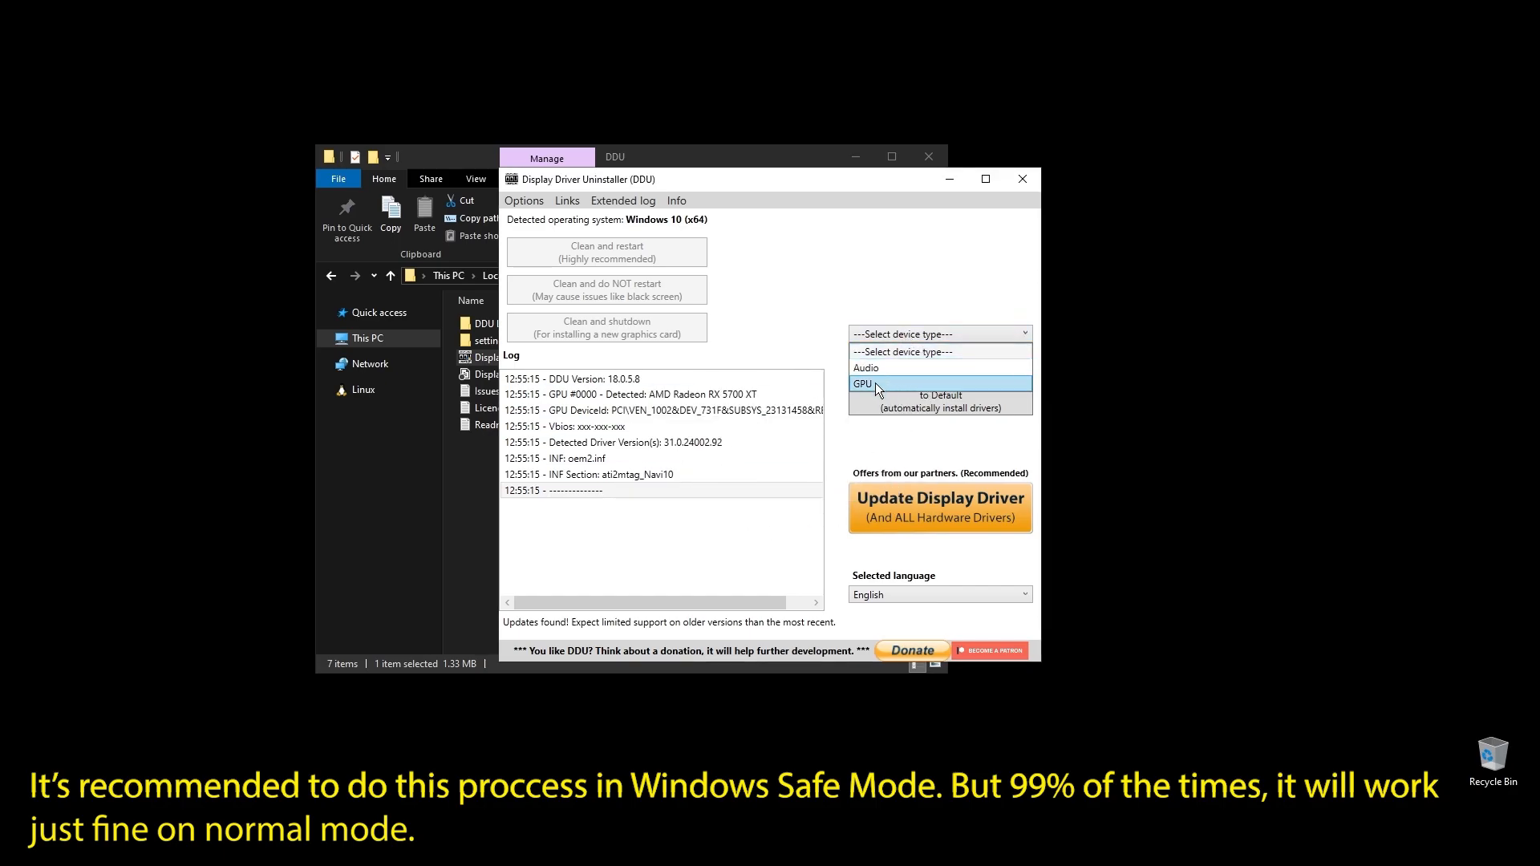
{"action": "left_click", "coordinate": [863, 384]}
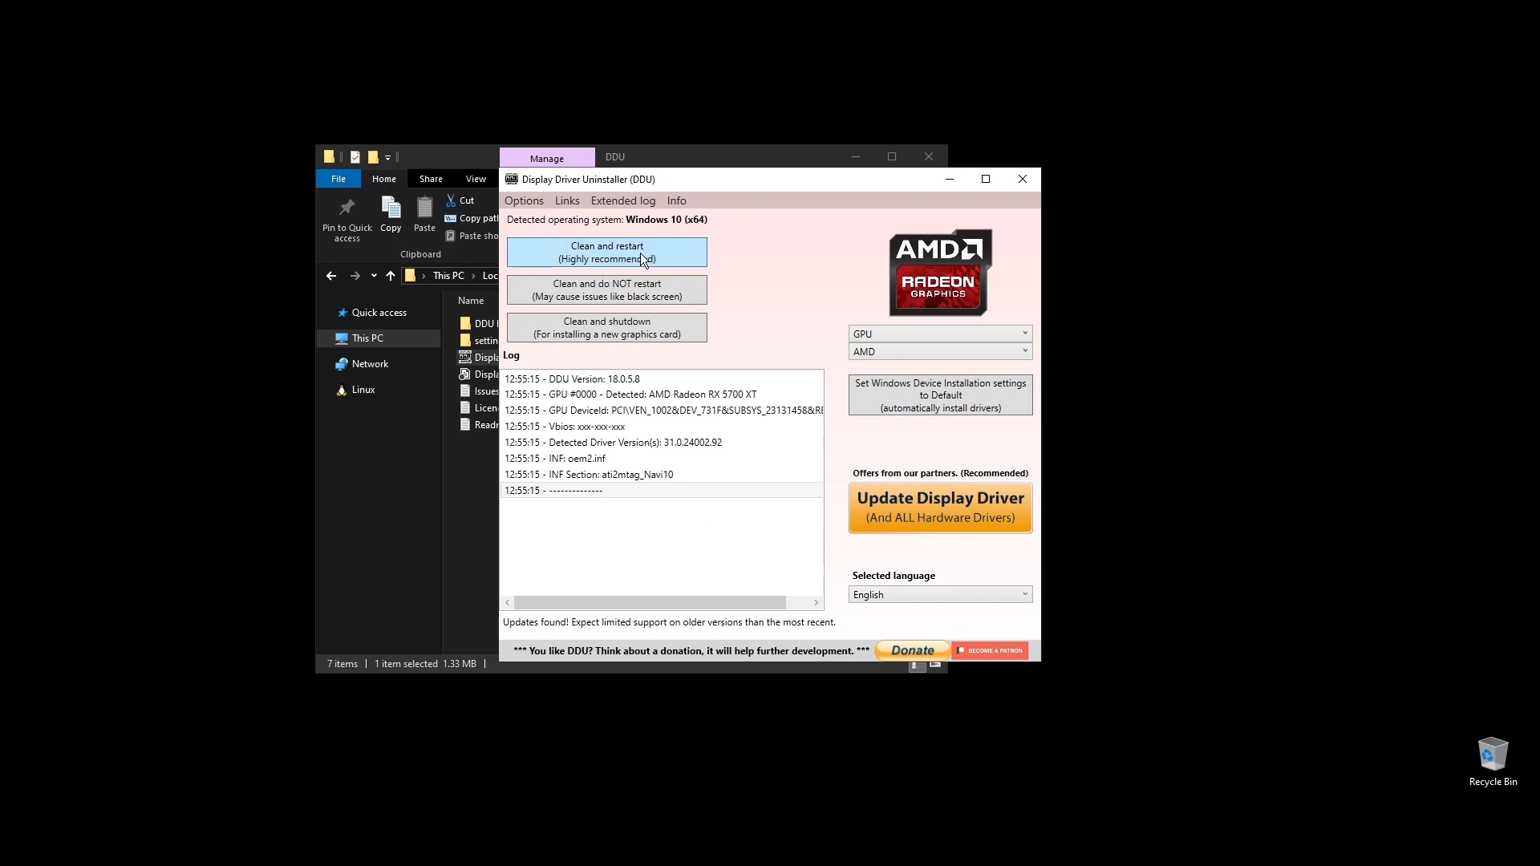
{"action": "mouse_move", "coordinate": [596, 254]}
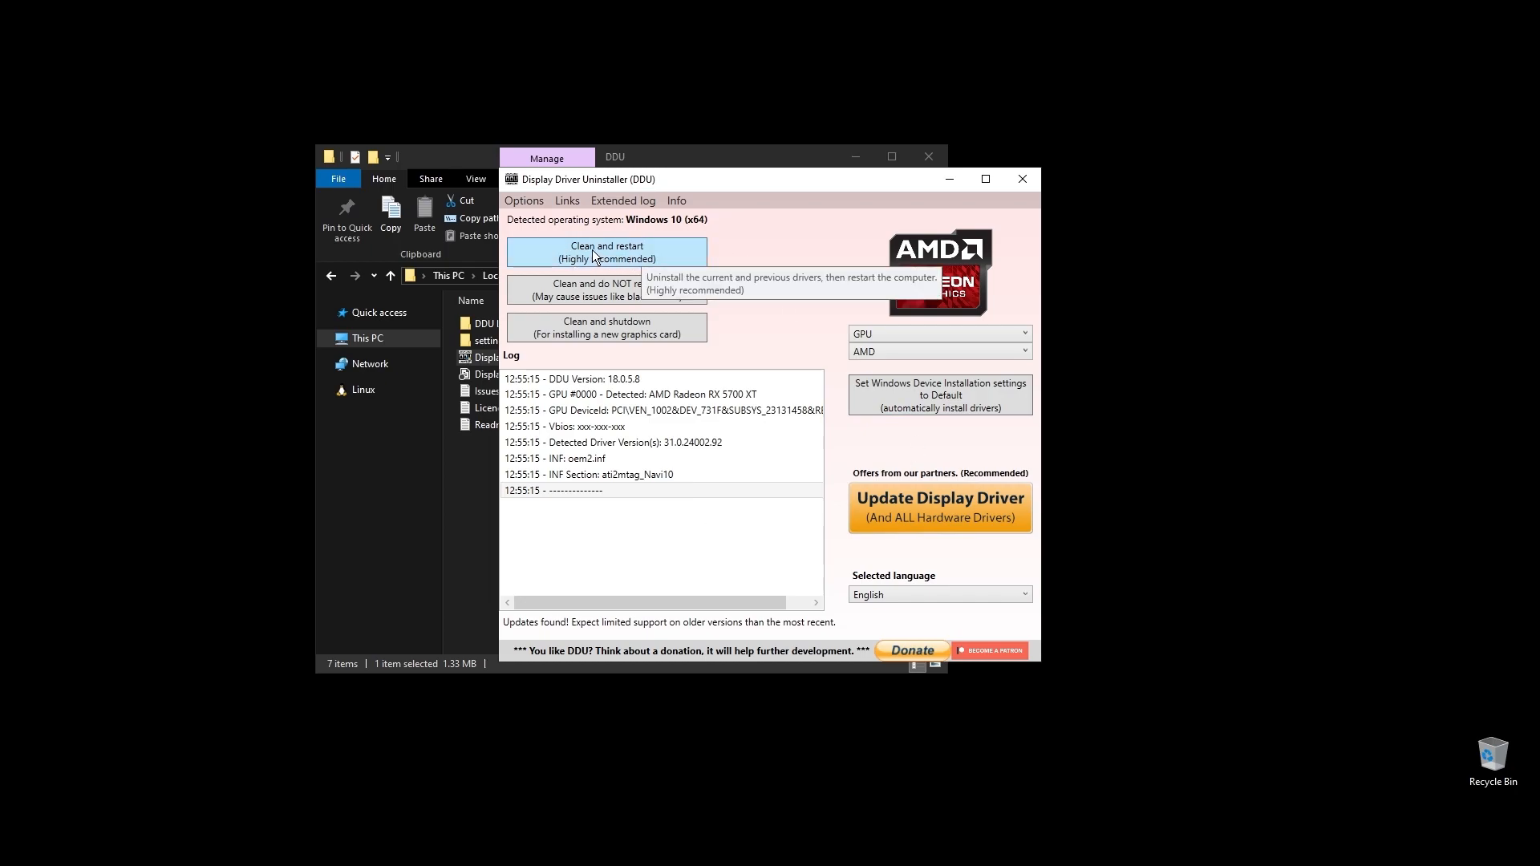
{"action": "mouse_move", "coordinate": [505, 271]}
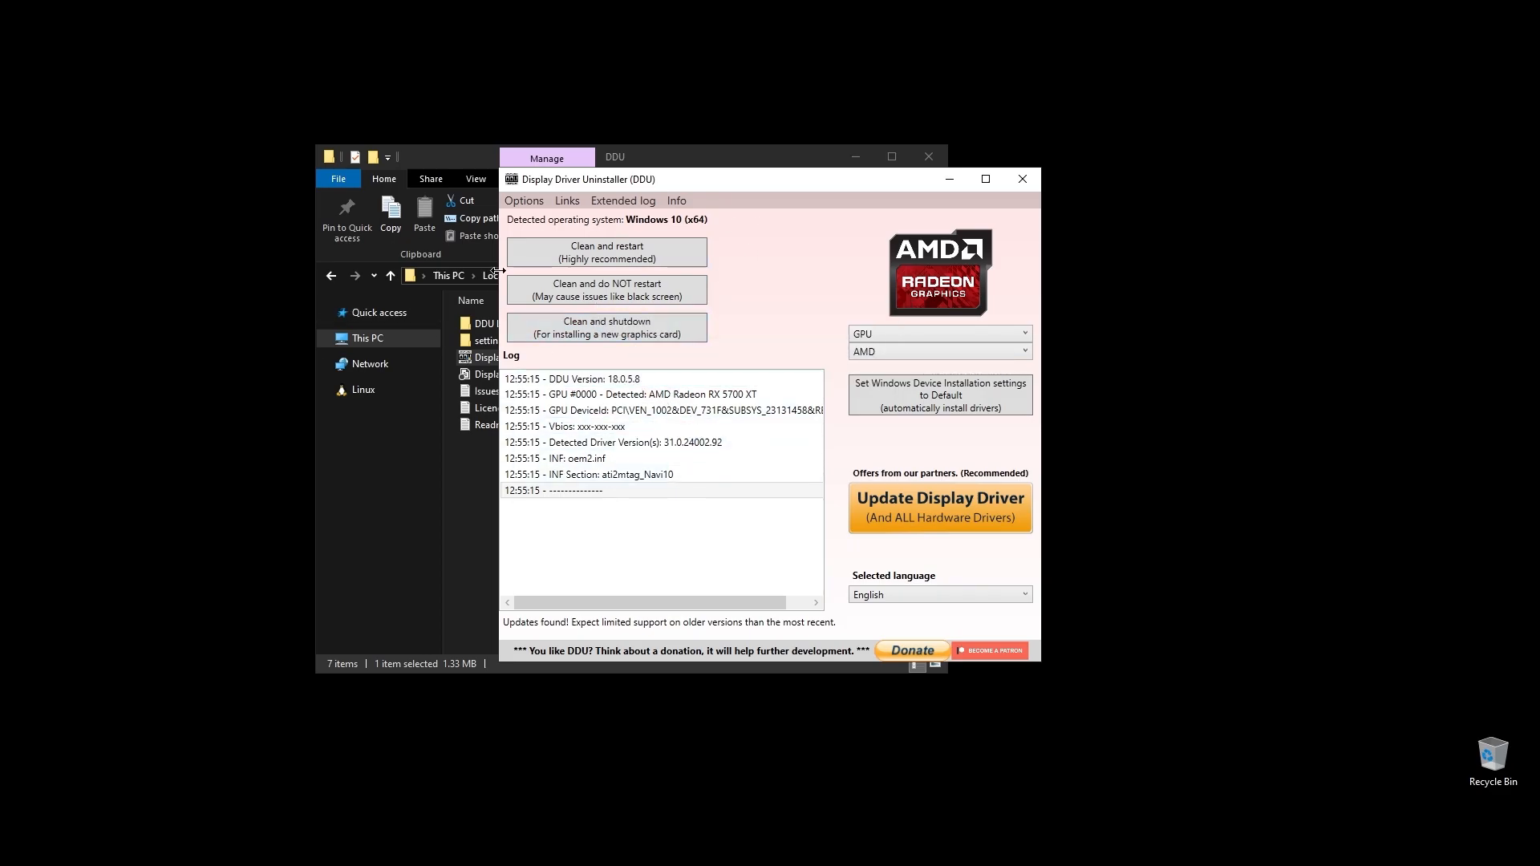
{"action": "mouse_move", "coordinate": [1023, 179]}
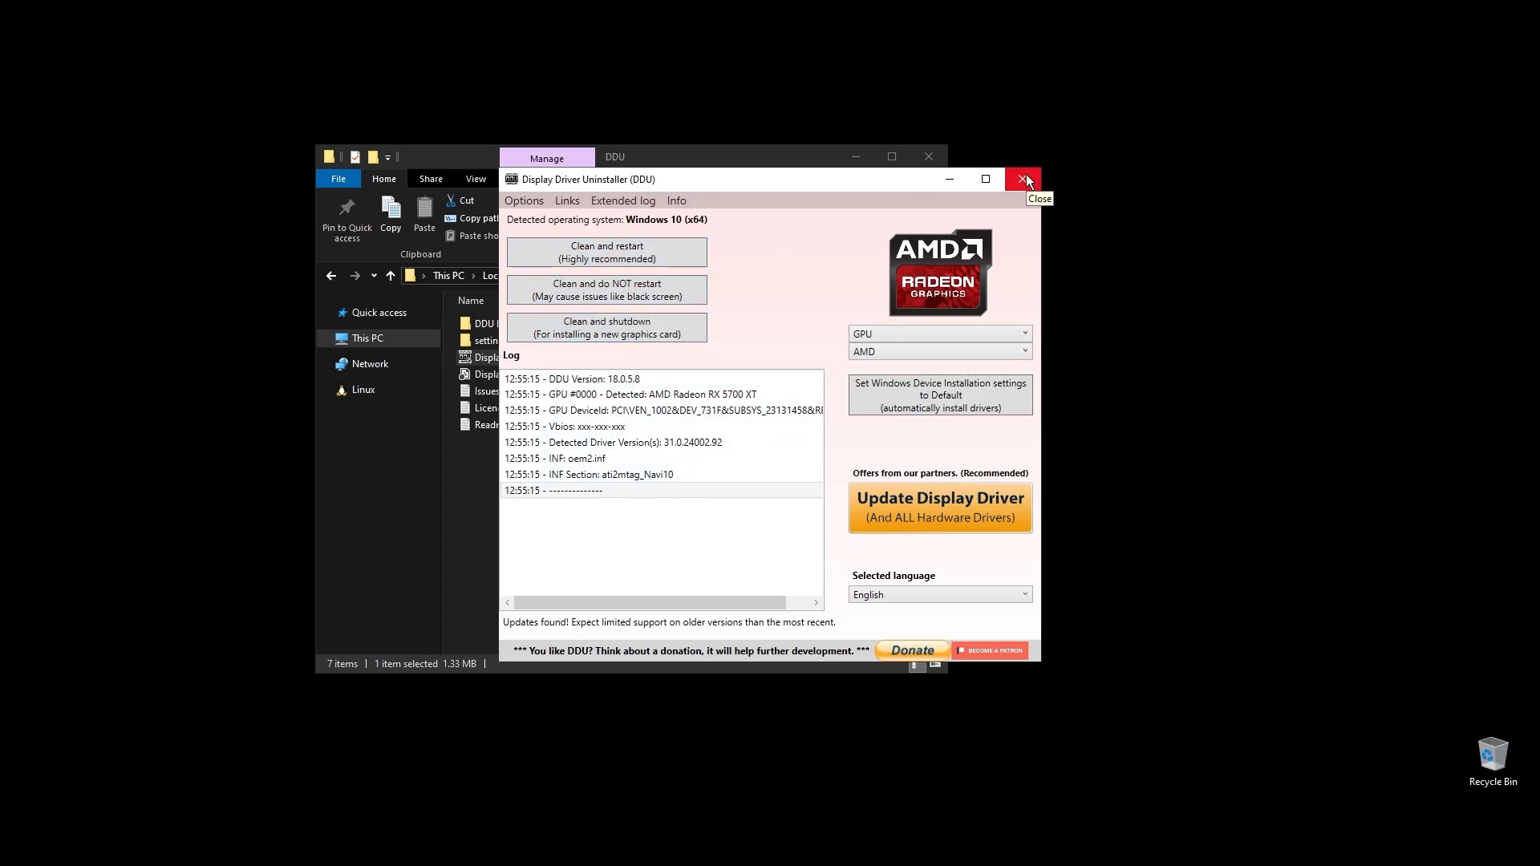
{"action": "left_click", "coordinate": [1023, 178]}
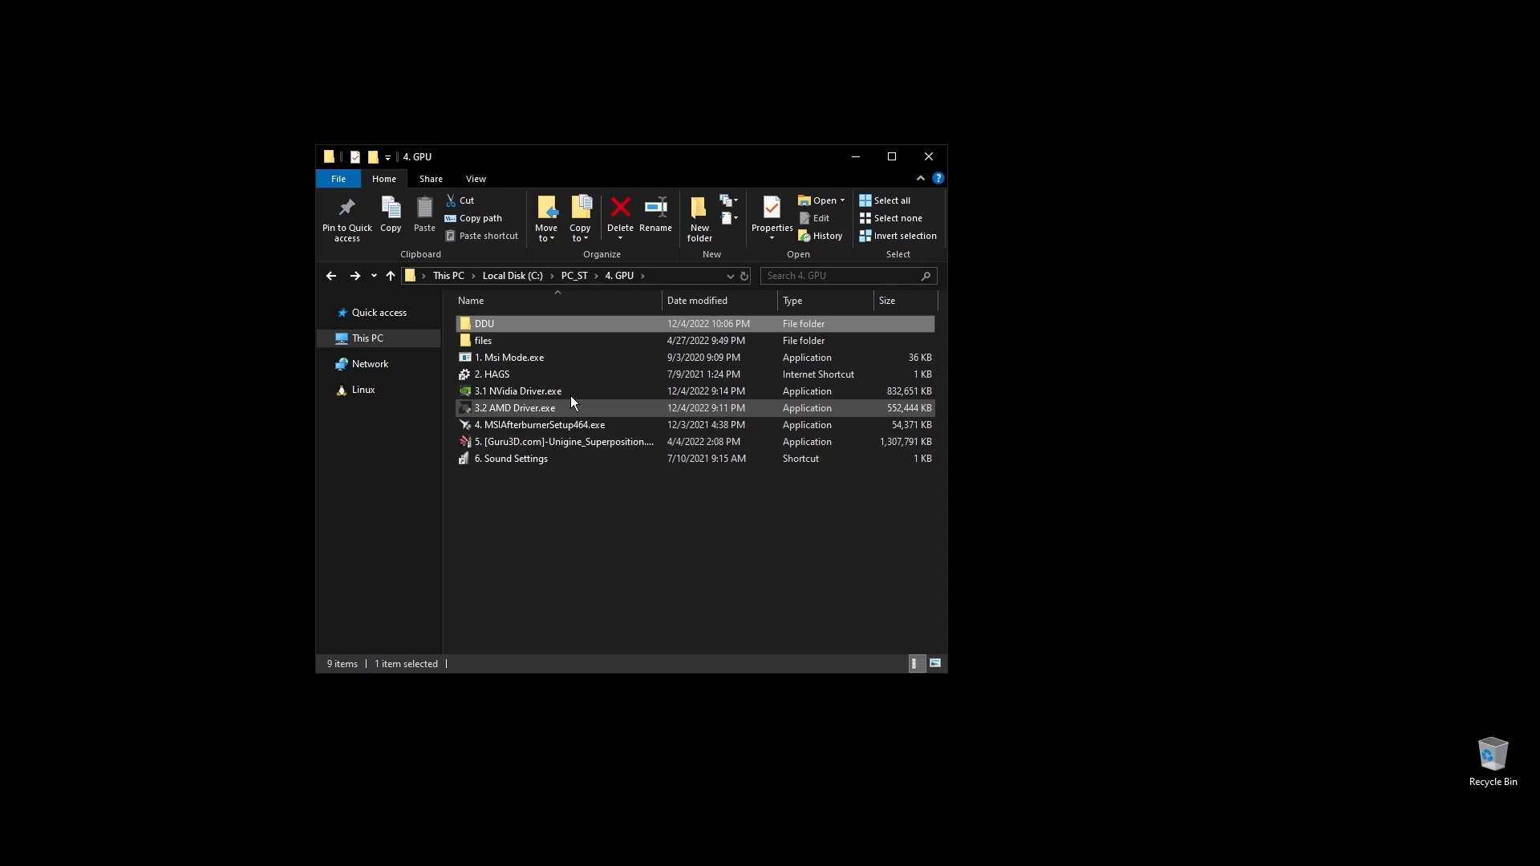
{"action": "left_click", "coordinate": [519, 391]}
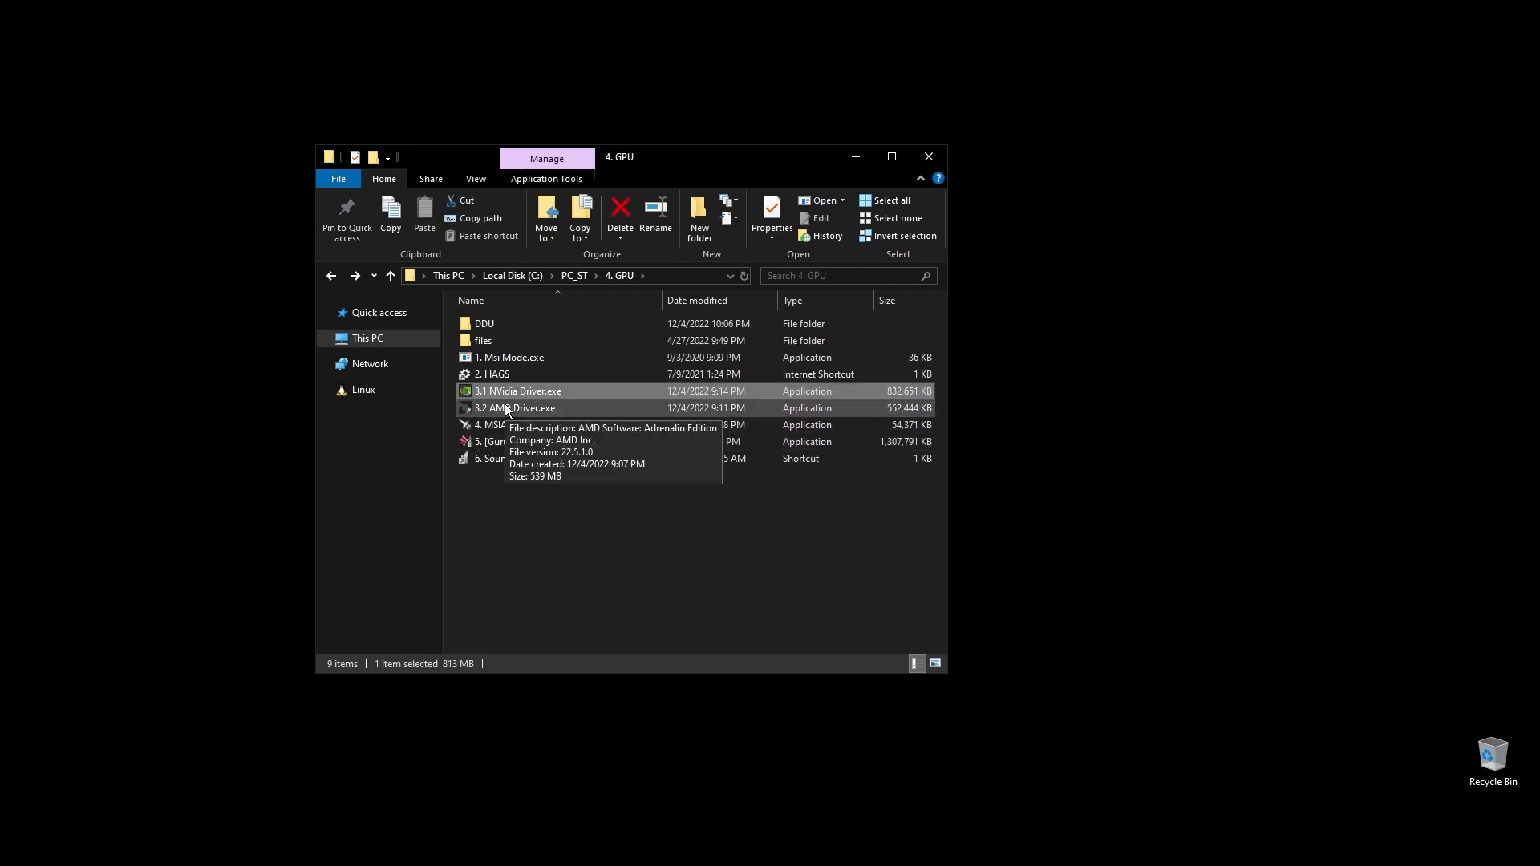
{"action": "mouse_move", "coordinate": [504, 408]}
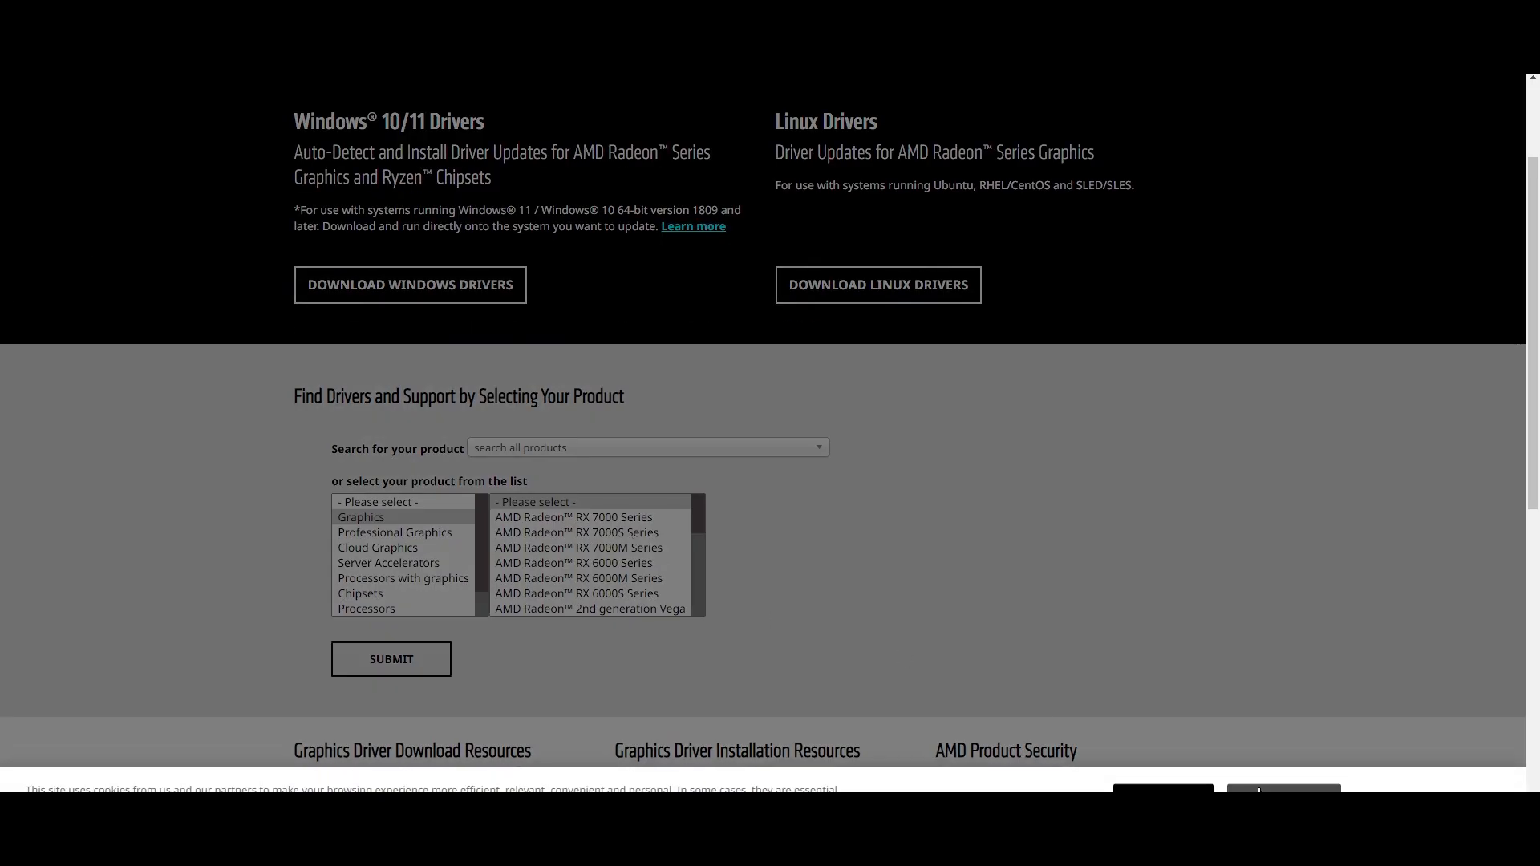
Load the Radeon RX 5700 XT driver page showing Adrenalin 24.1.1, then search for NVIDIA
{"action": "left_click", "coordinate": [572, 517]}
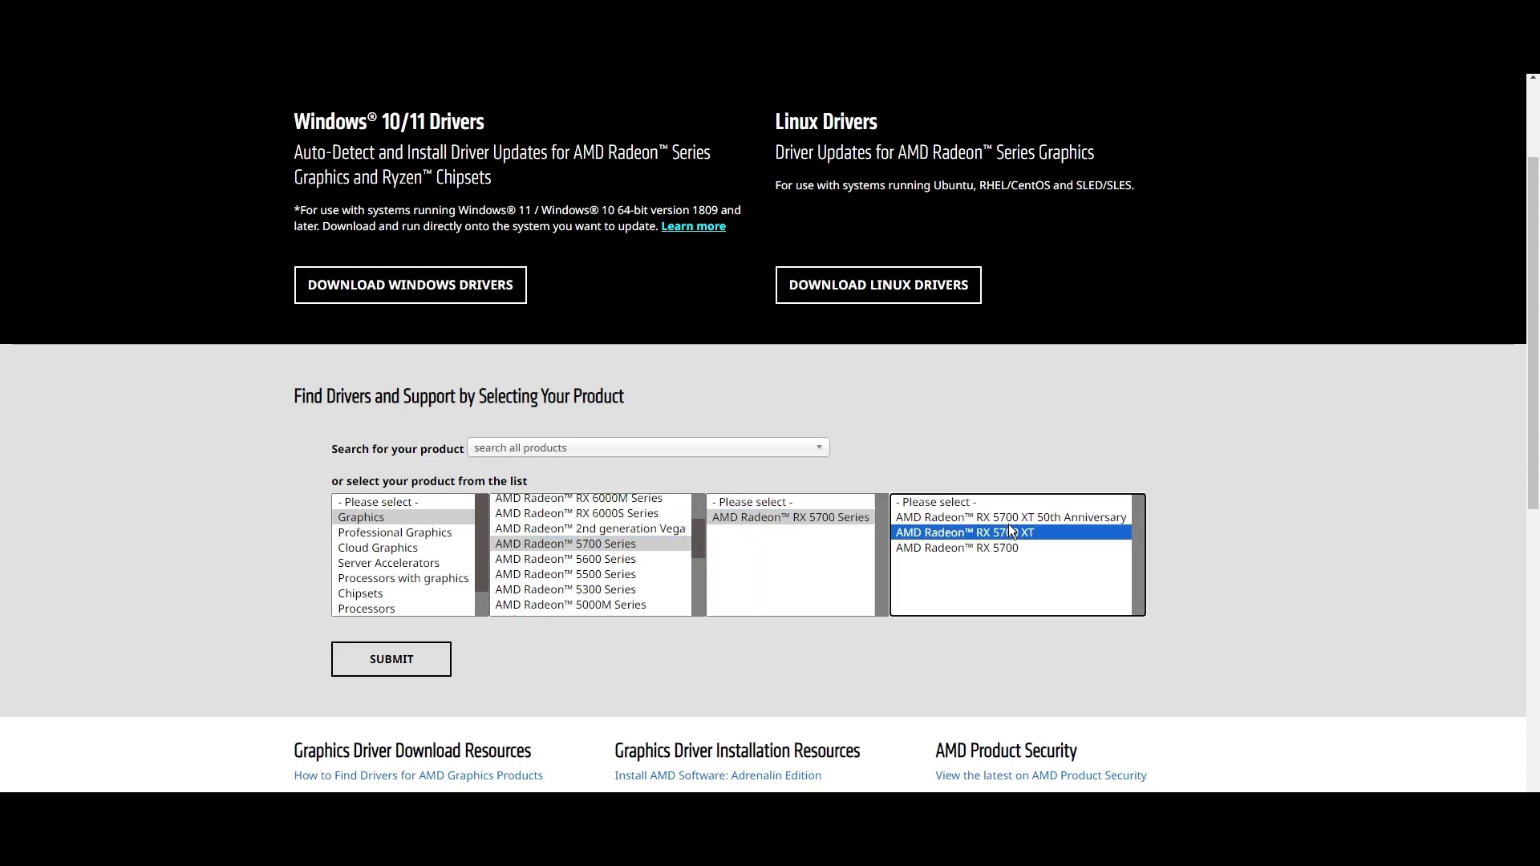
{"action": "left_click", "coordinate": [391, 659]}
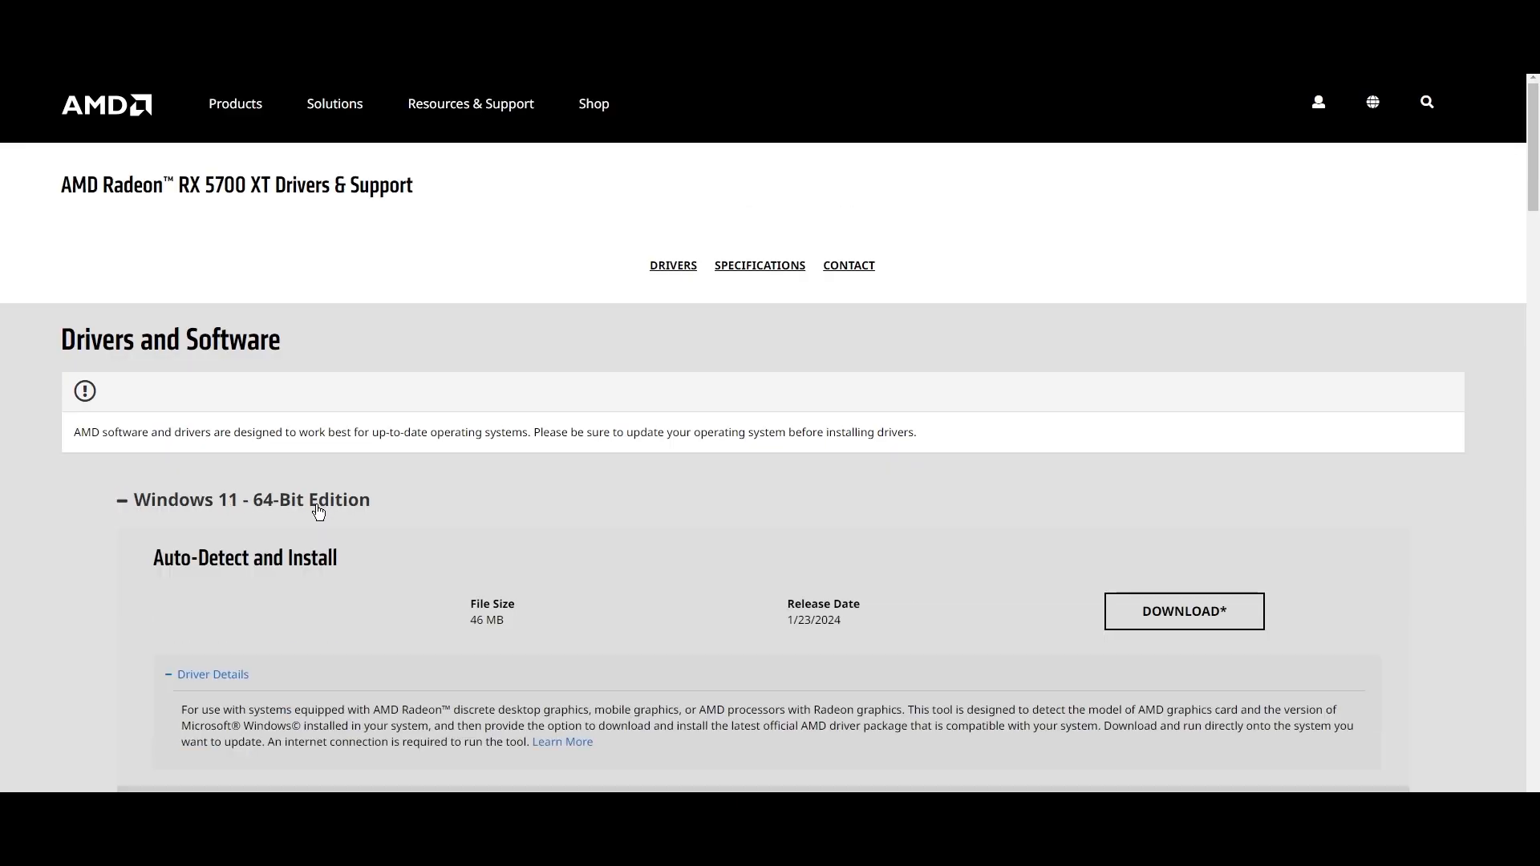
{"action": "scroll", "scroll_direction": "down", "scroll_amount": 3}
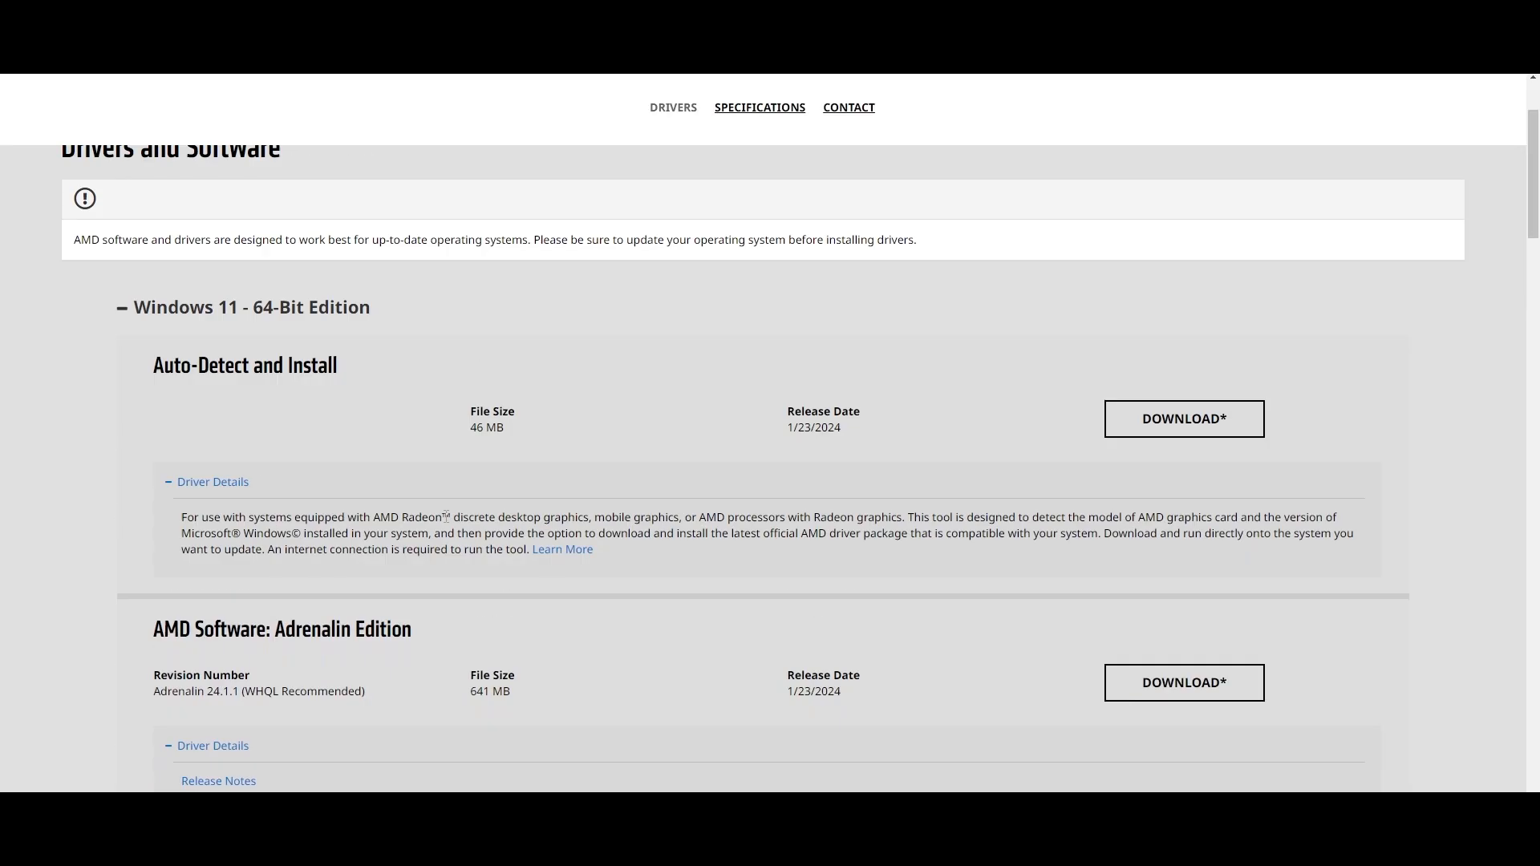
{"action": "type", "text": "nvidia"}
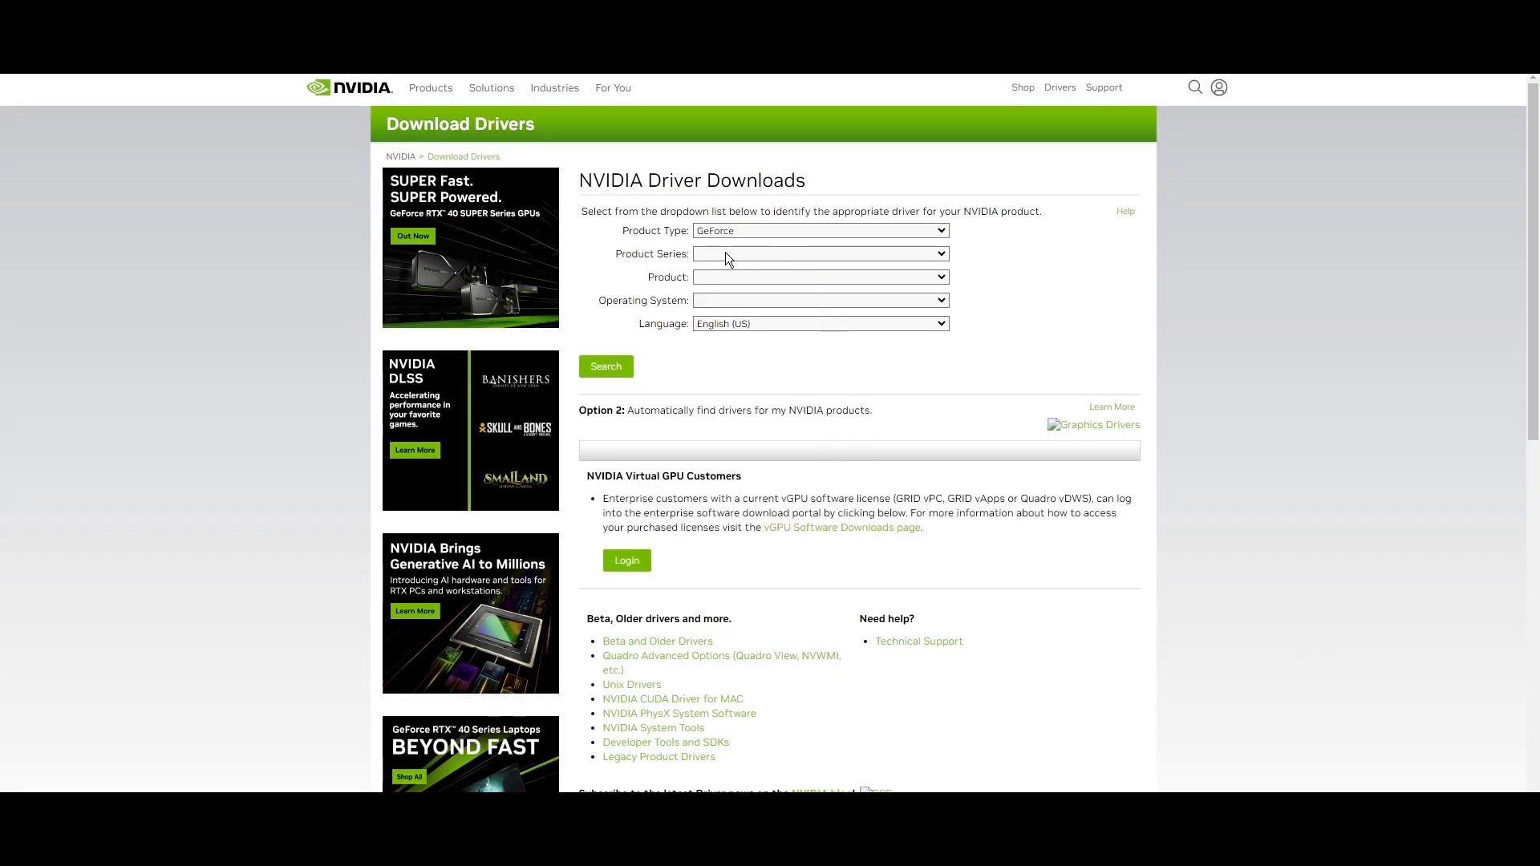
Open the GeForce Product Series dropdown on NVIDIA's driver search form
{"action": "left_click", "coordinate": [819, 277]}
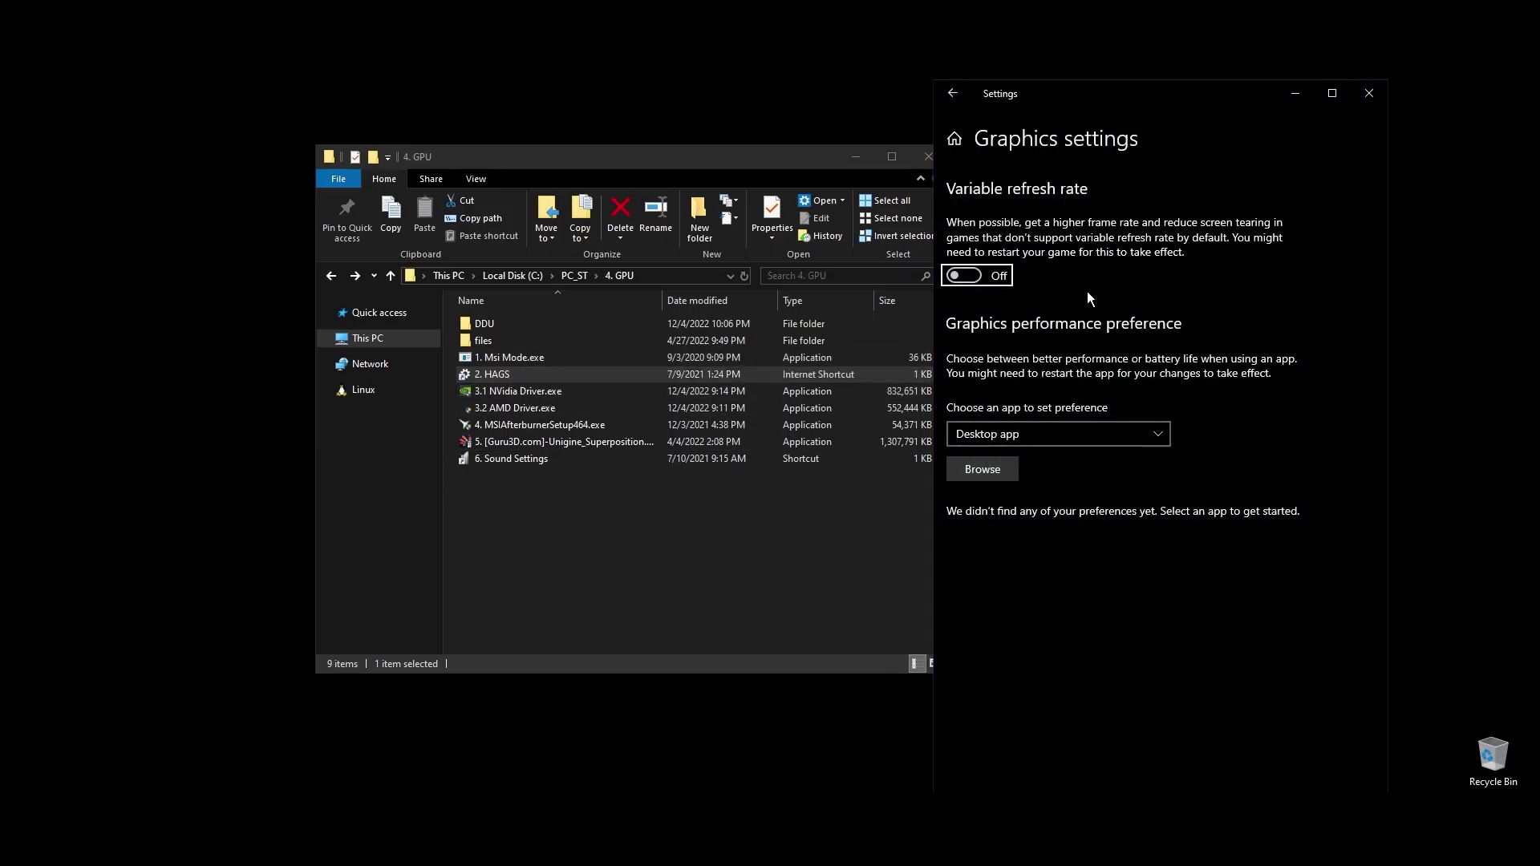
{"action": "mouse_move", "coordinate": [1280, 557]}
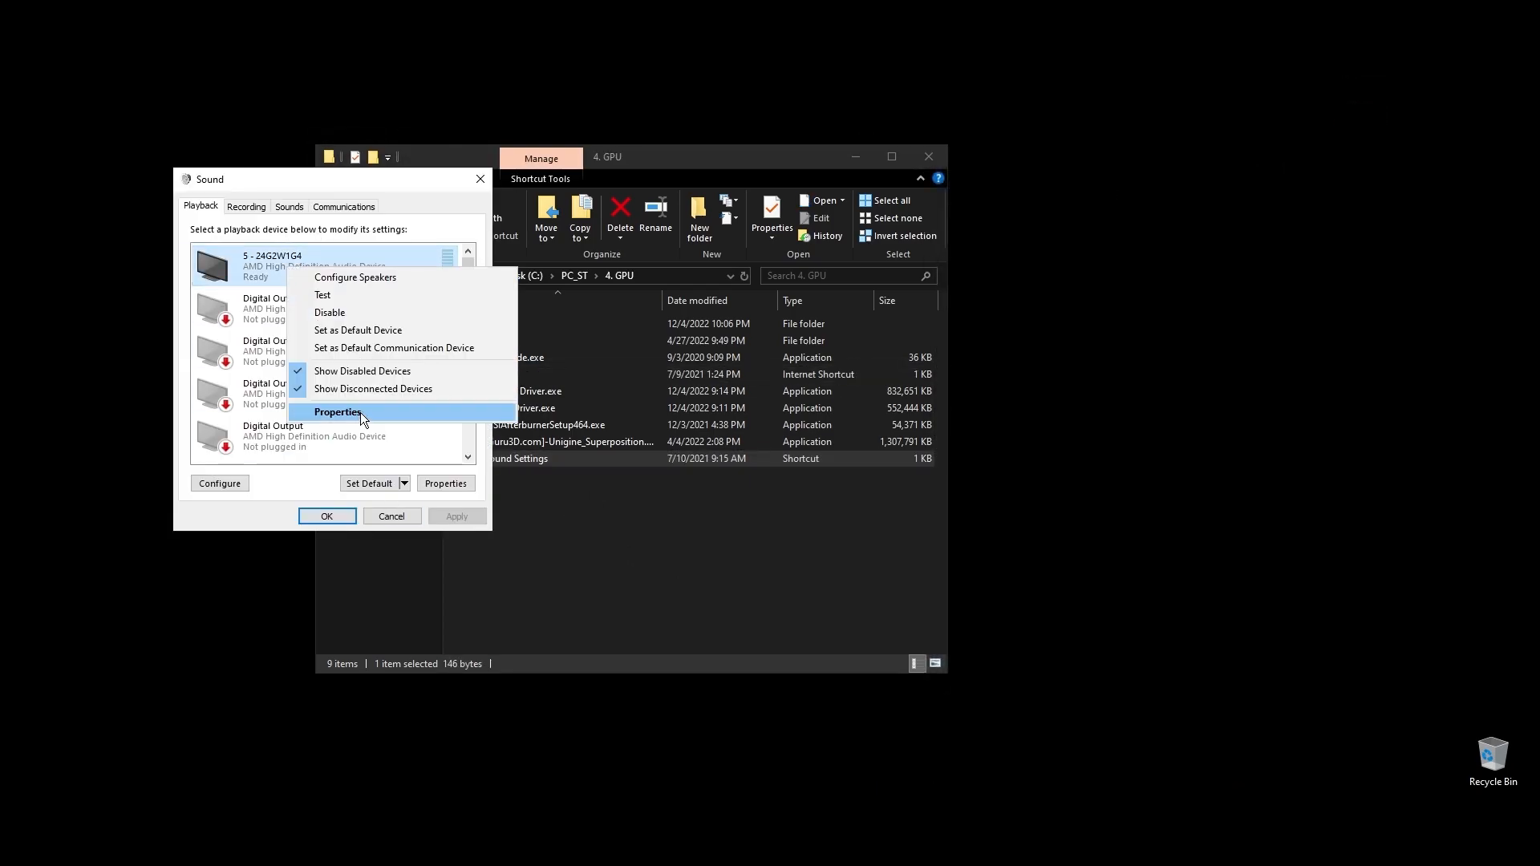
Set the playback device's default format to 16 bit, 48000 Hz (DVD Quality)
{"action": "left_click", "coordinate": [337, 412]}
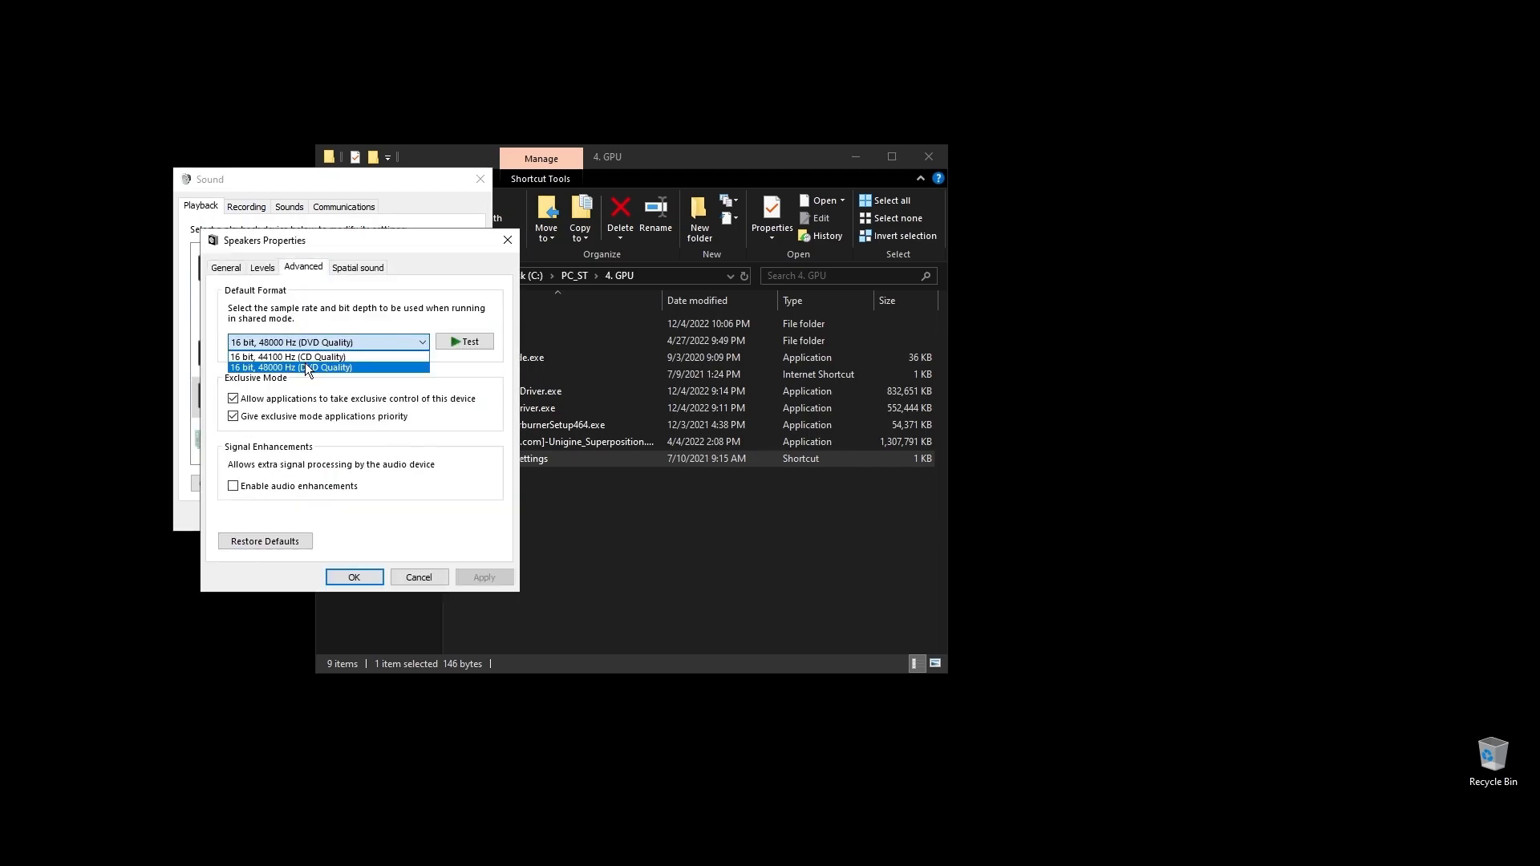
{"action": "left_click", "coordinate": [420, 576]}
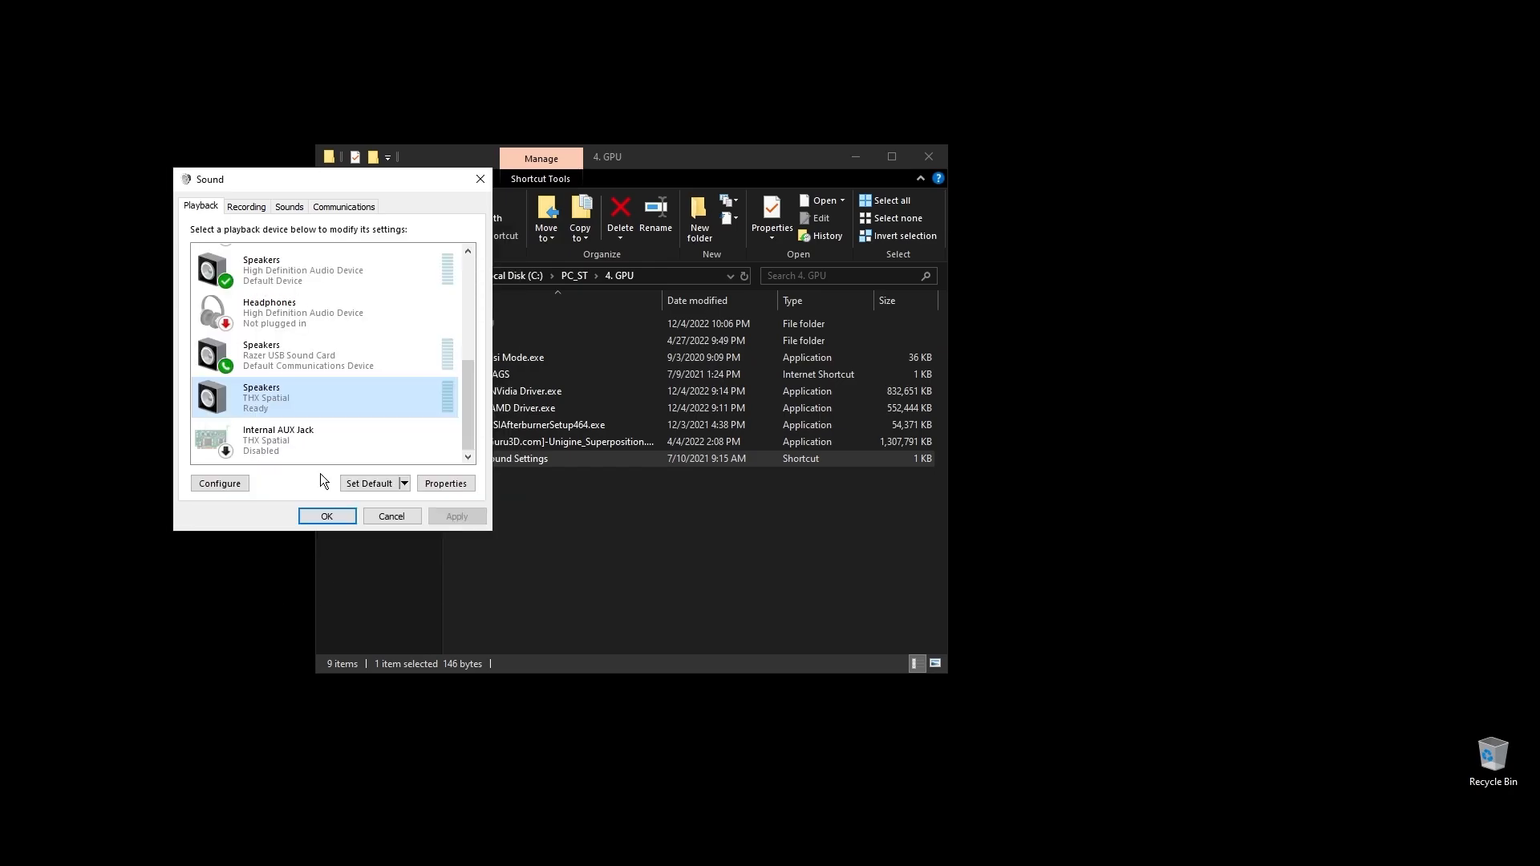
{"action": "left_click", "coordinate": [391, 516]}
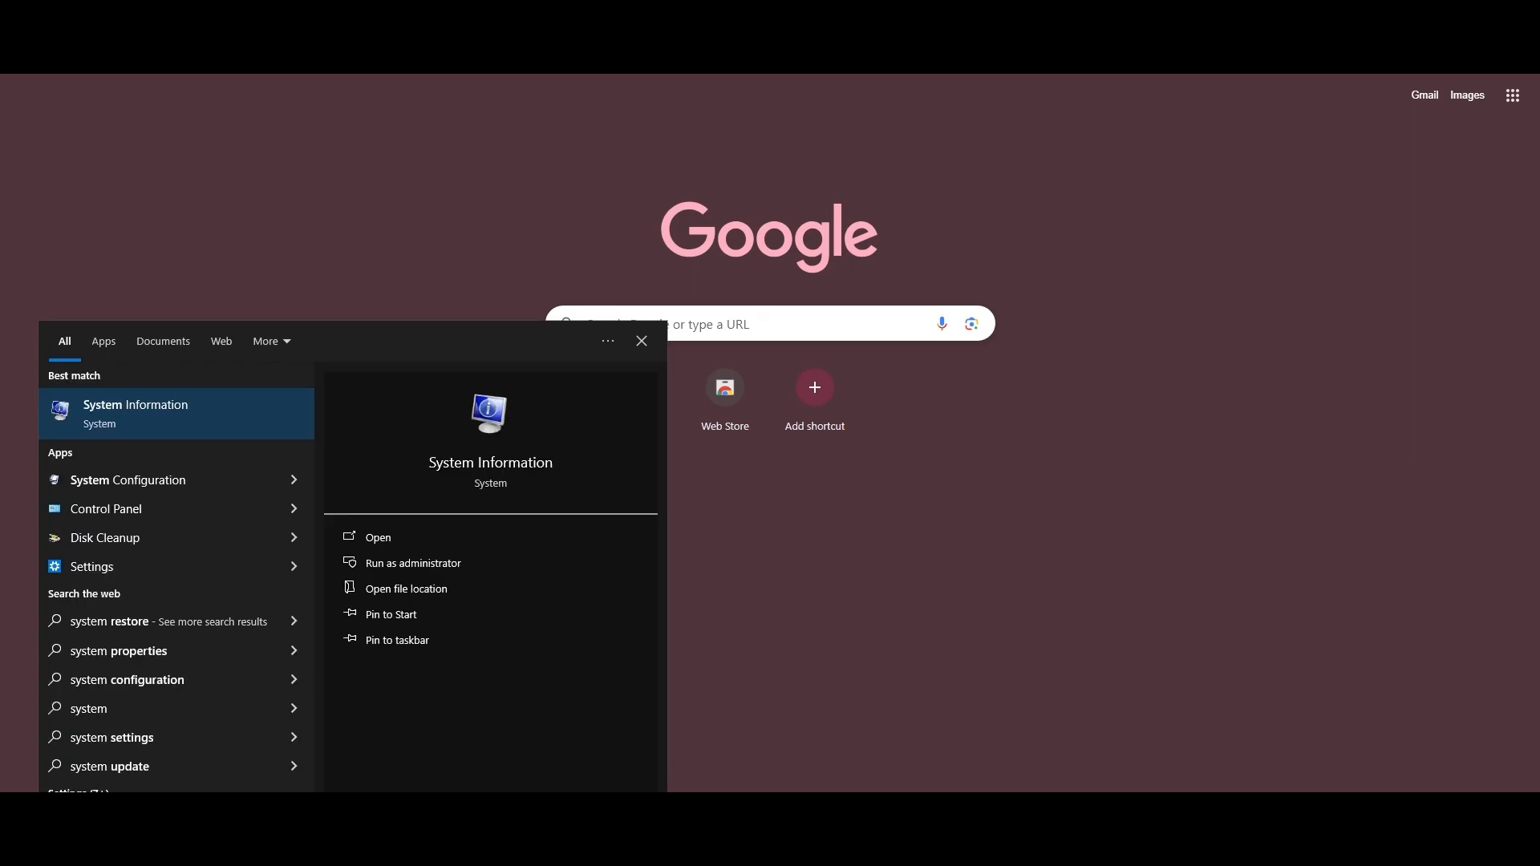
Open System Information to read the B450 TOMAHAWK MAX baseboard and BIOS version
{"action": "left_click", "coordinate": [378, 536]}
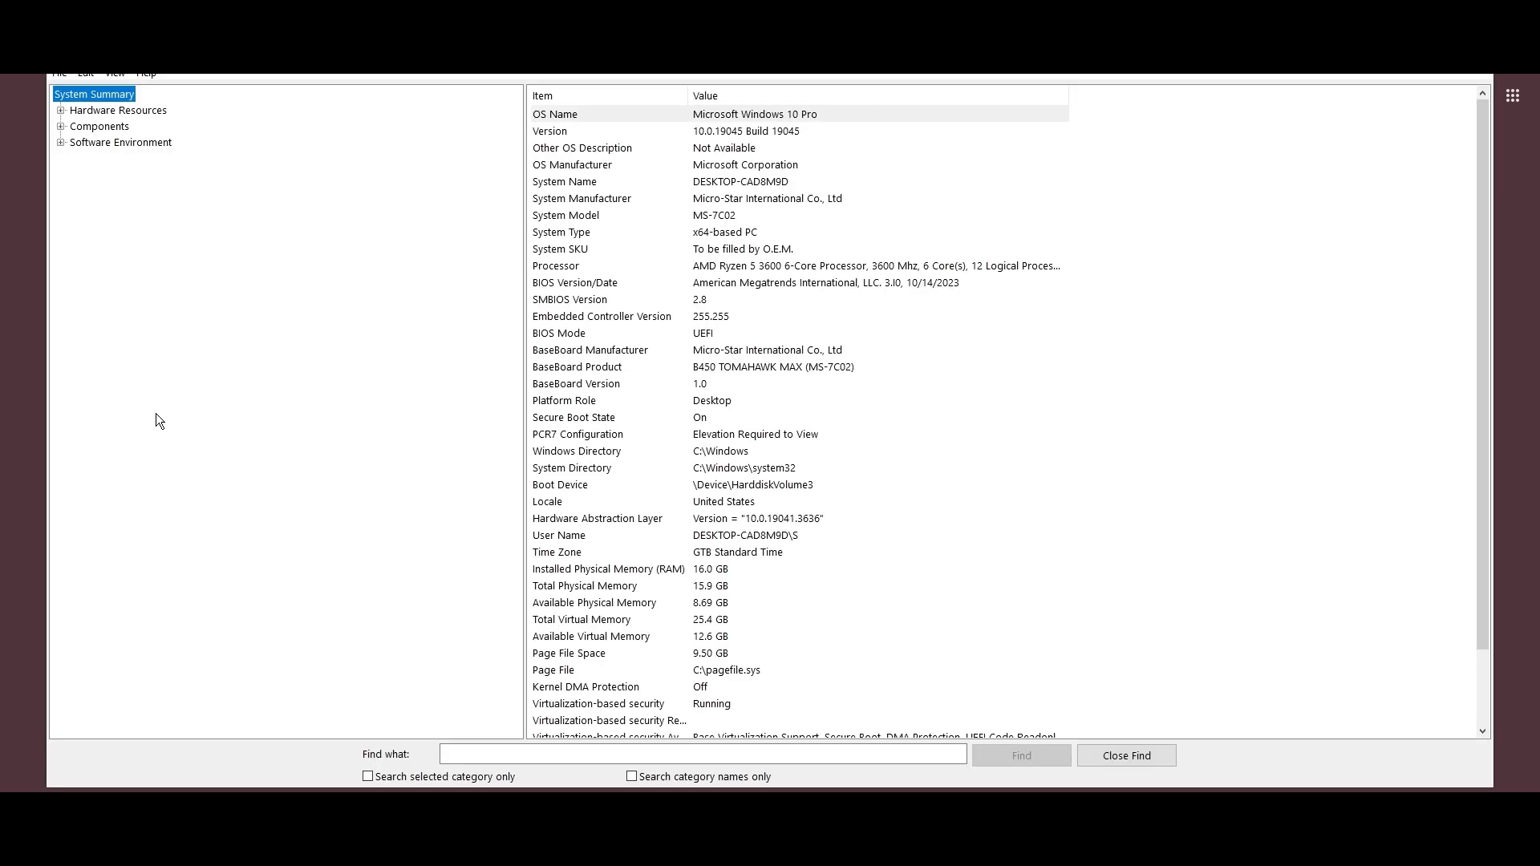
{"action": "left_click", "coordinate": [756, 366]}
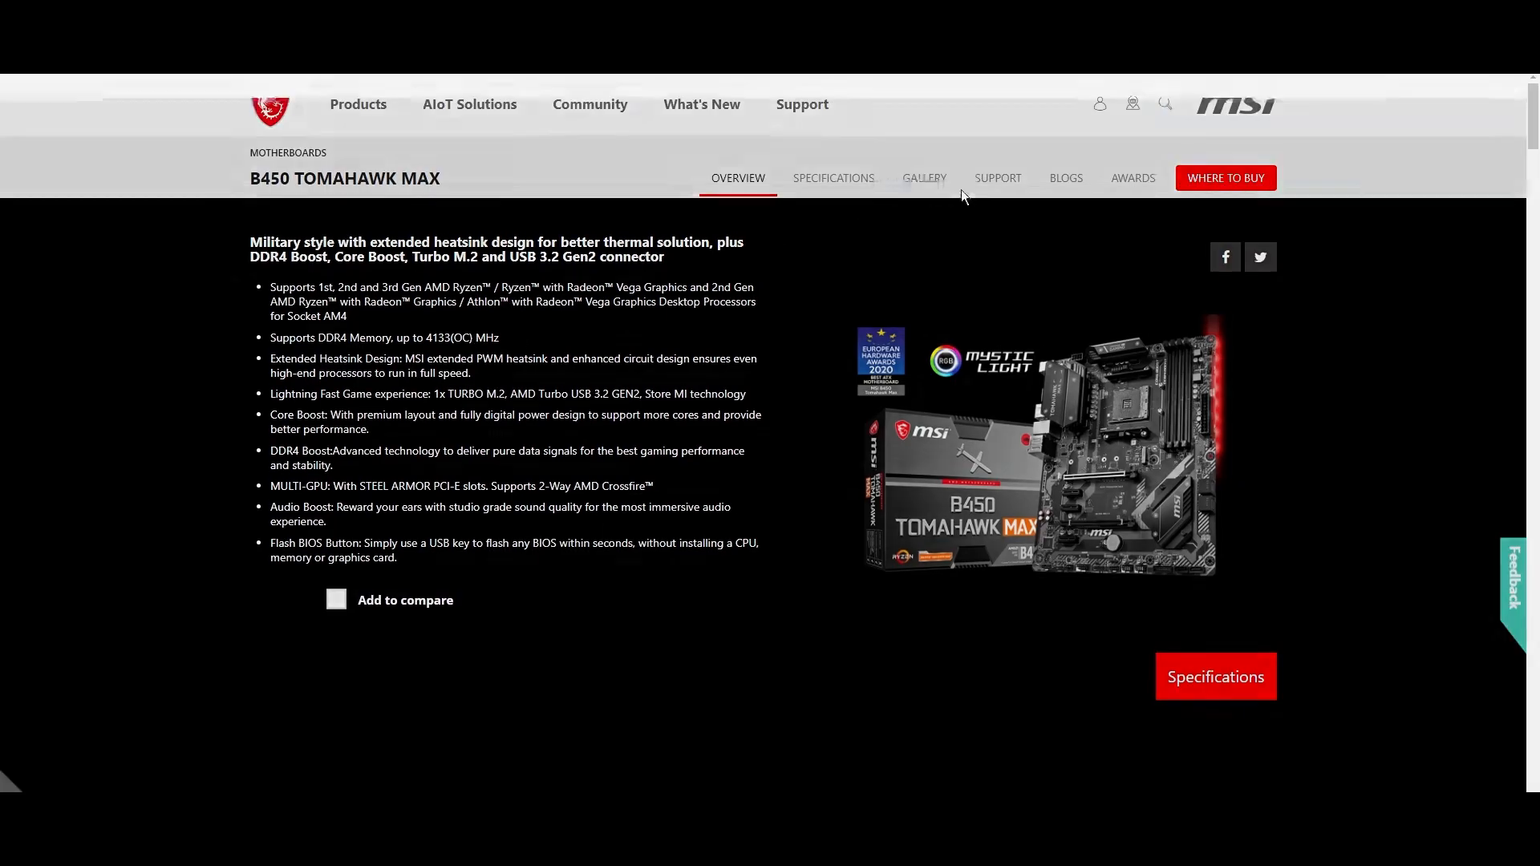
From the B450 TOMAHAWK MAX support page, download AMI BIOS version 7C02v3I
{"action": "left_click", "coordinate": [998, 177]}
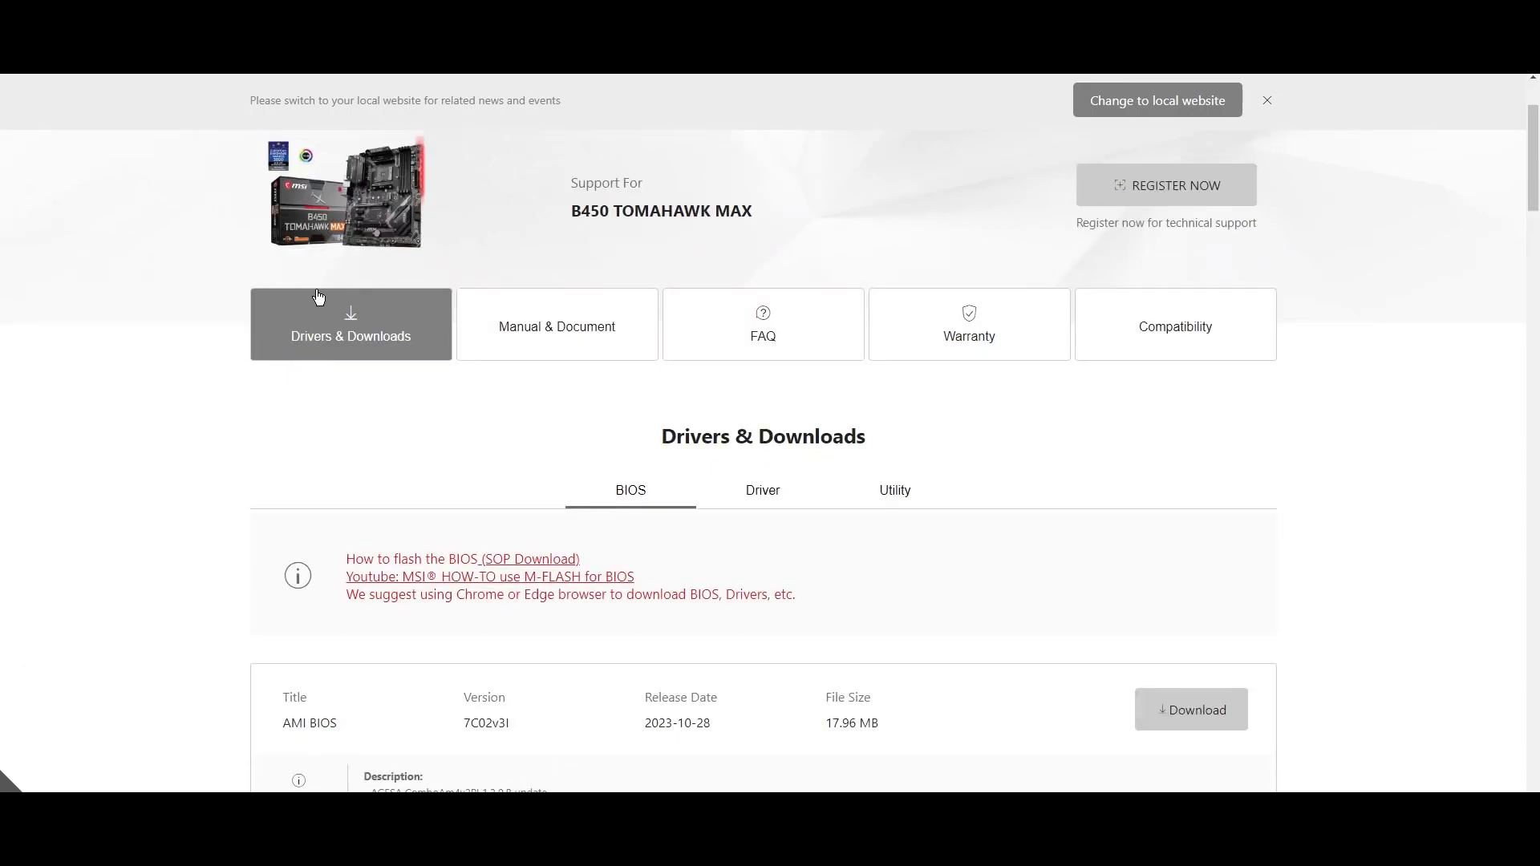
{"action": "scroll", "scroll_direction": "down", "scroll_amount": 3}
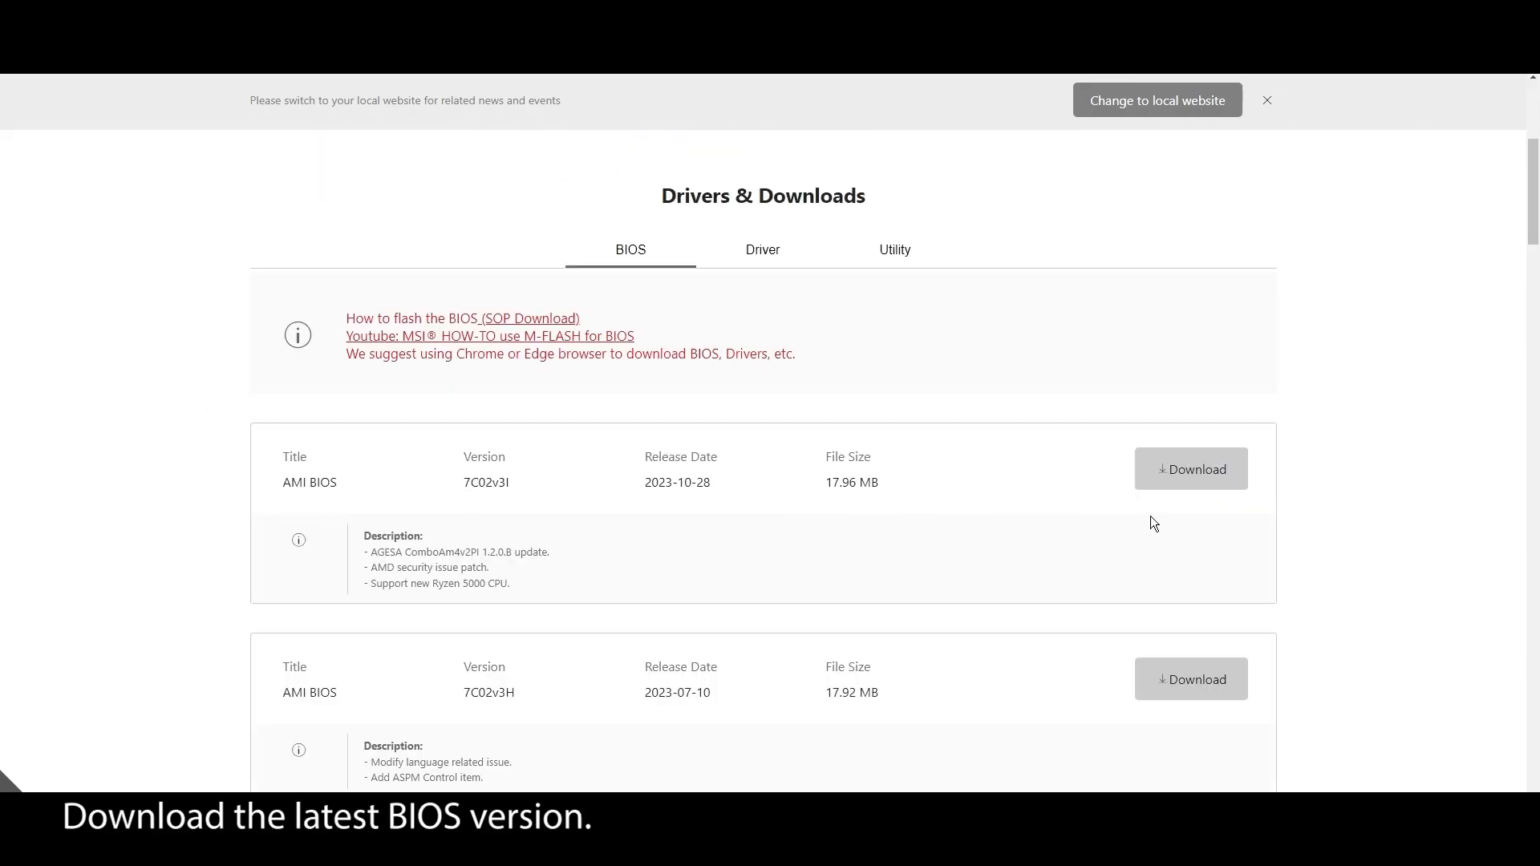
{"action": "left_click", "coordinate": [1190, 469]}
{"action": "type", "text": "disk mana"}
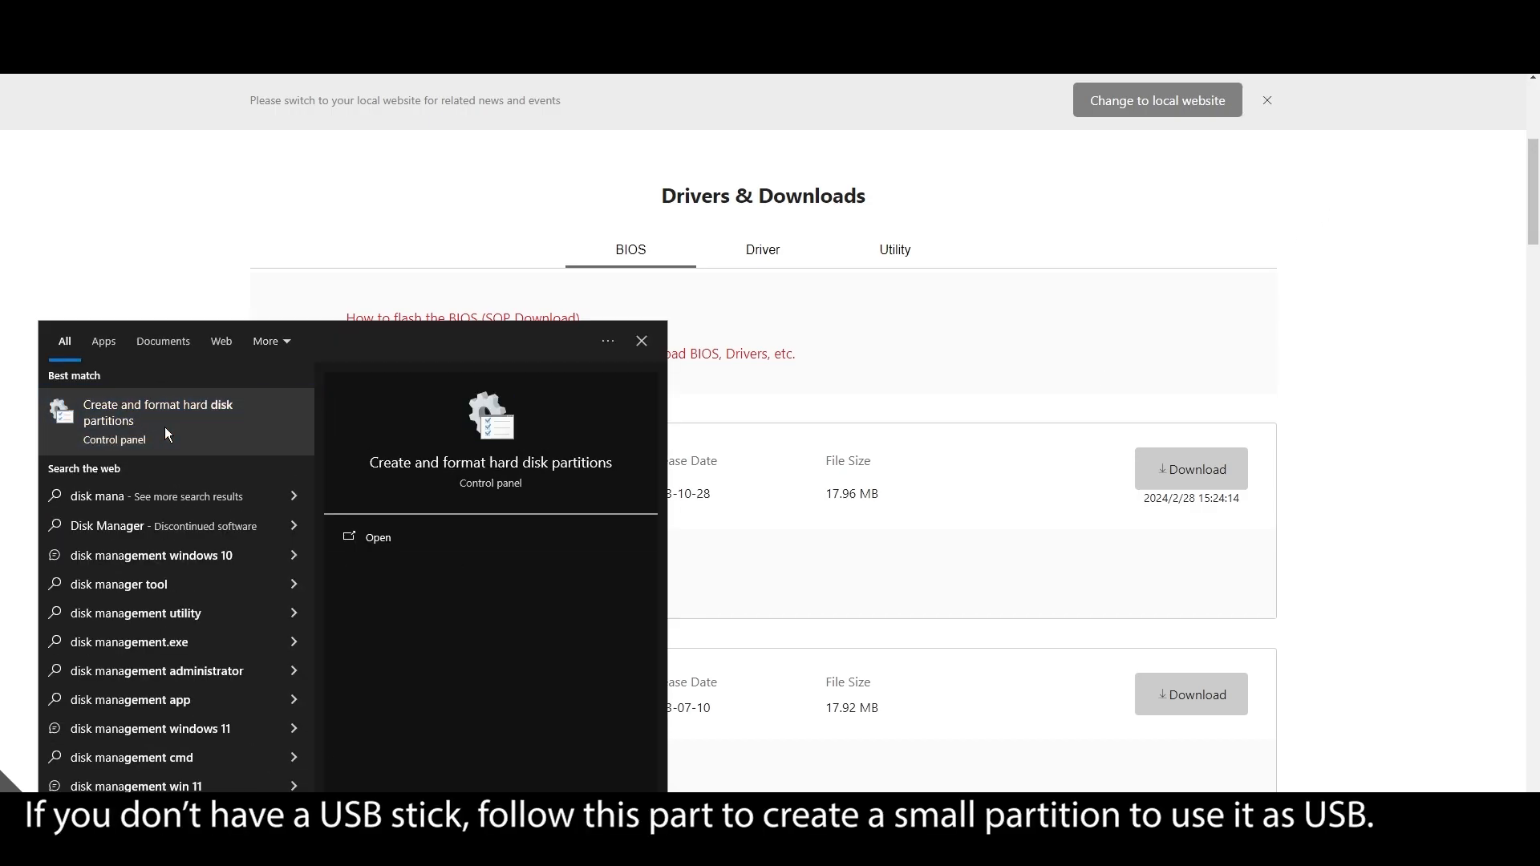
Shrink C: by 1024 MB into a FAT32 'BIOS Update' partition, then open the BIOS download folder
{"action": "left_click", "coordinate": [377, 537]}
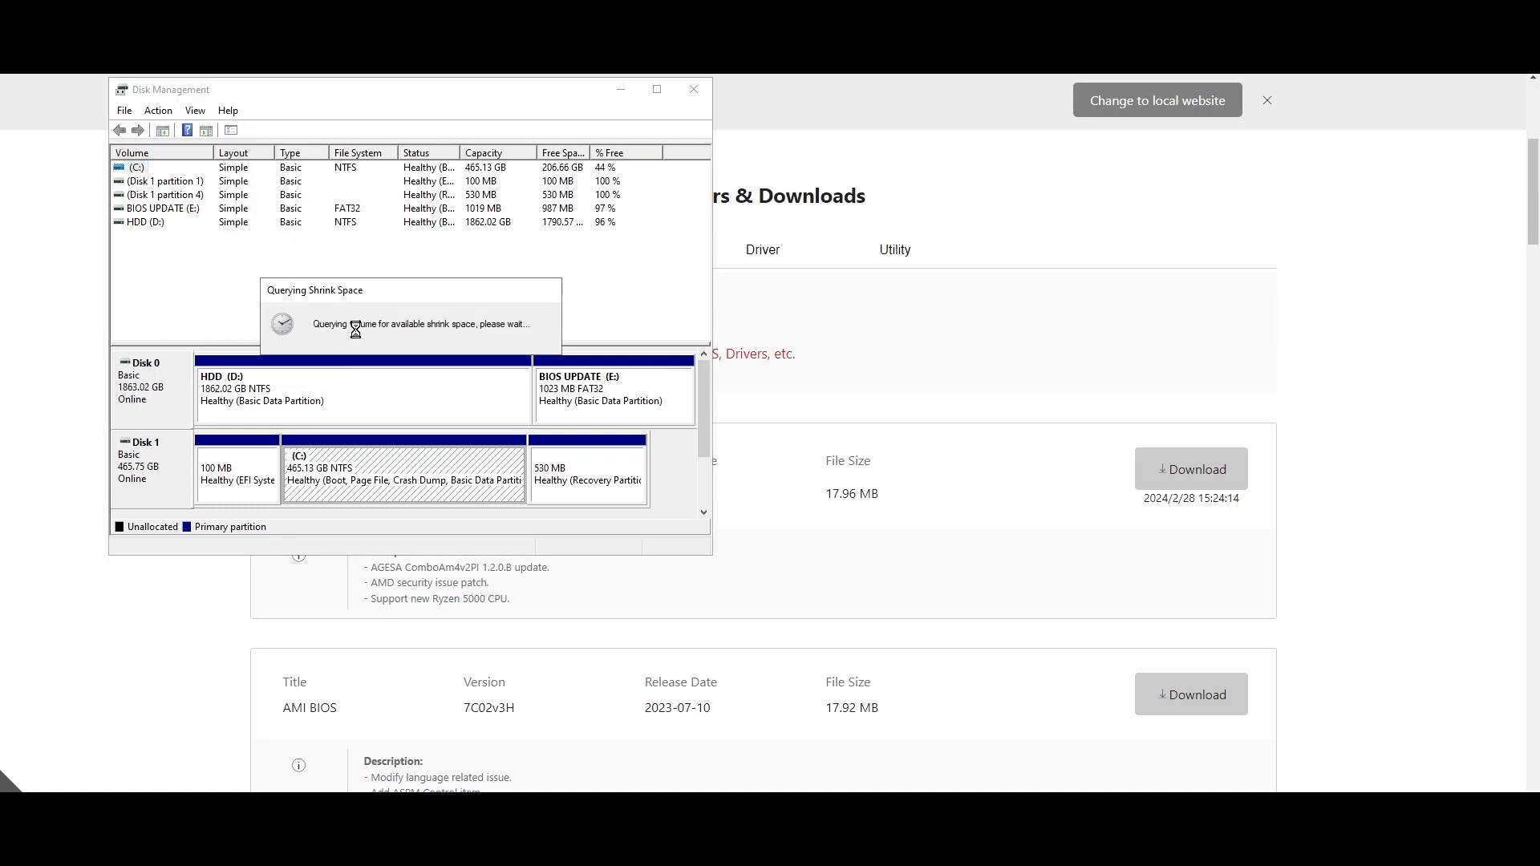
{"action": "mouse_move", "coordinate": [258, 282]}
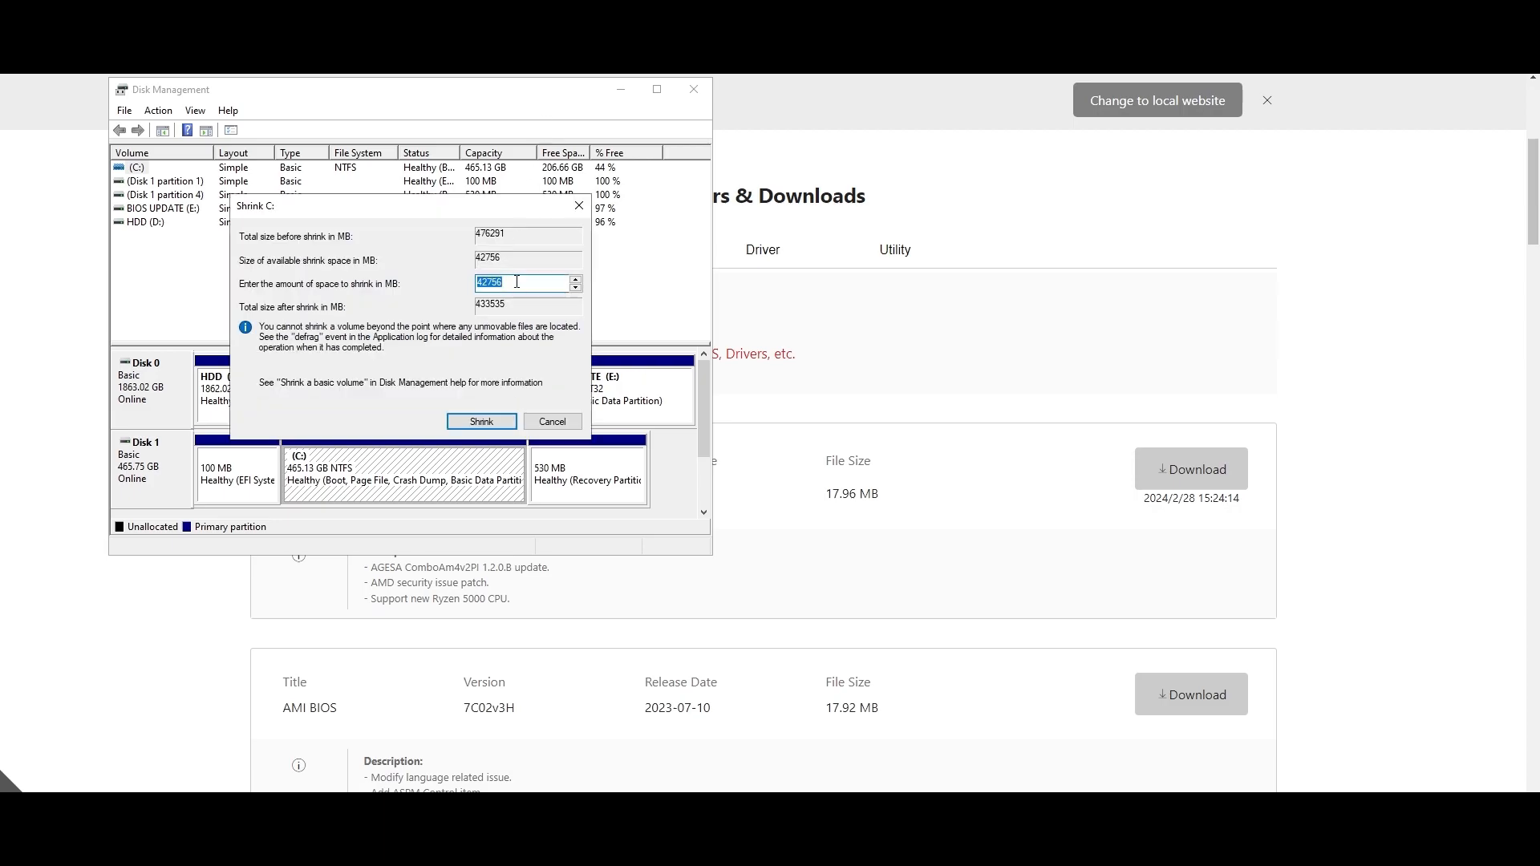
{"action": "type", "text": "1024"}
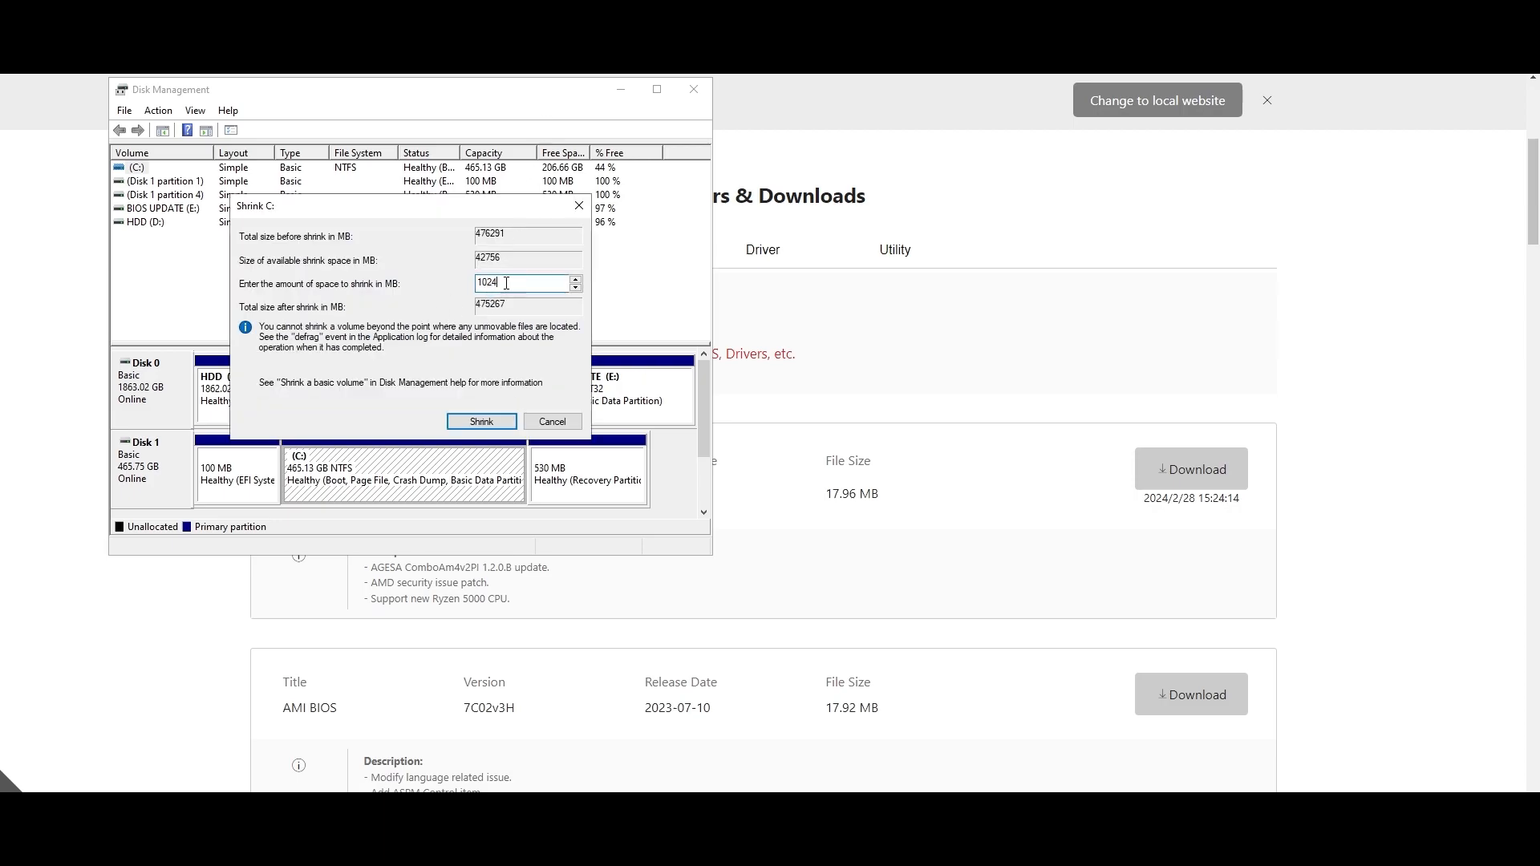
{"action": "left_click", "coordinate": [481, 421]}
{"action": "type", "text": "BIOS"}
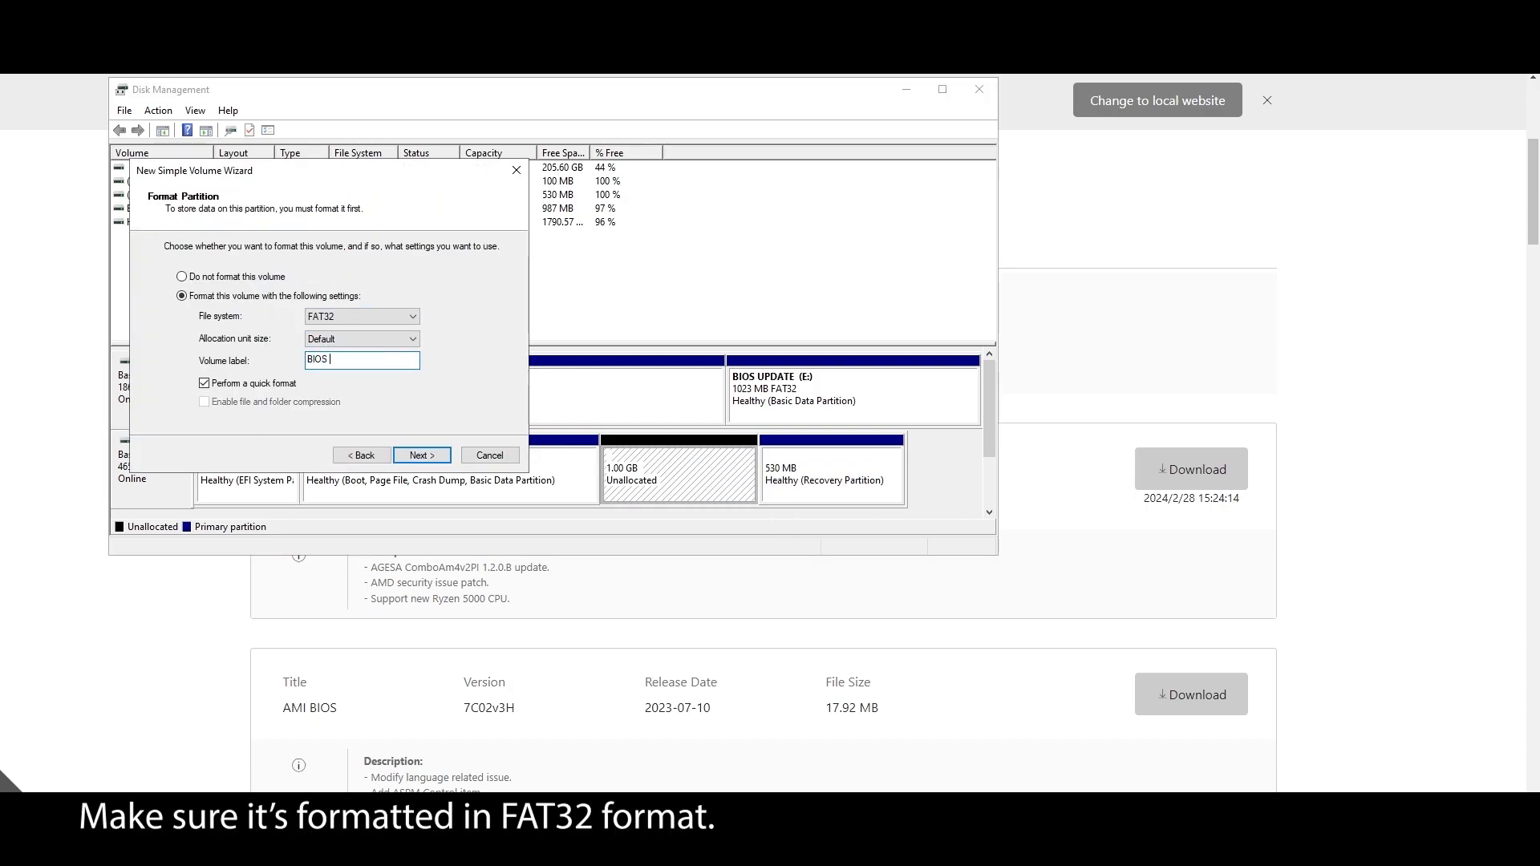
{"action": "type", "text": "Update"}
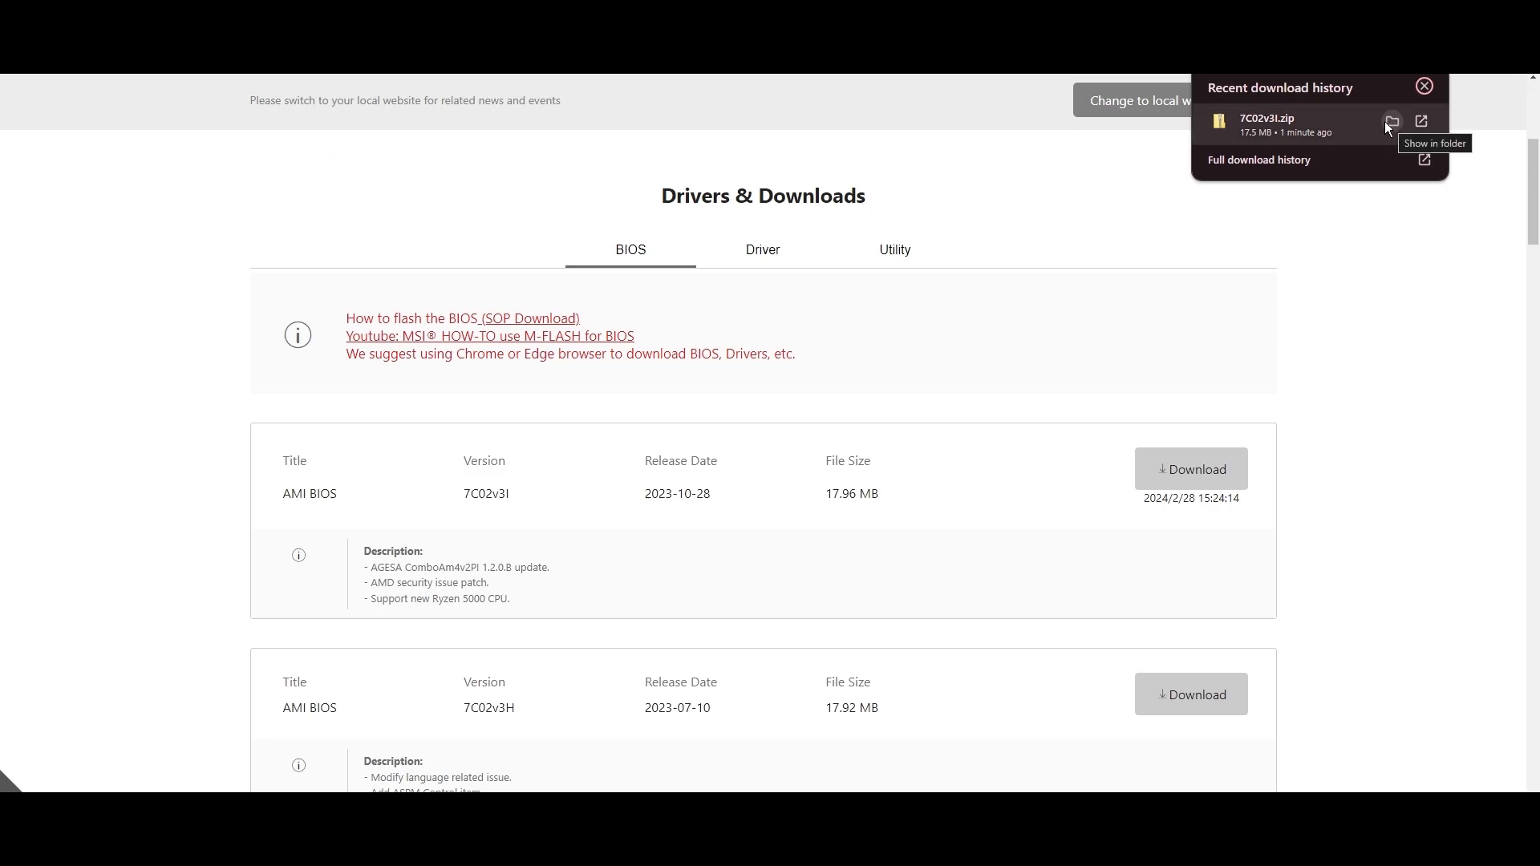
{"action": "left_click", "coordinate": [1391, 121]}
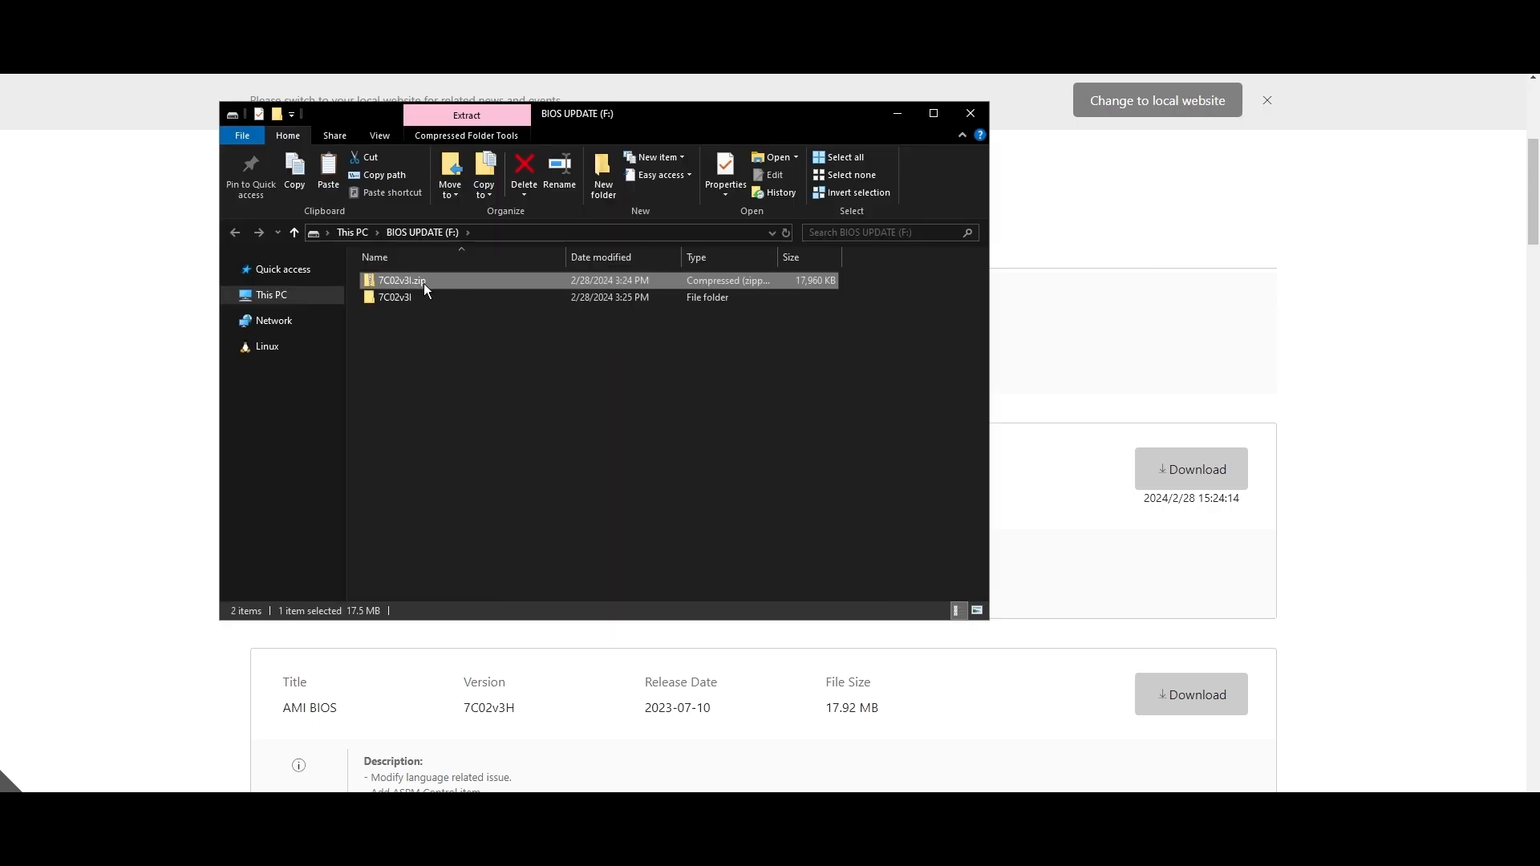